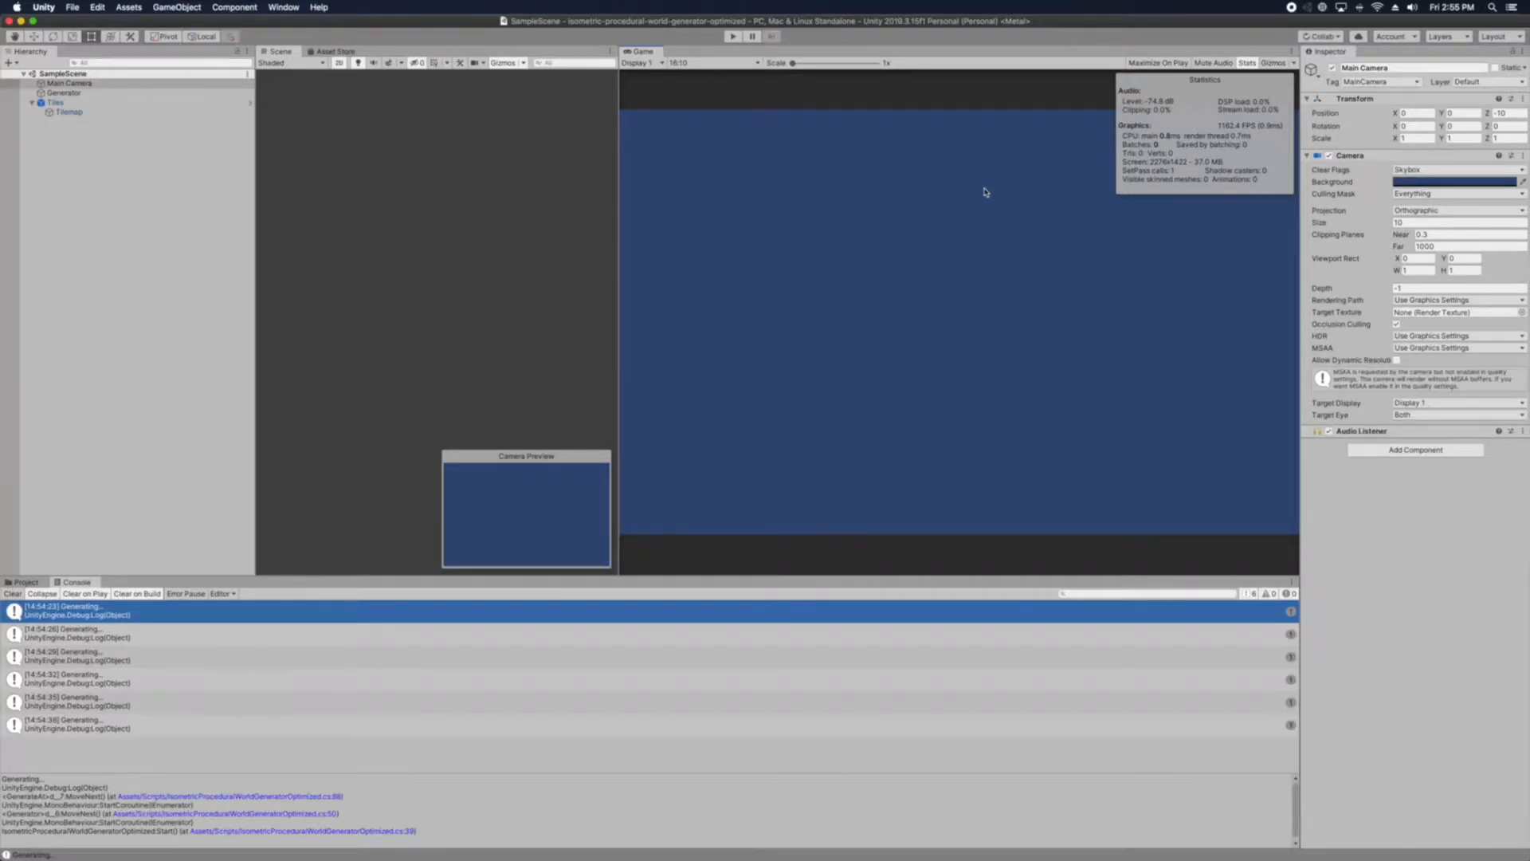
mouse_move(979, 189)
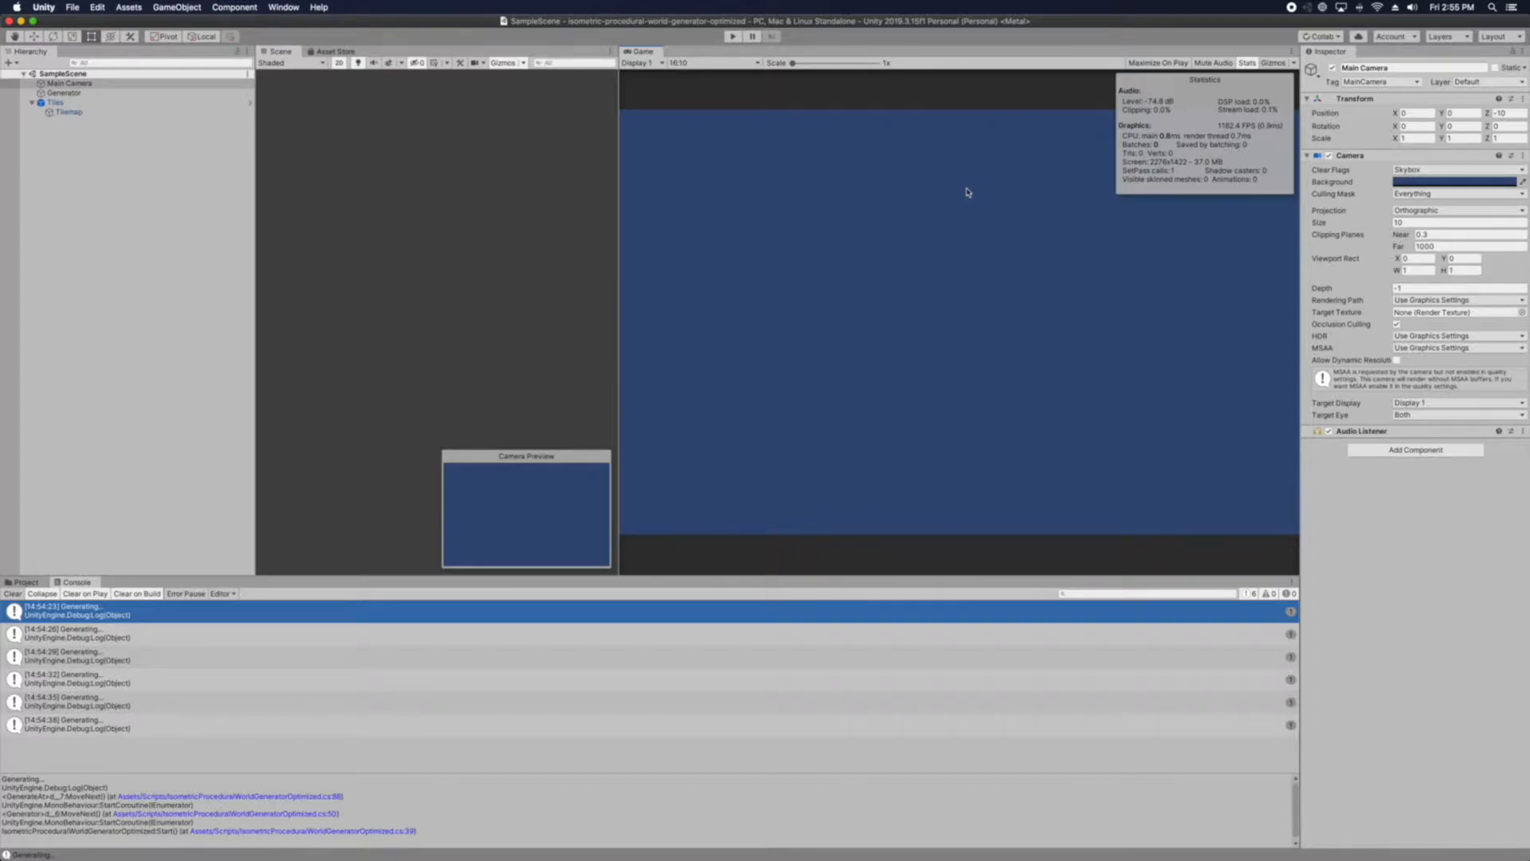
mouse_move(888, 200)
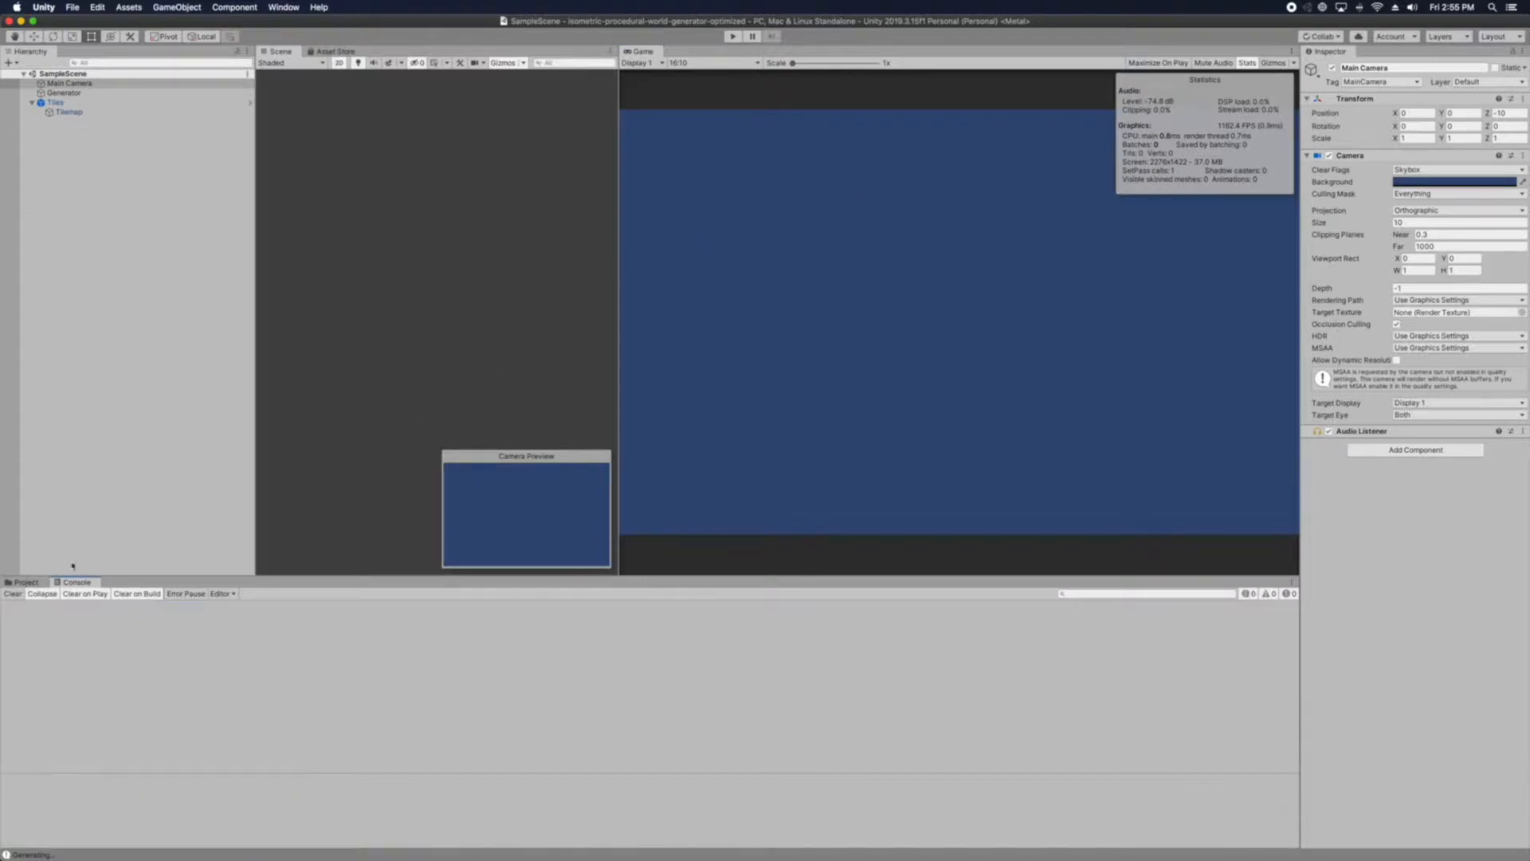
mouse_move(317, 440)
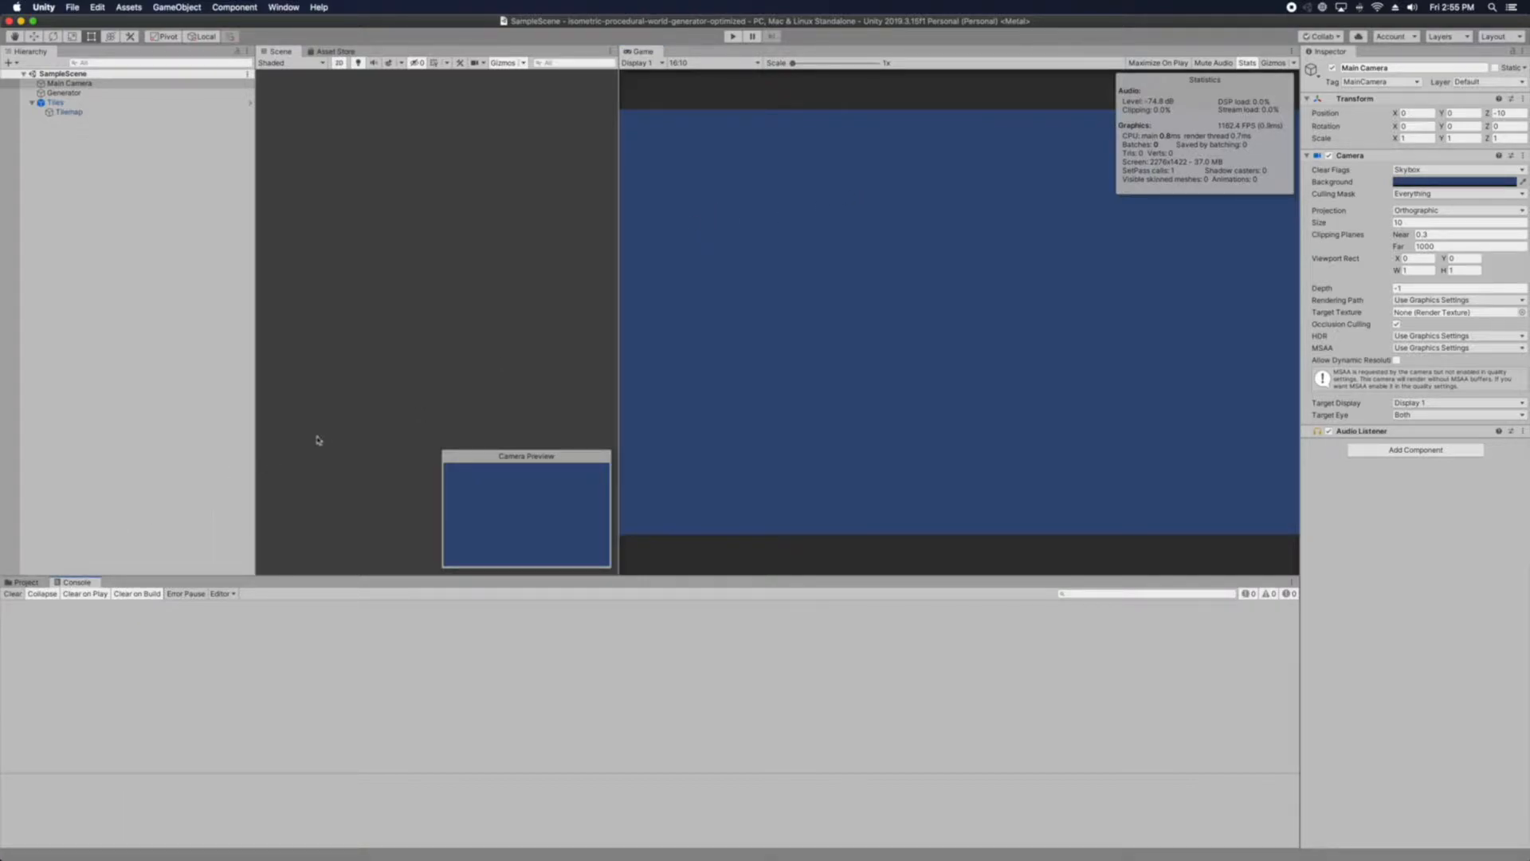
mouse_move(369, 424)
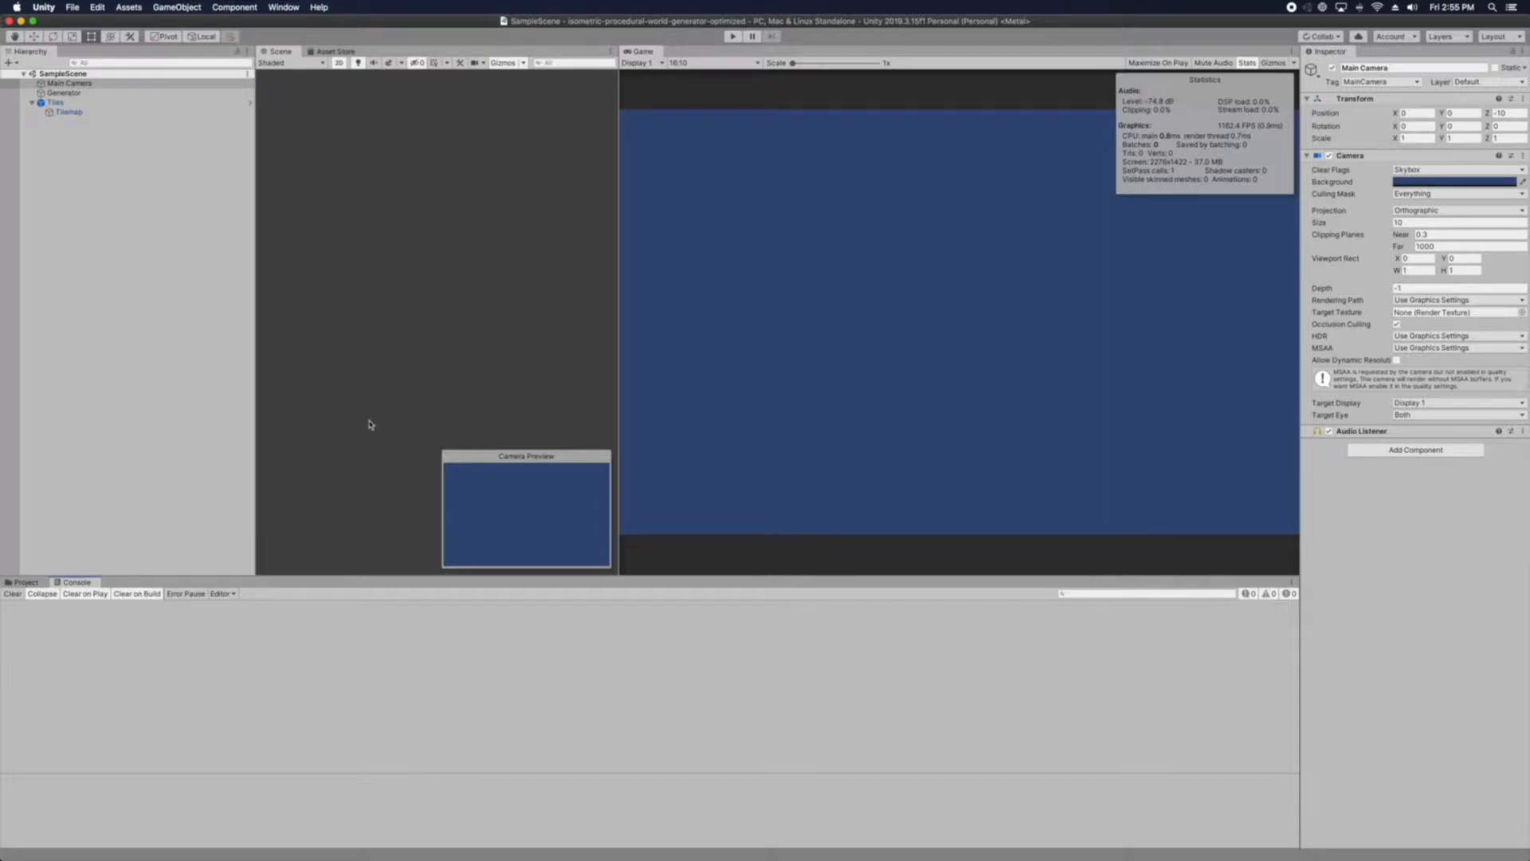
Raise the system volume while the Generating messages sit in the console
key(volume_up)
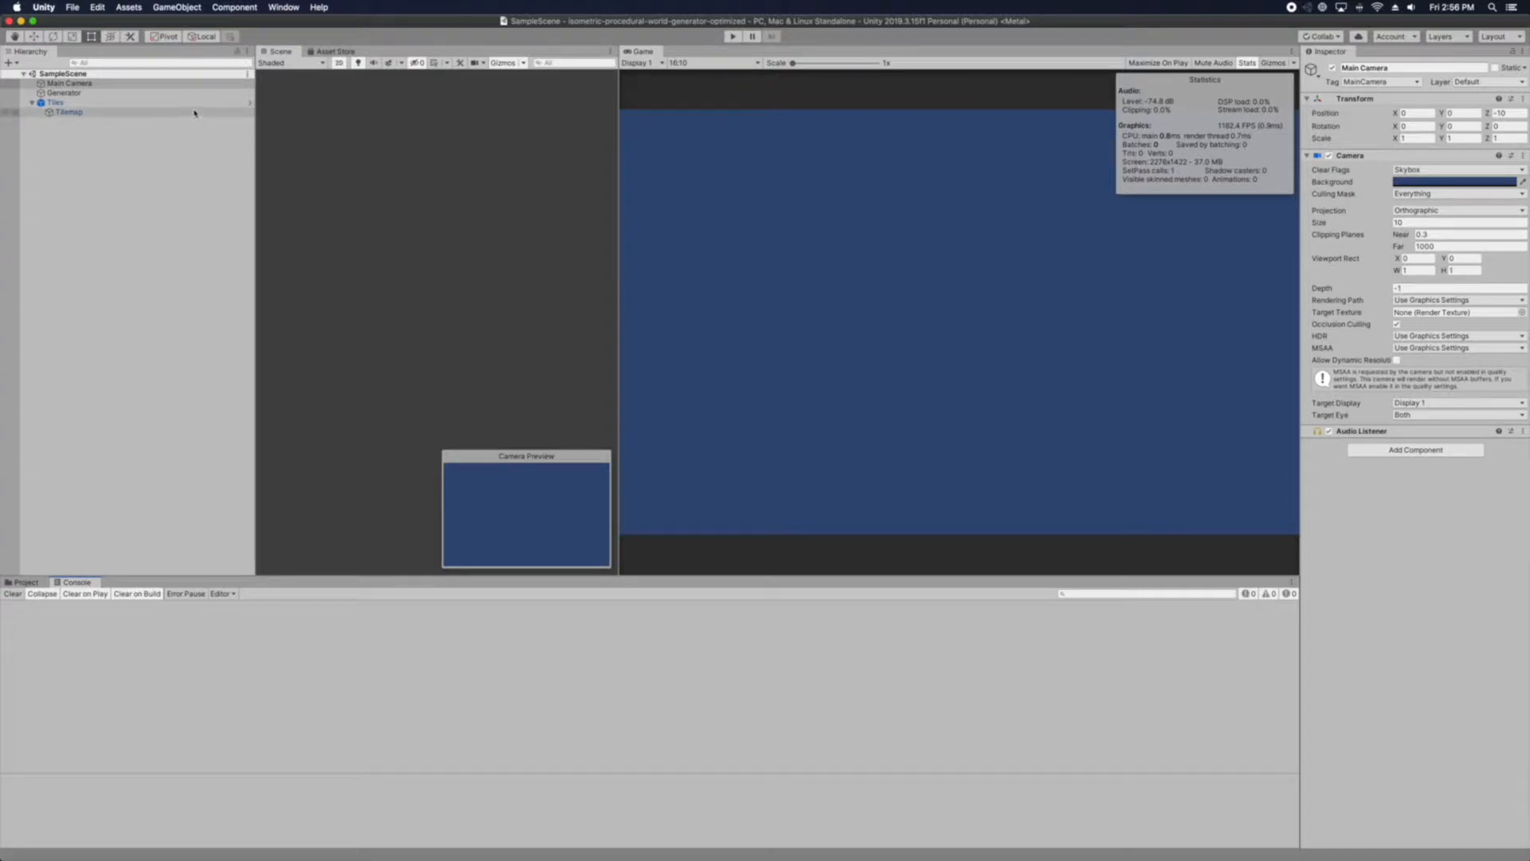
Inspect the Tiles grid and Tilemap renderer settings, then start Play to generate the isometric world
click(56, 102)
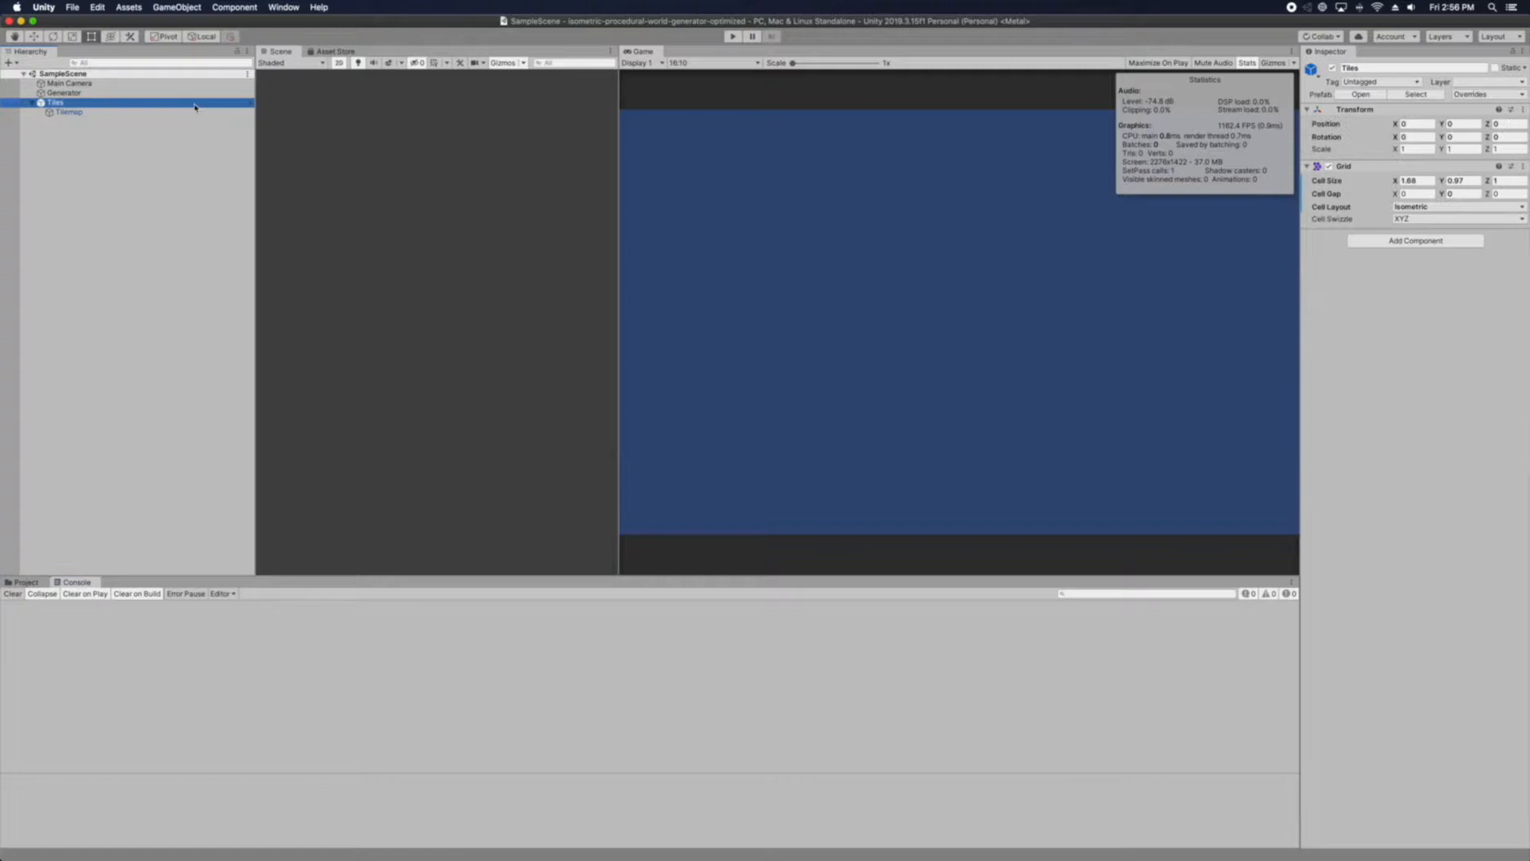
click(68, 111)
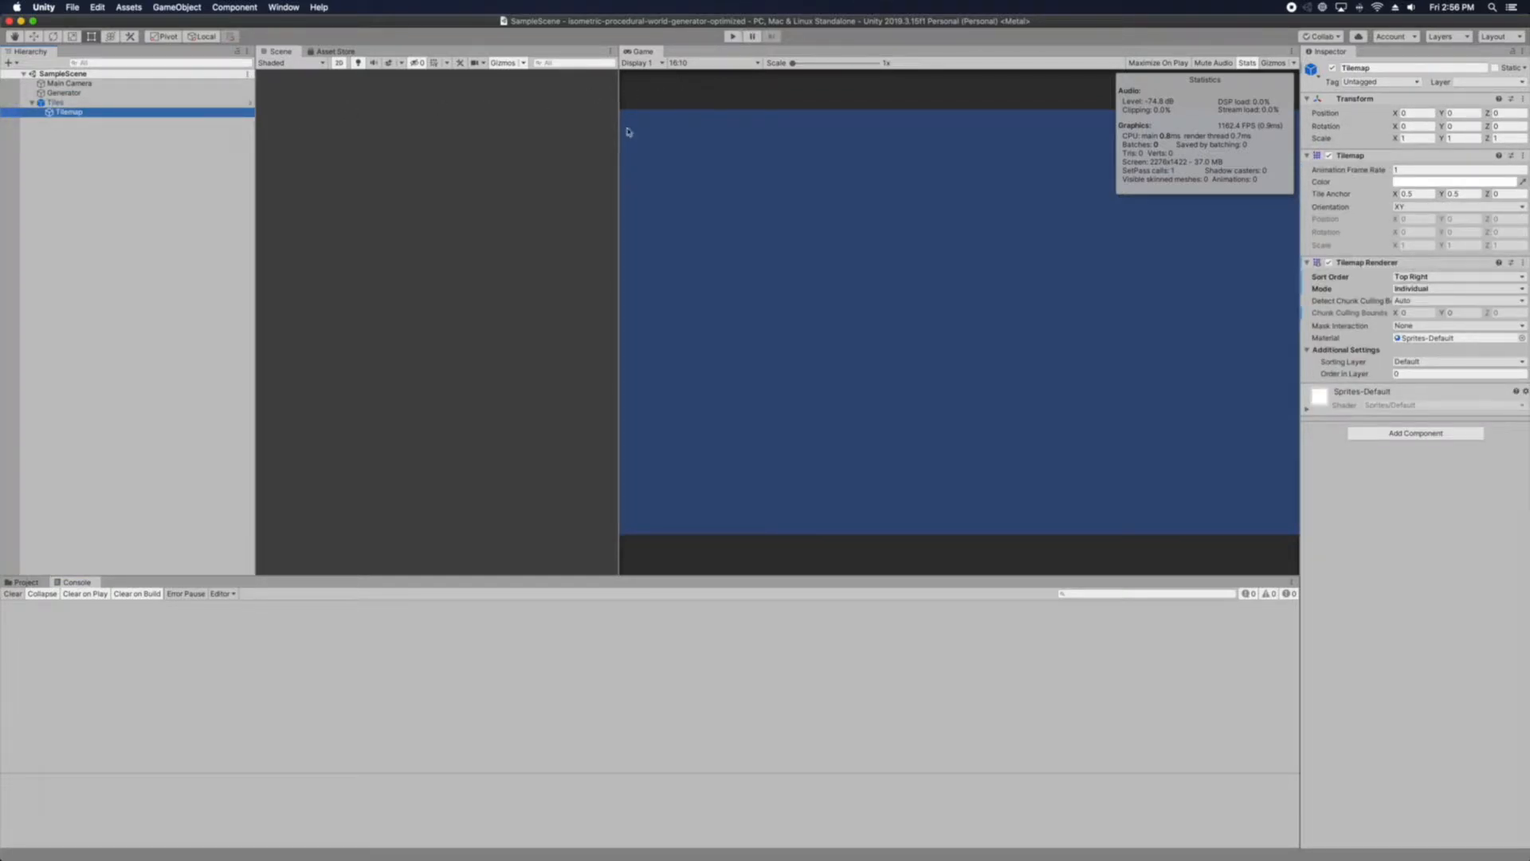
click(733, 37)
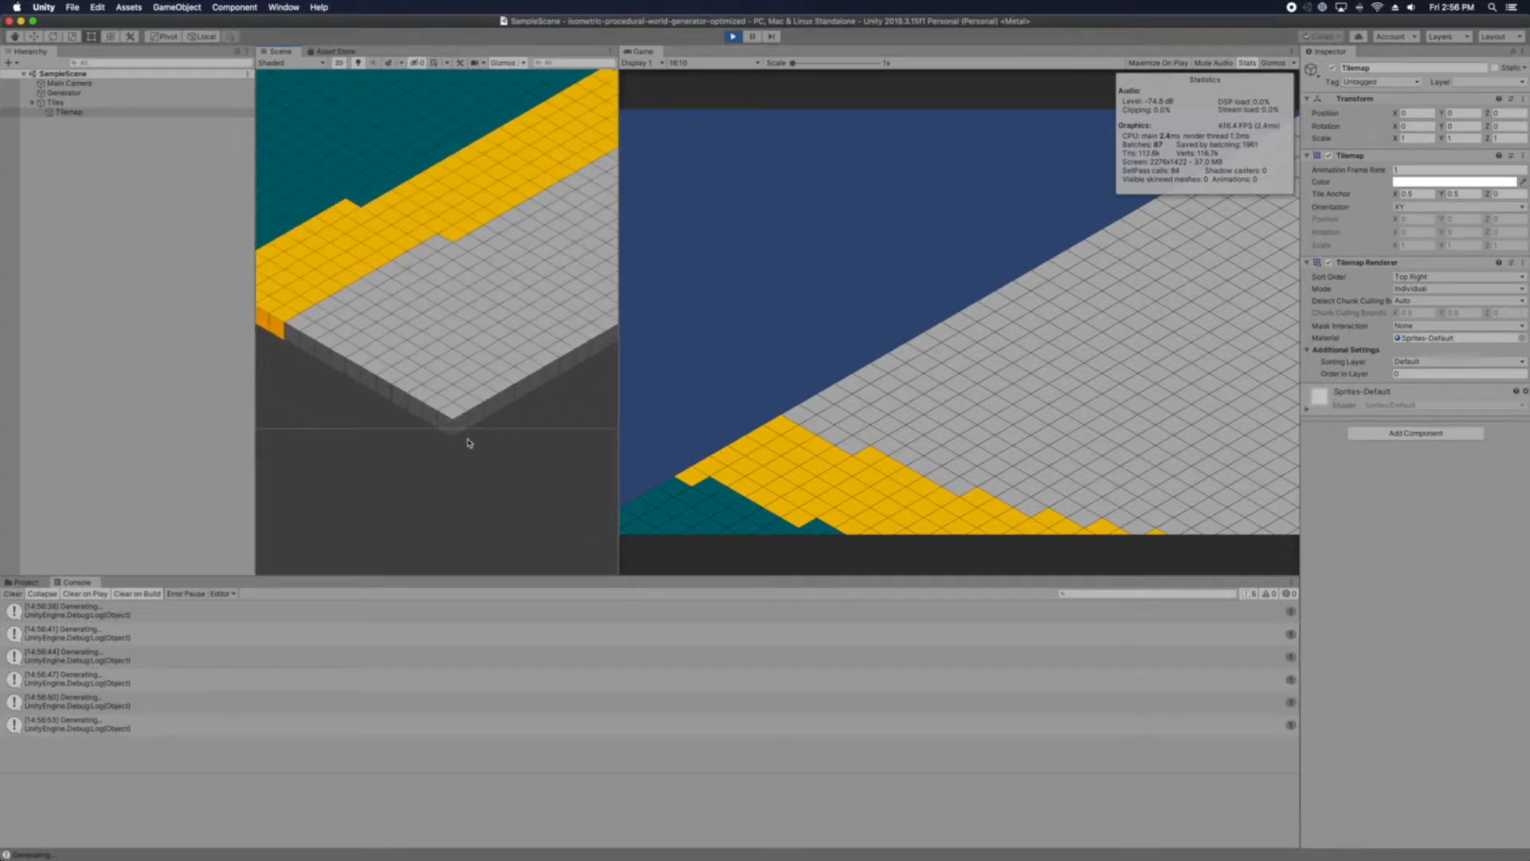
Select the Tilemap object while the generated water and sand region is showing
click(69, 112)
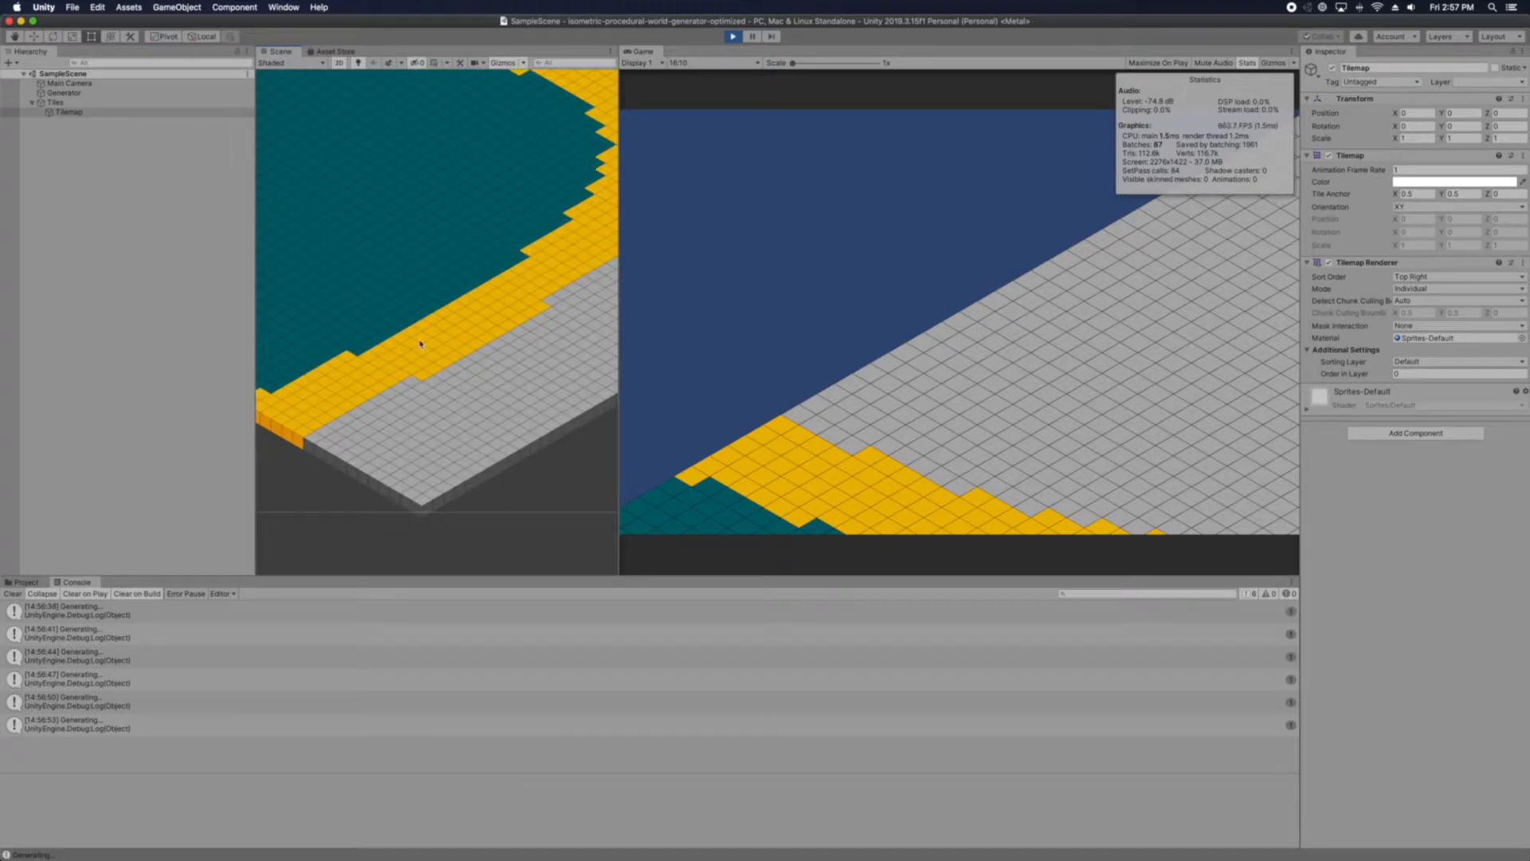
mouse_move(503, 354)
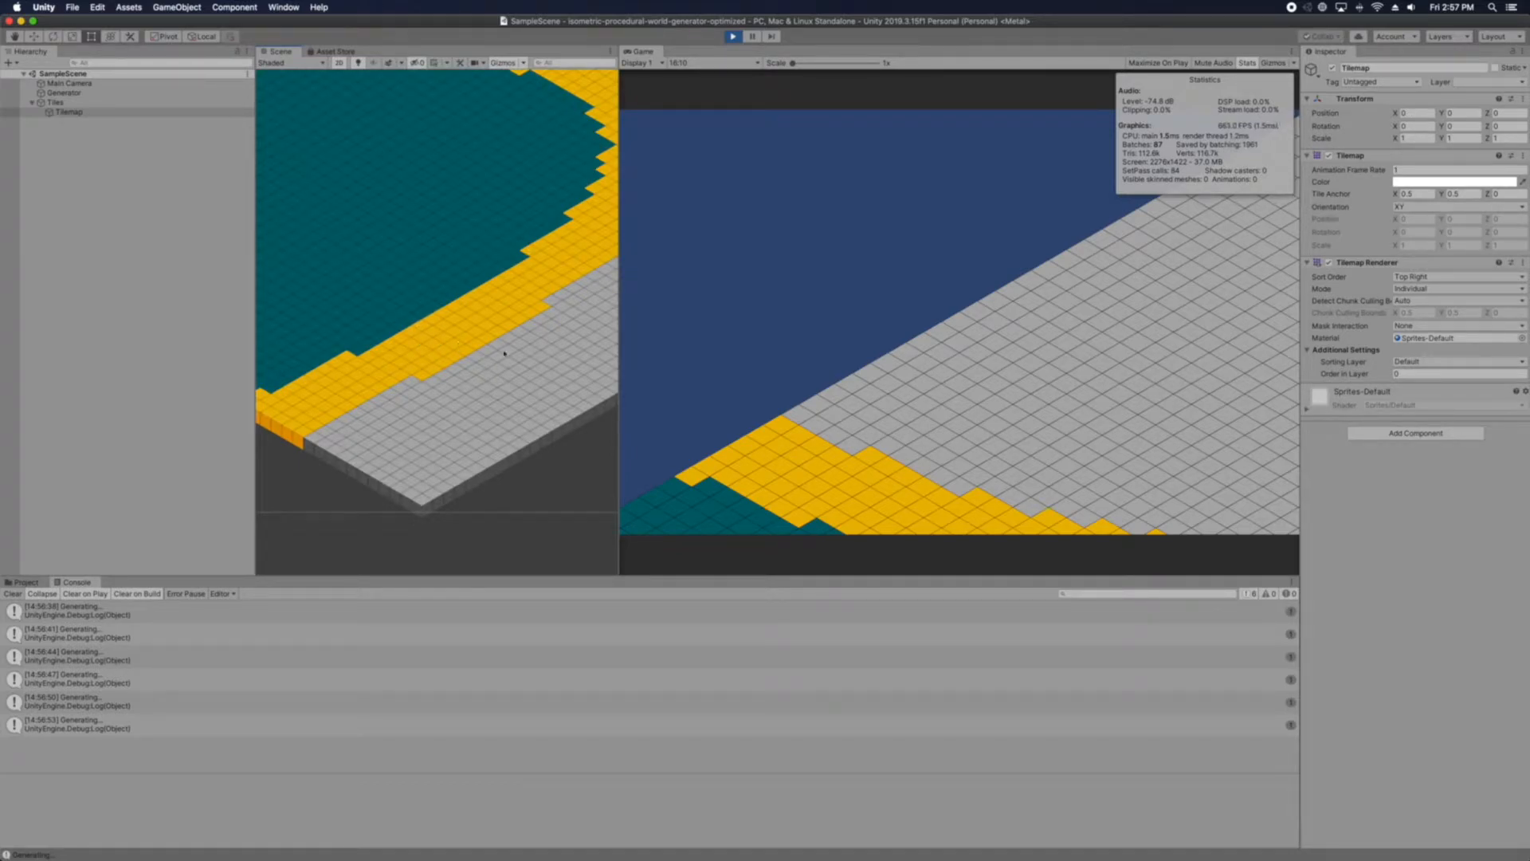
mouse_move(468, 302)
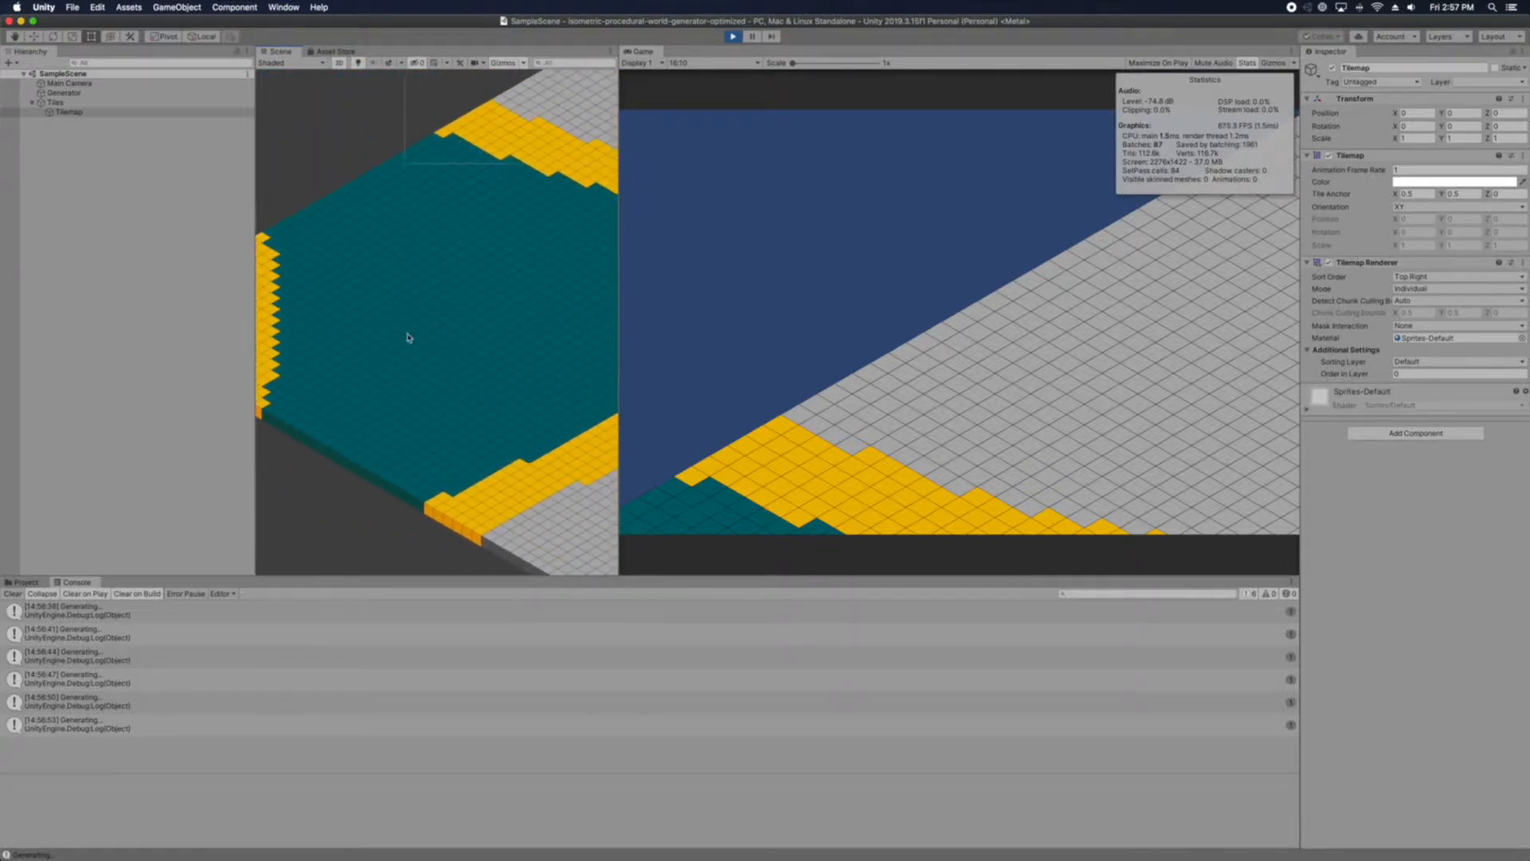
mouse_move(411, 317)
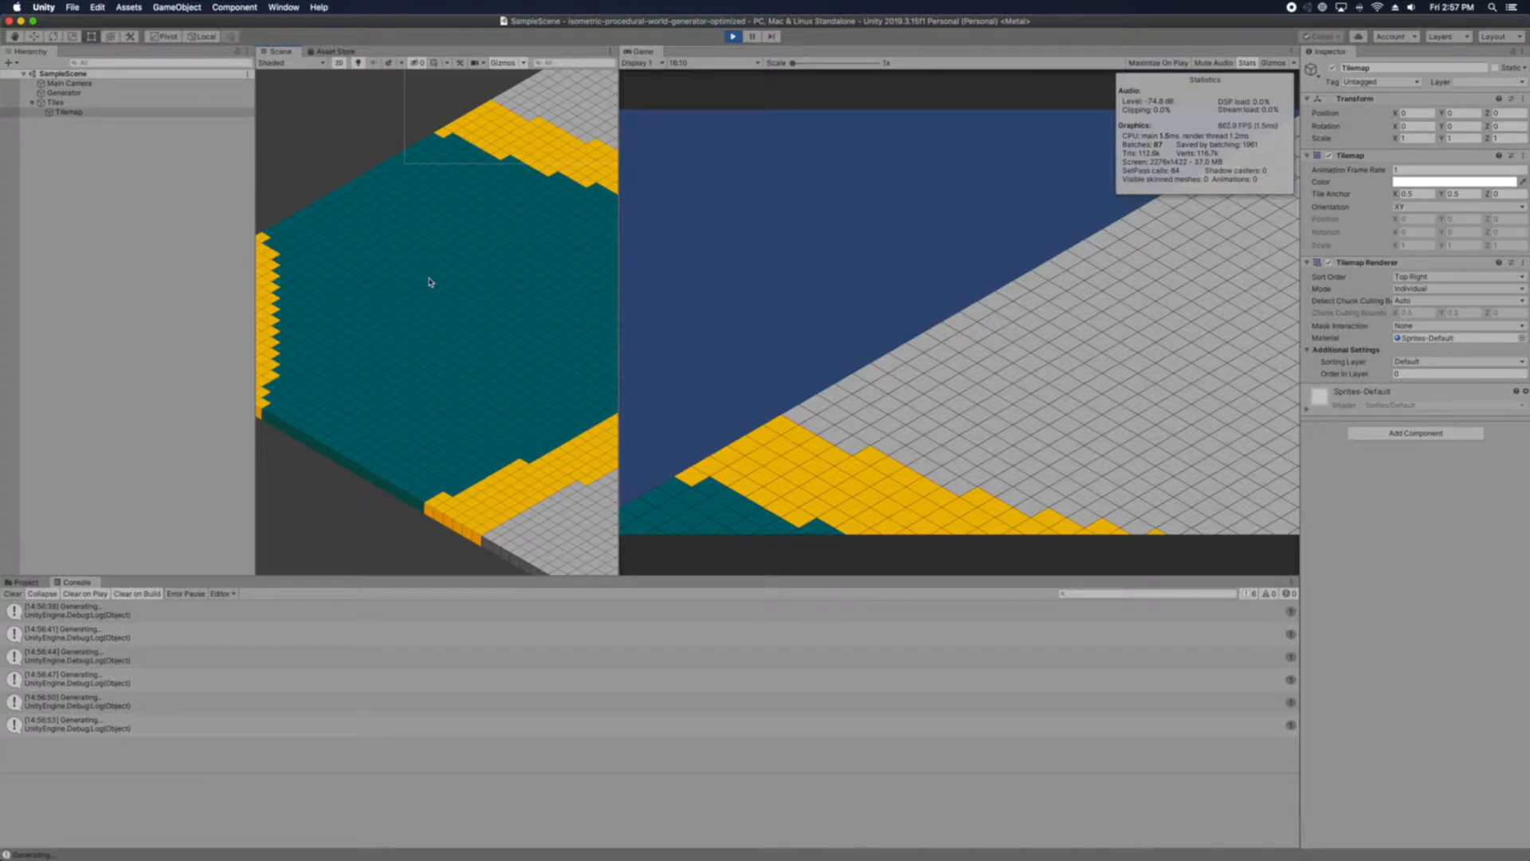
mouse_move(381, 499)
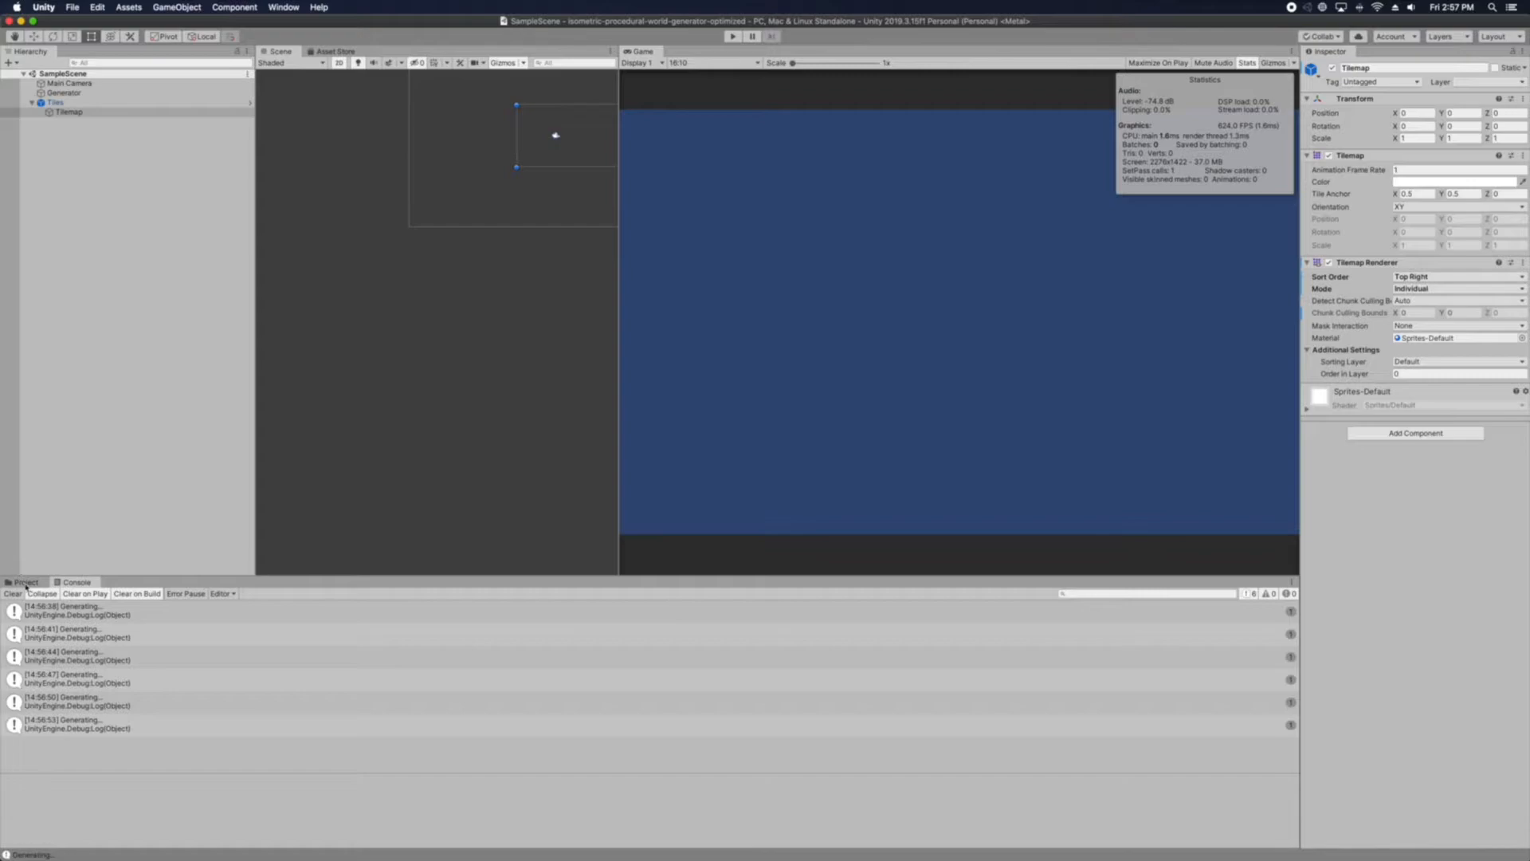
Show the project assets and review the generator script's sandTile and waterTile declarations in Visual Studio
click(24, 582)
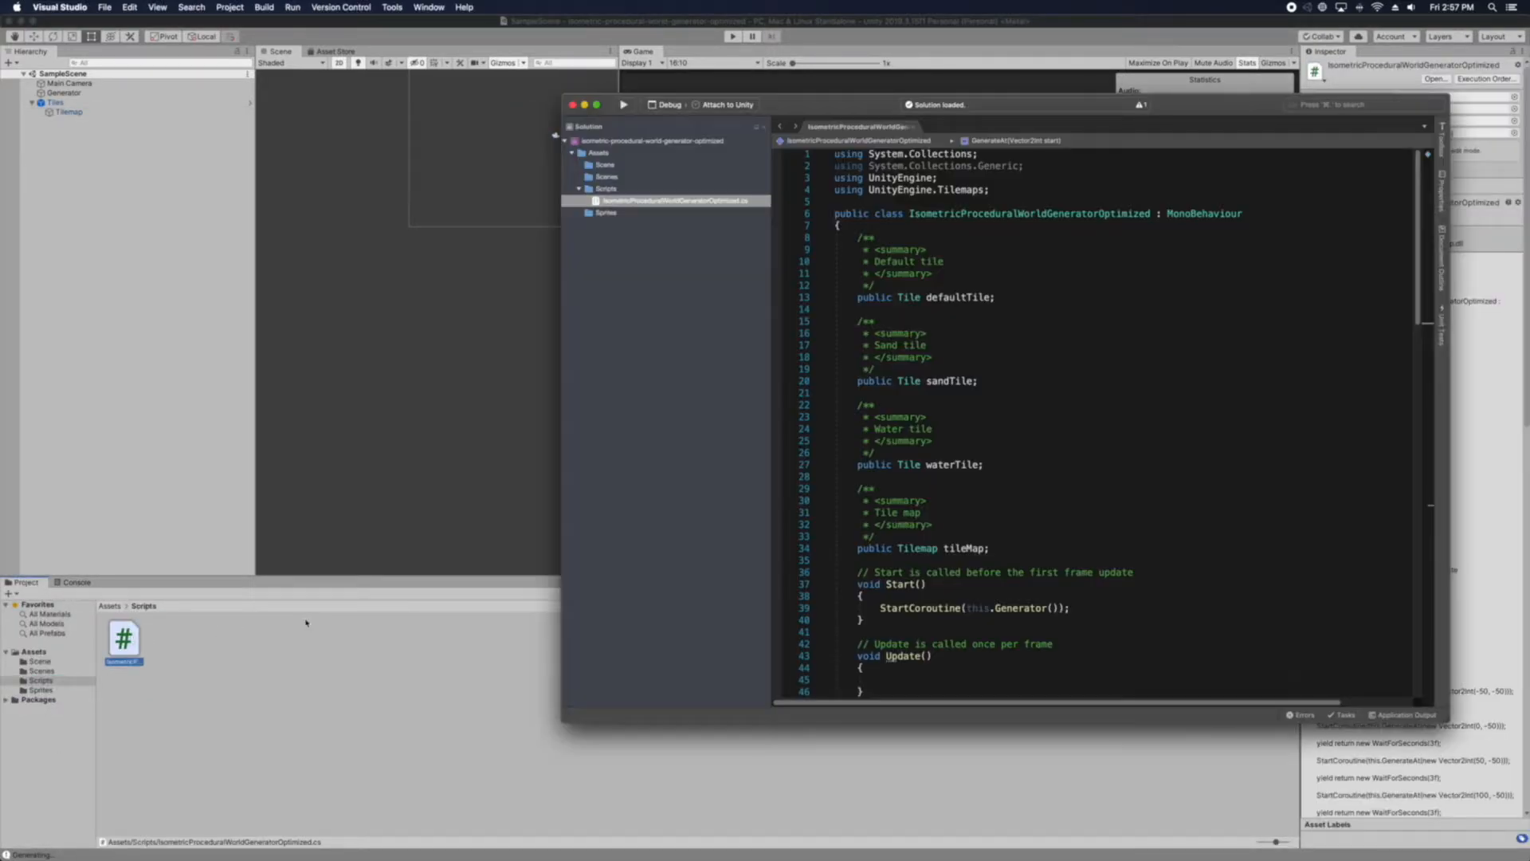
triple_click(918, 464)
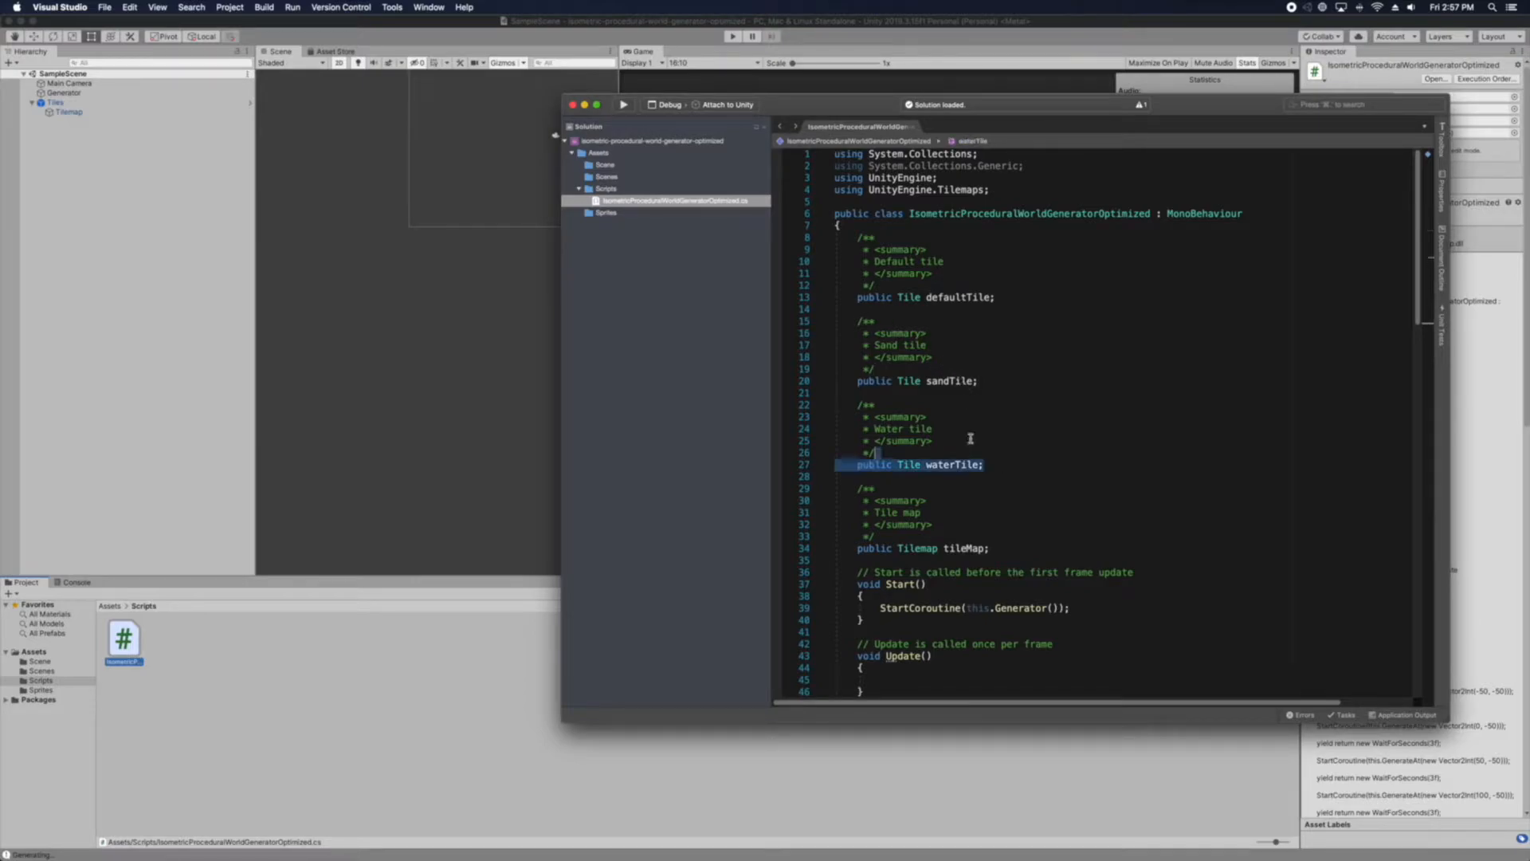
double_click(953, 381)
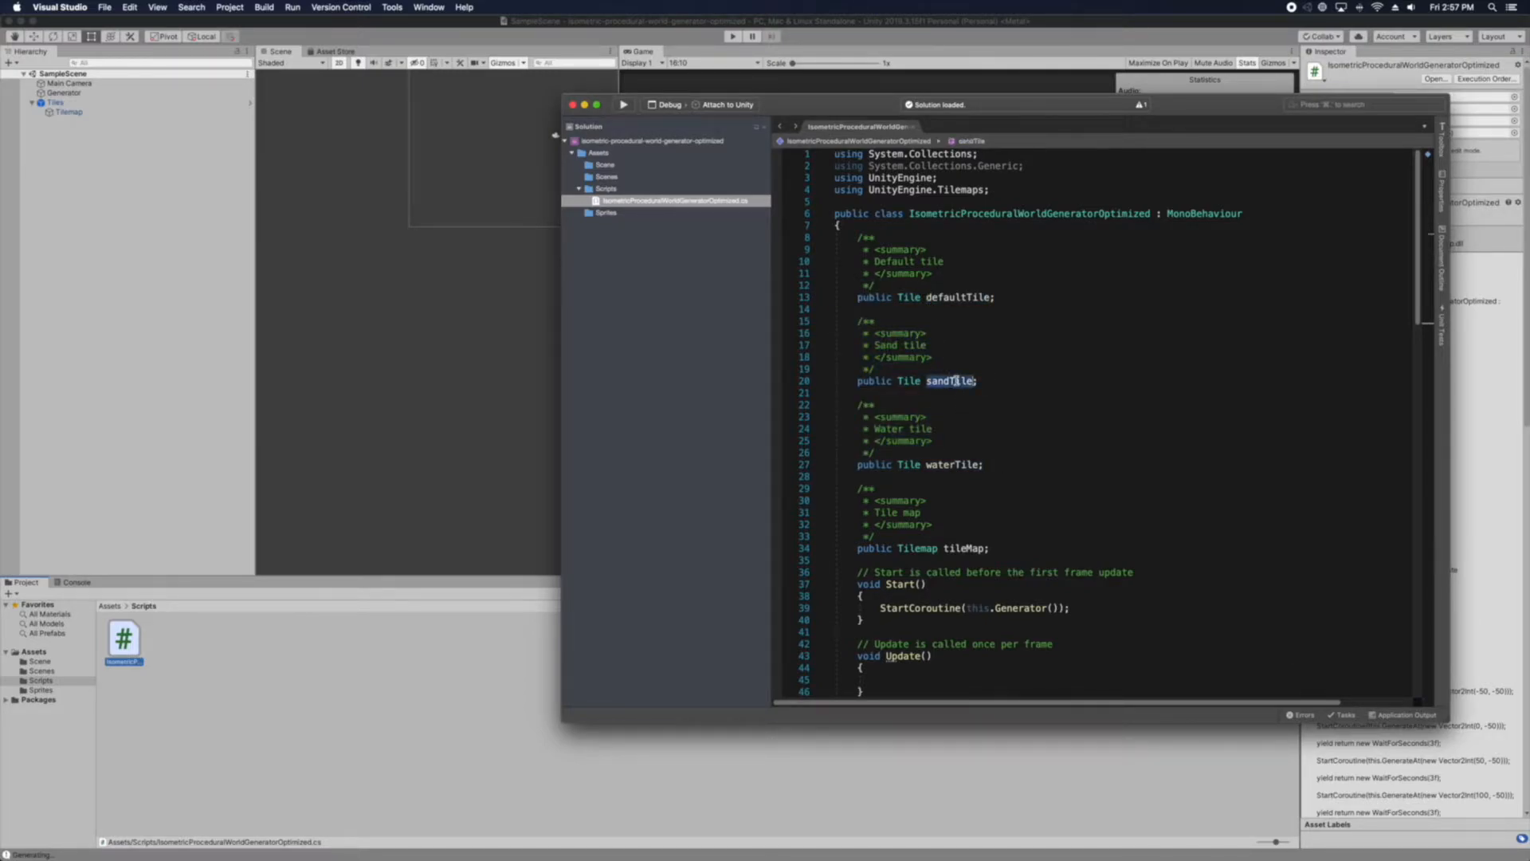
double_click(953, 464)
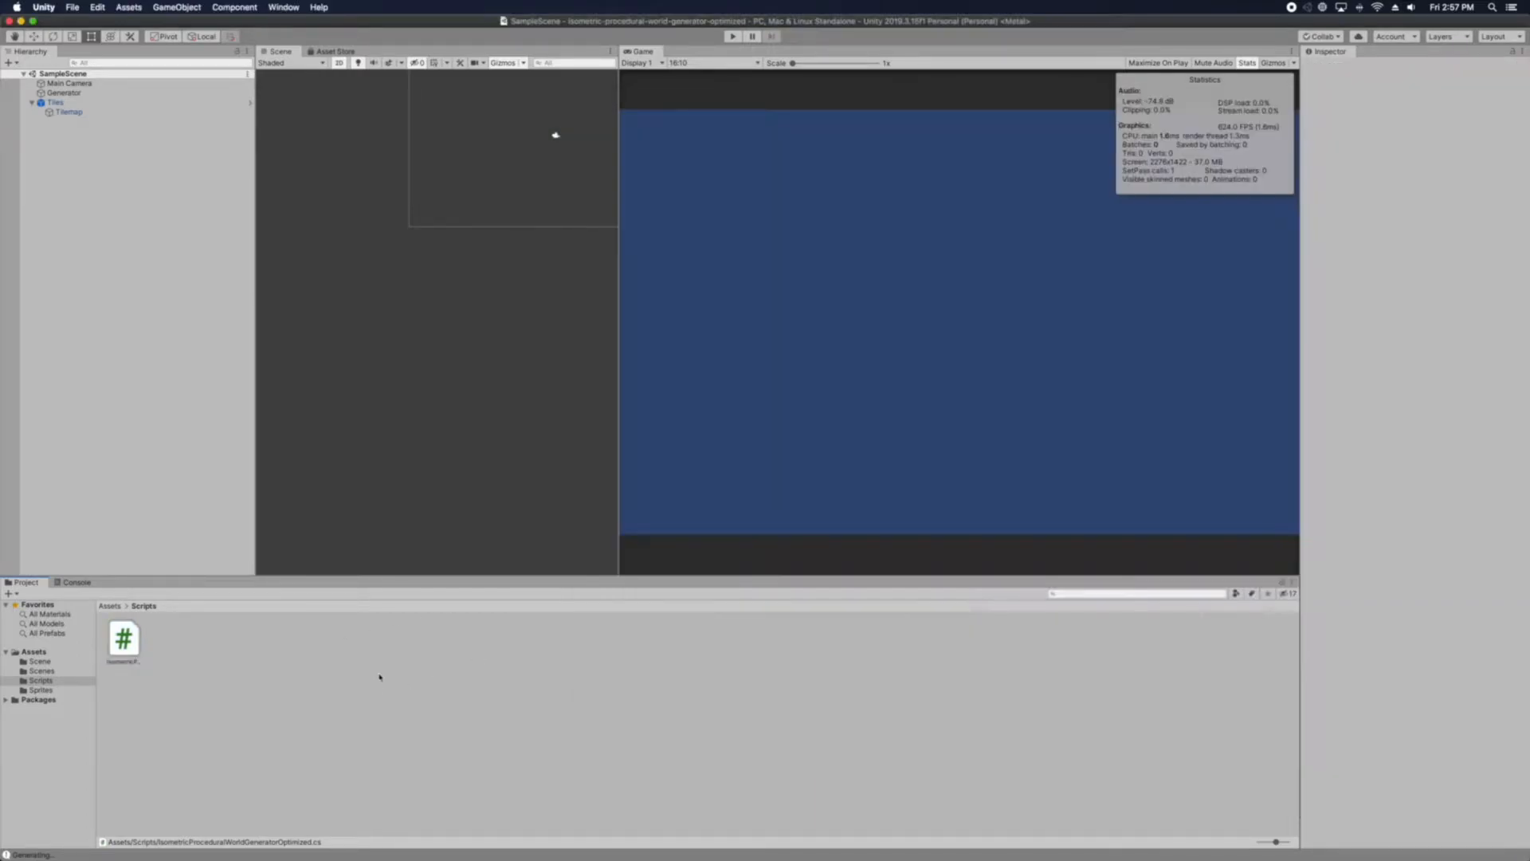
Browse the Sprites folder and select the default tile asset among the sand and water tiles
click(38, 662)
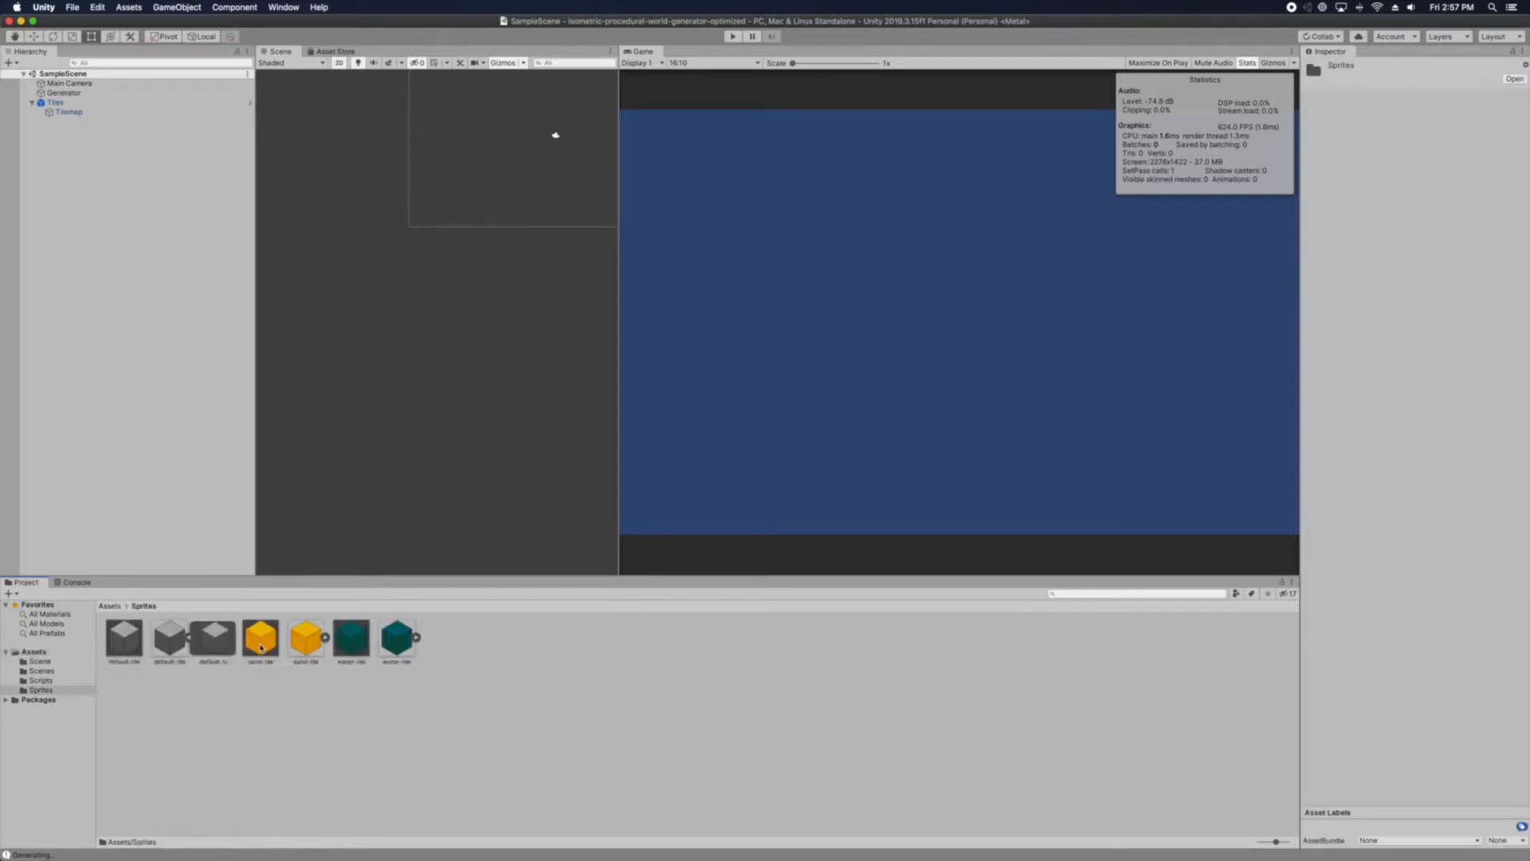
click(124, 641)
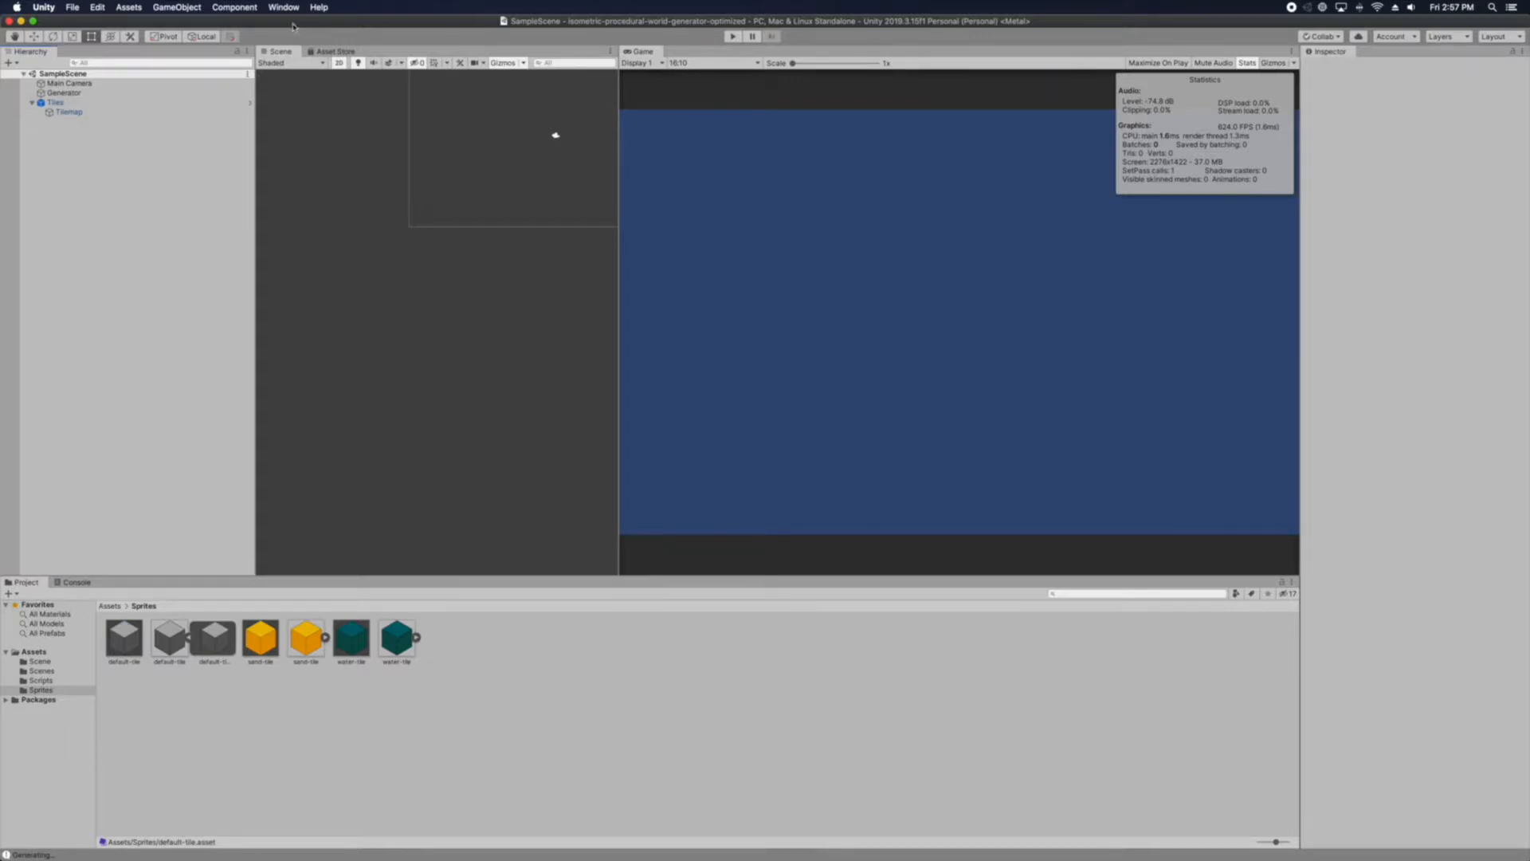
Bring up the Tile Palette holding the grey, sand and water tiles via Window > 2D
click(284, 7)
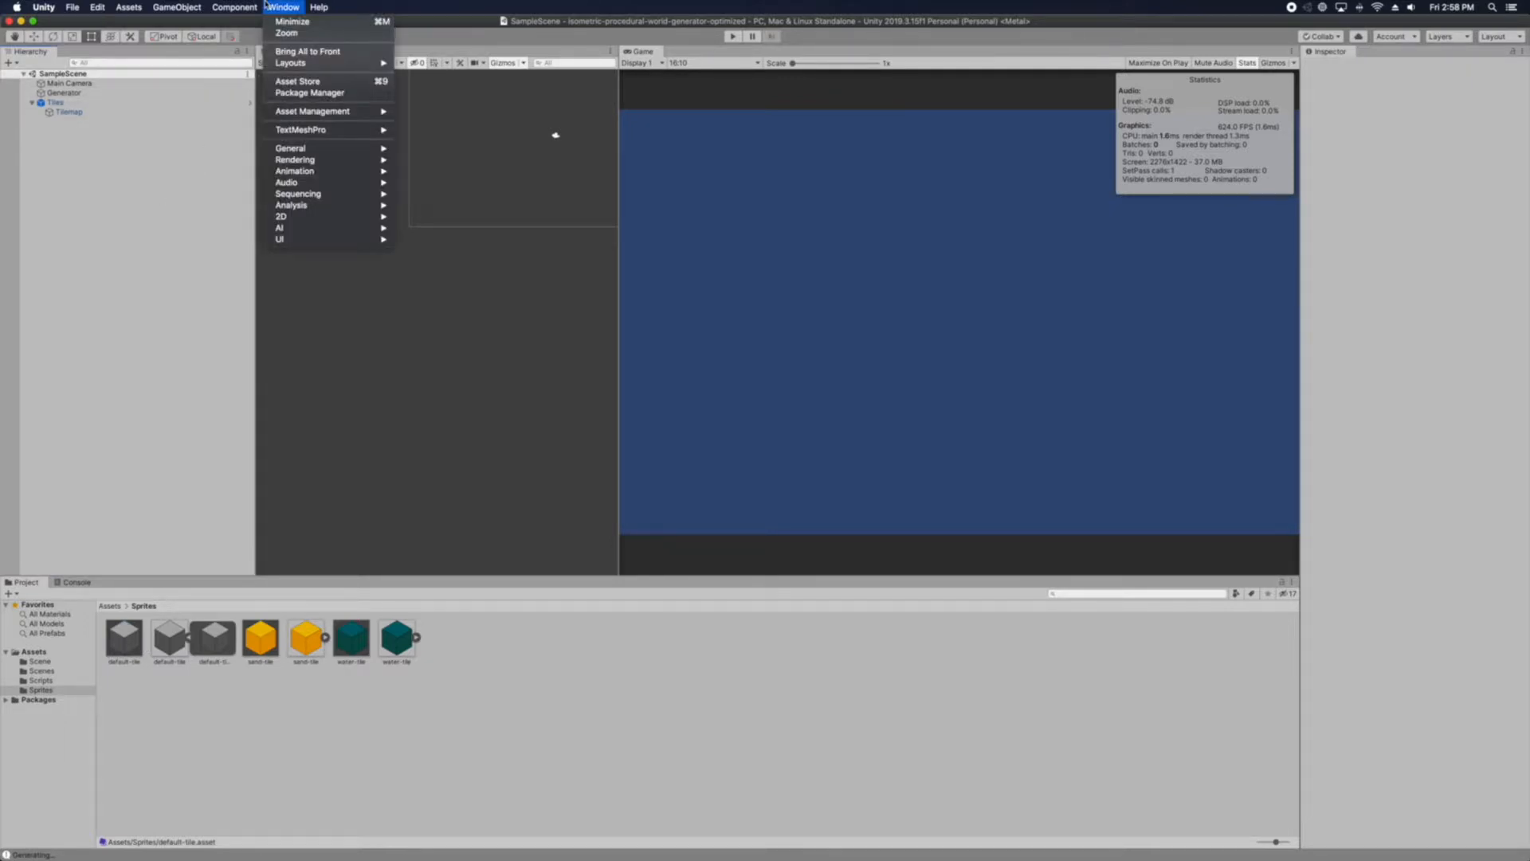
click(234, 7)
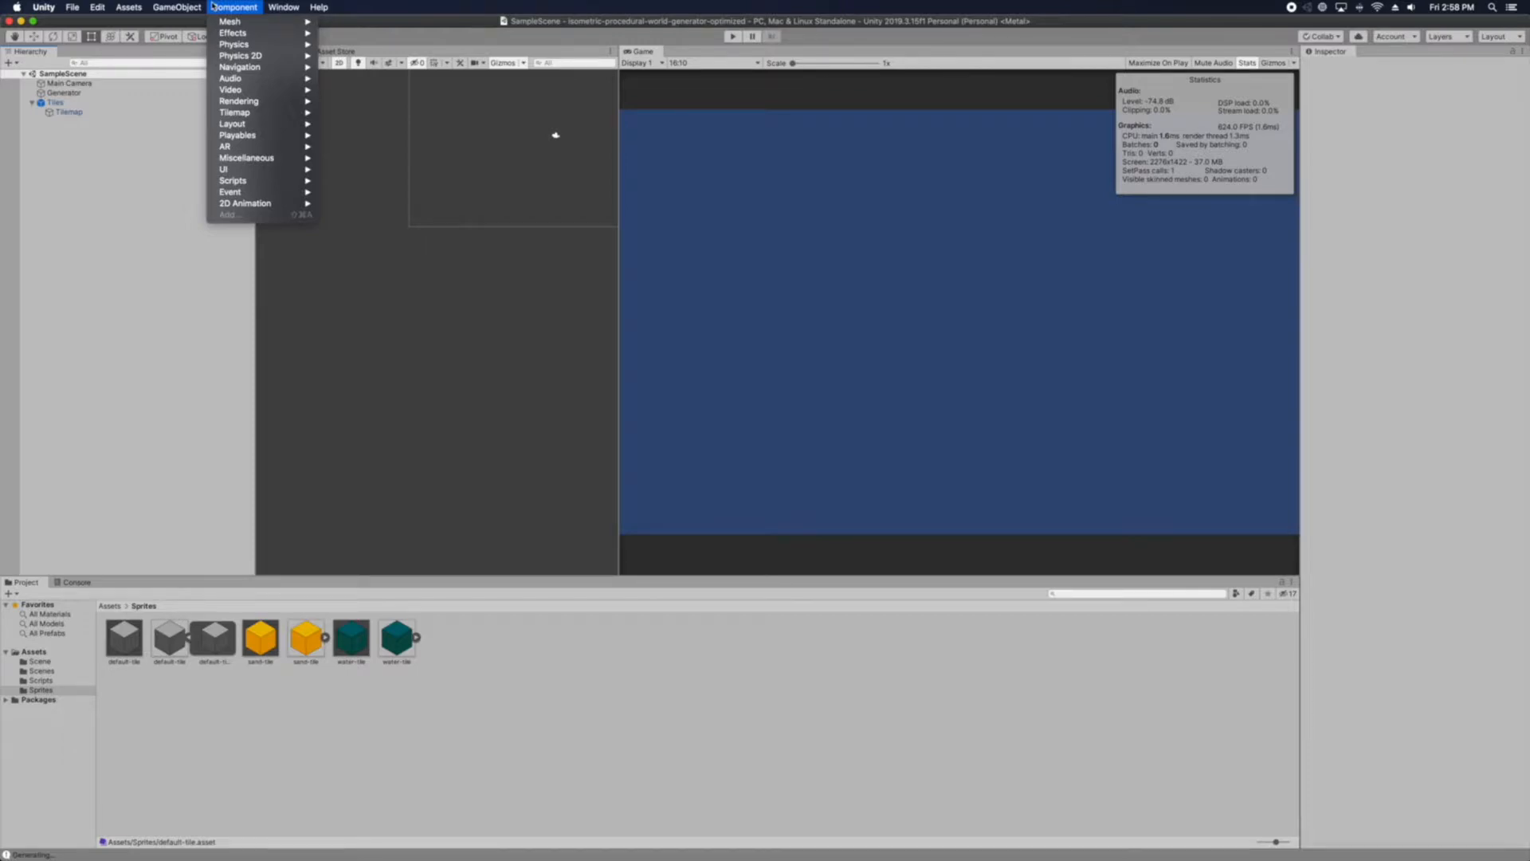
mouse_move(218, 14)
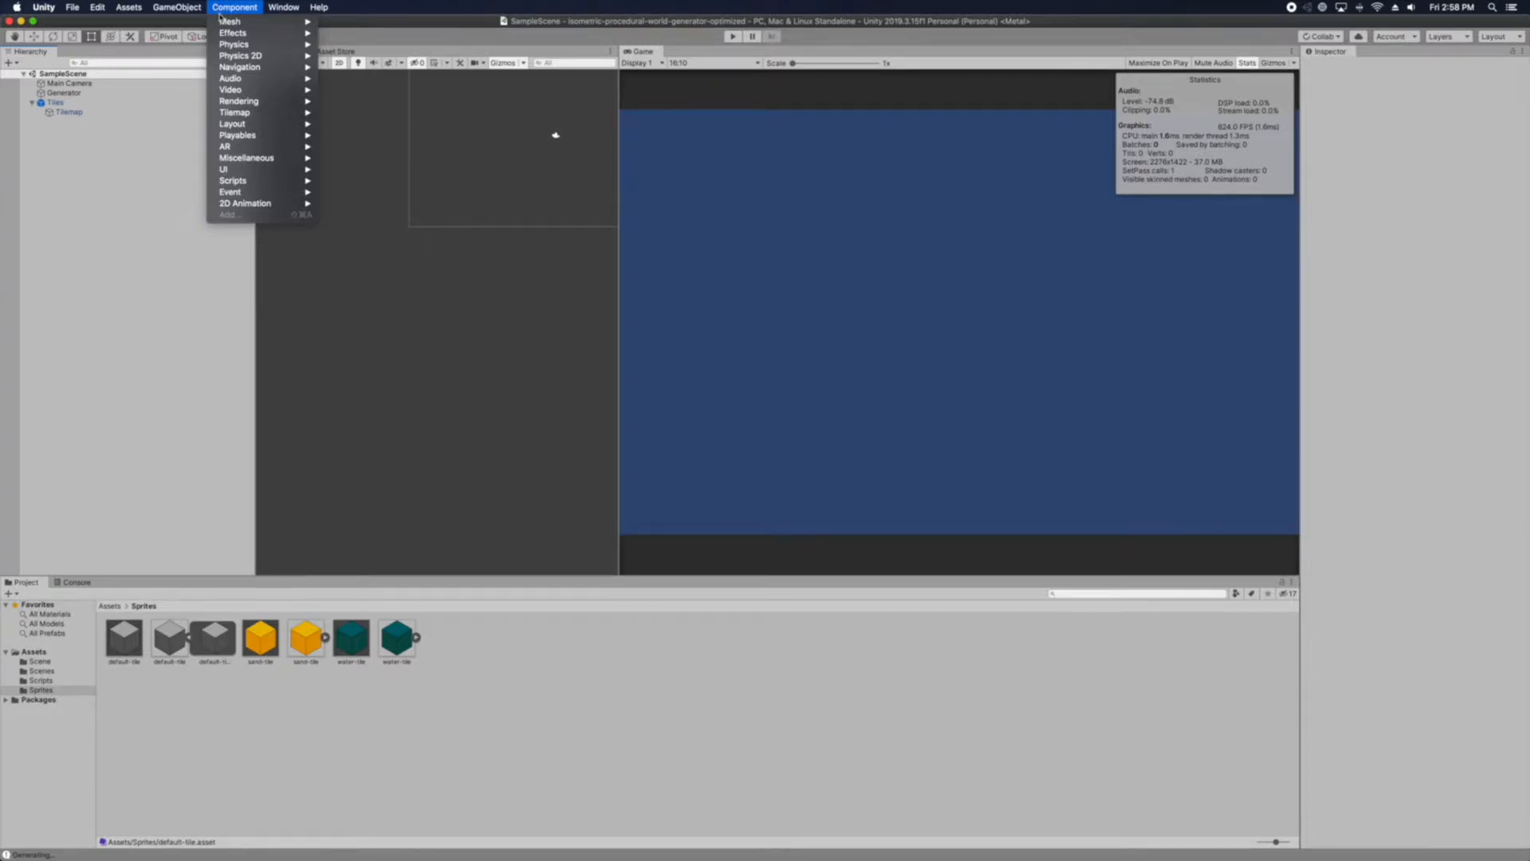
click(284, 6)
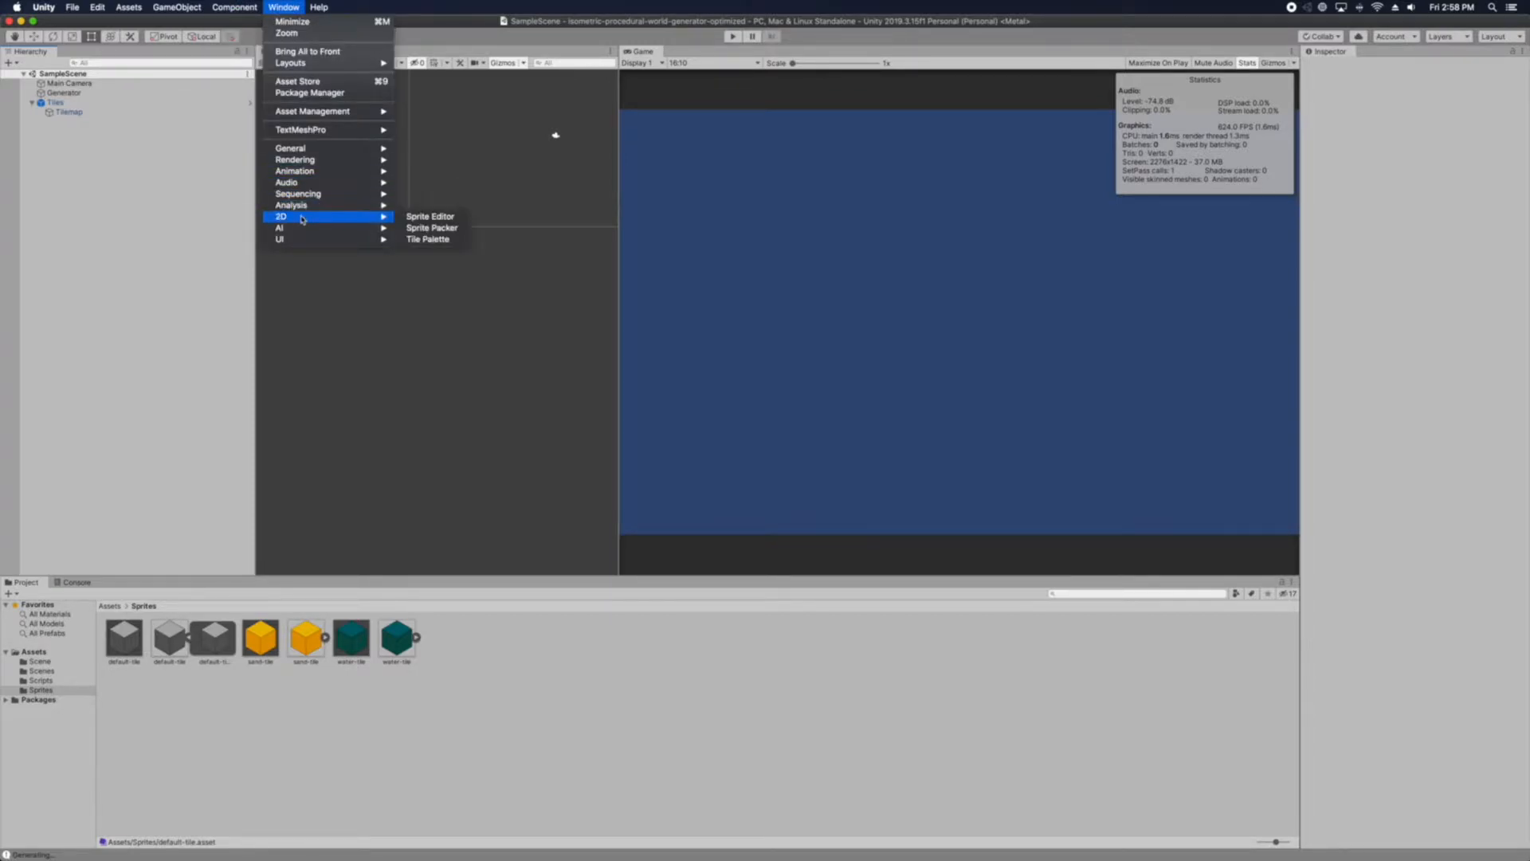
mouse_move(428, 239)
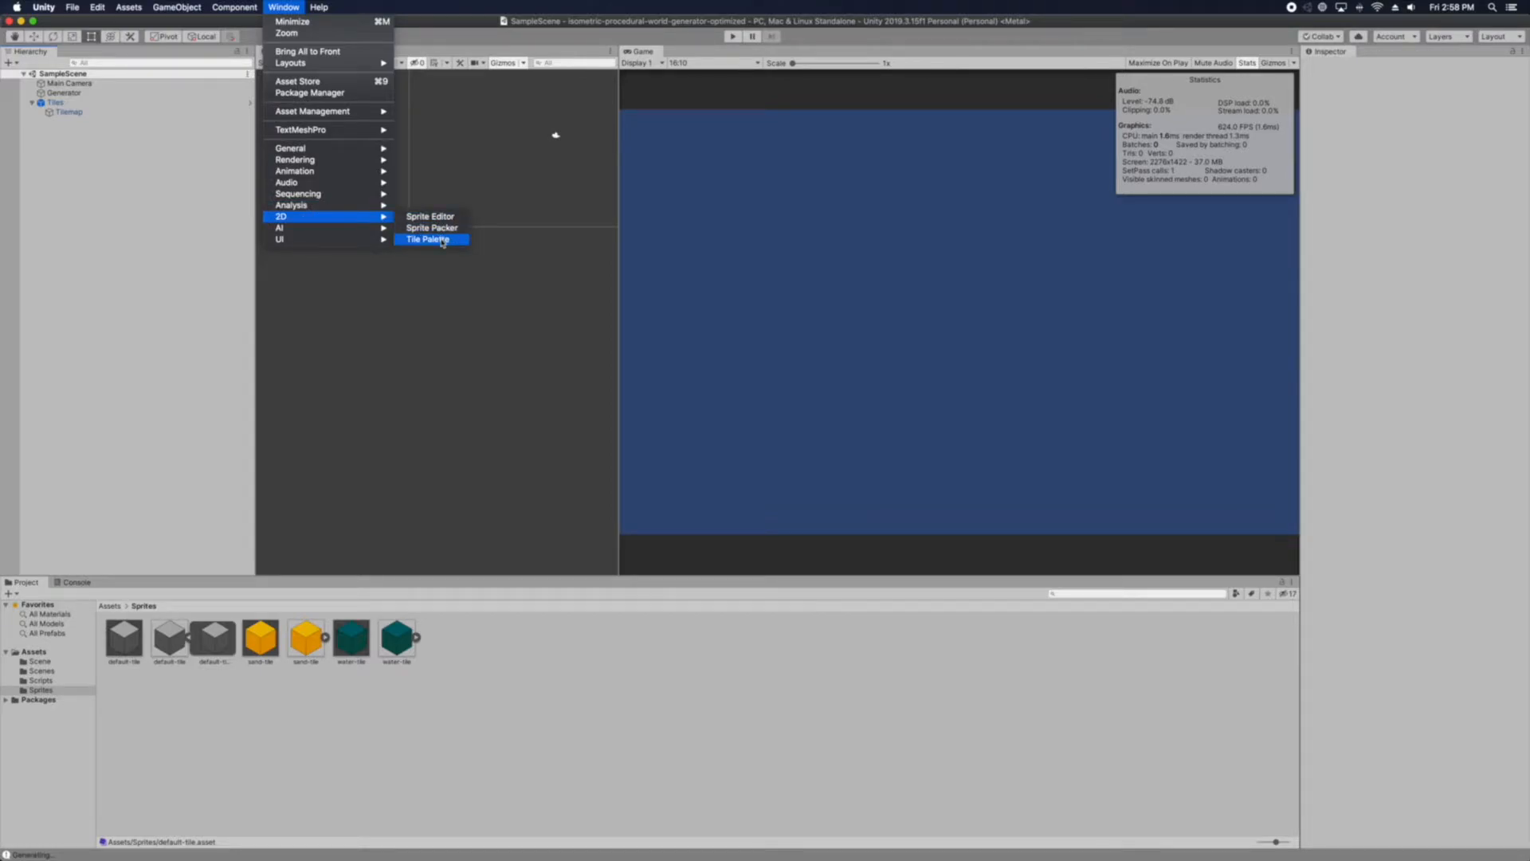
click(429, 239)
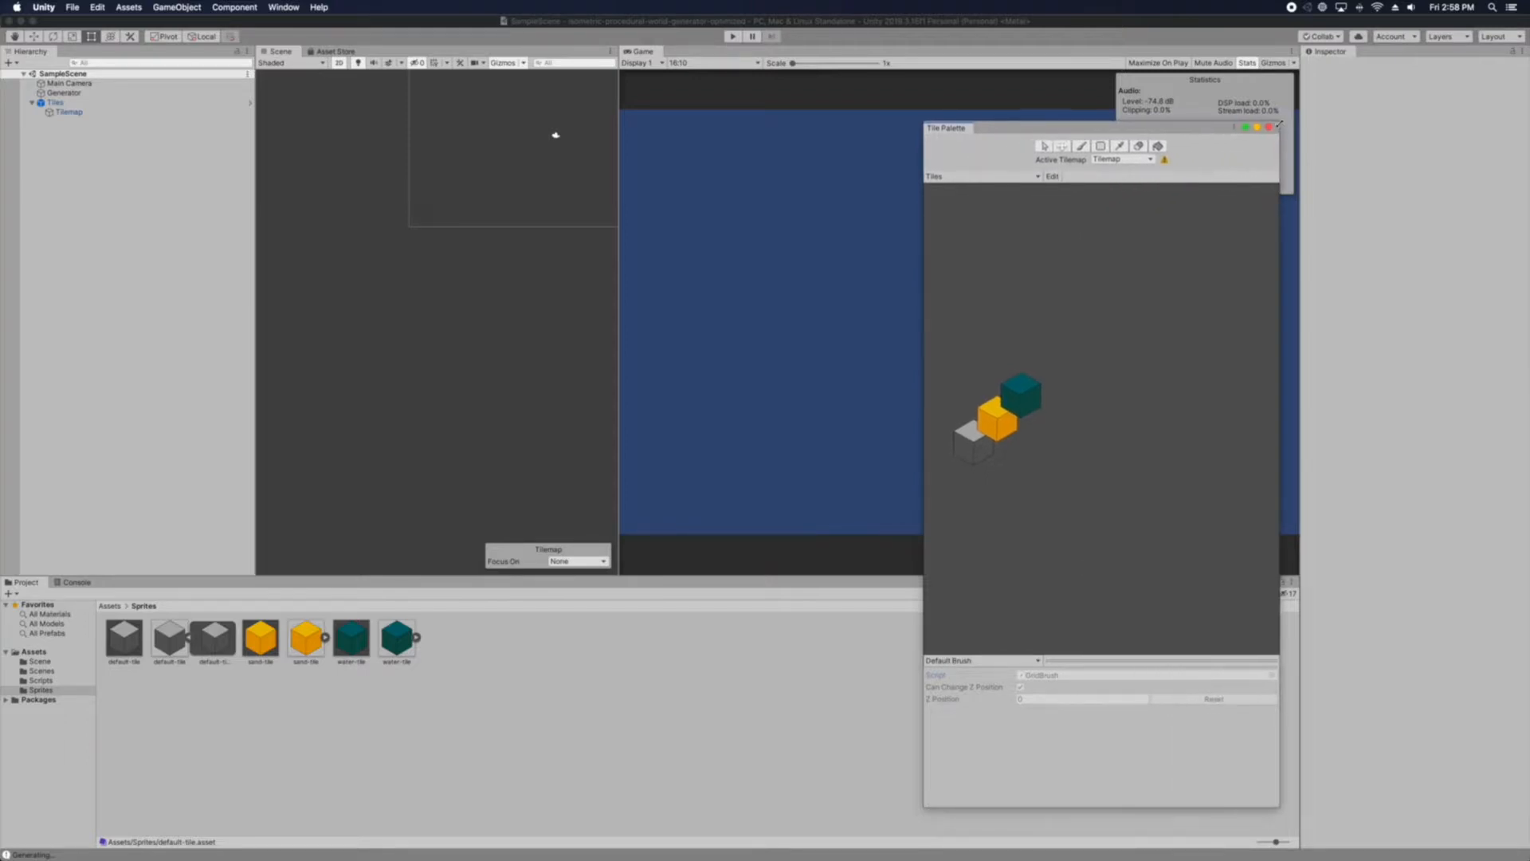
mouse_move(129, 121)
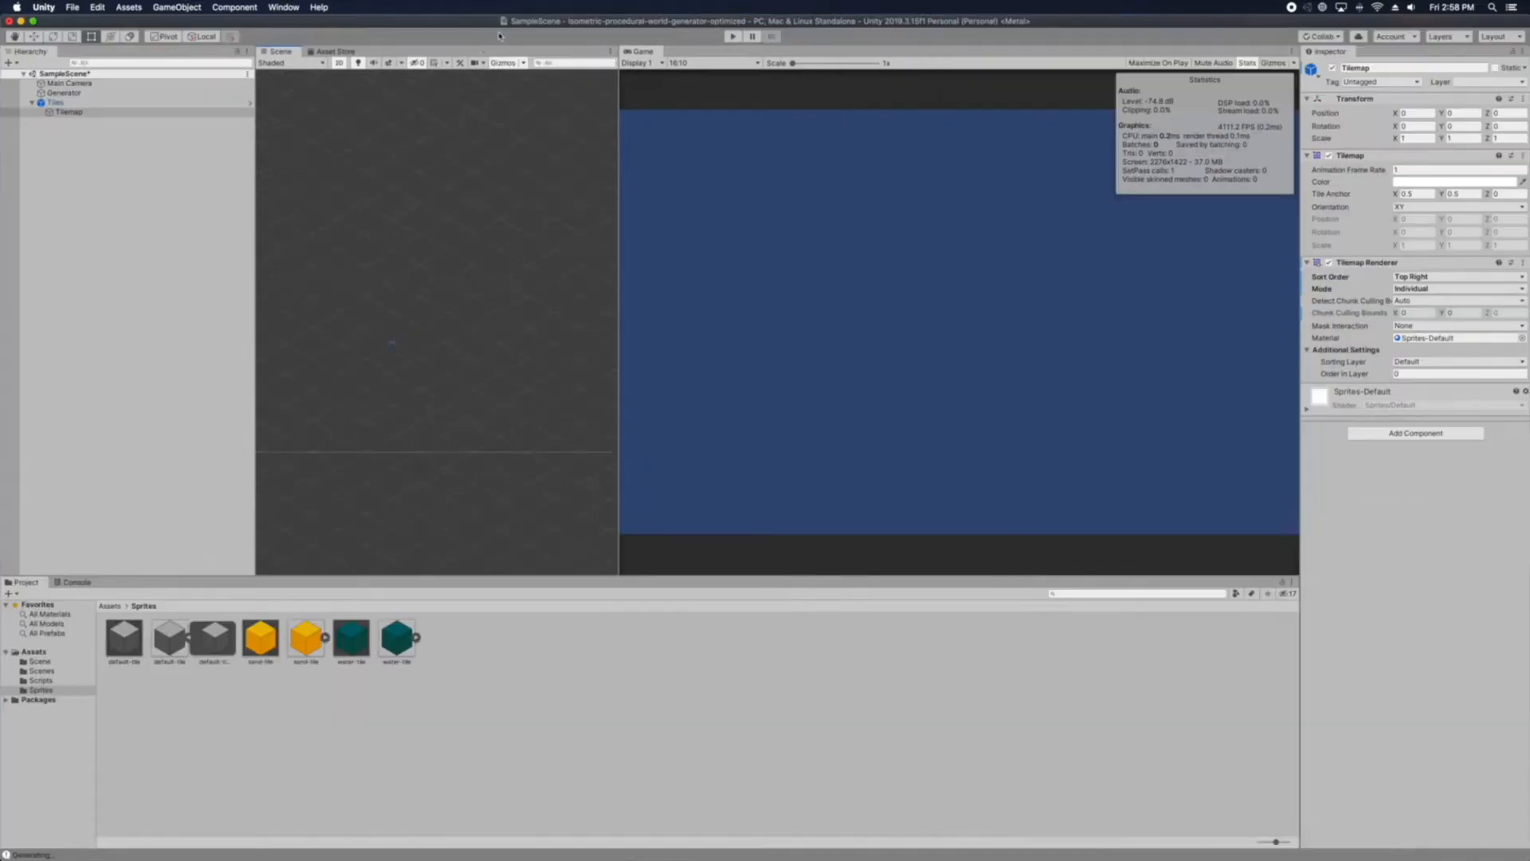
Inspect the Tilemap settings, clear the selection and return to the generator script
click(69, 112)
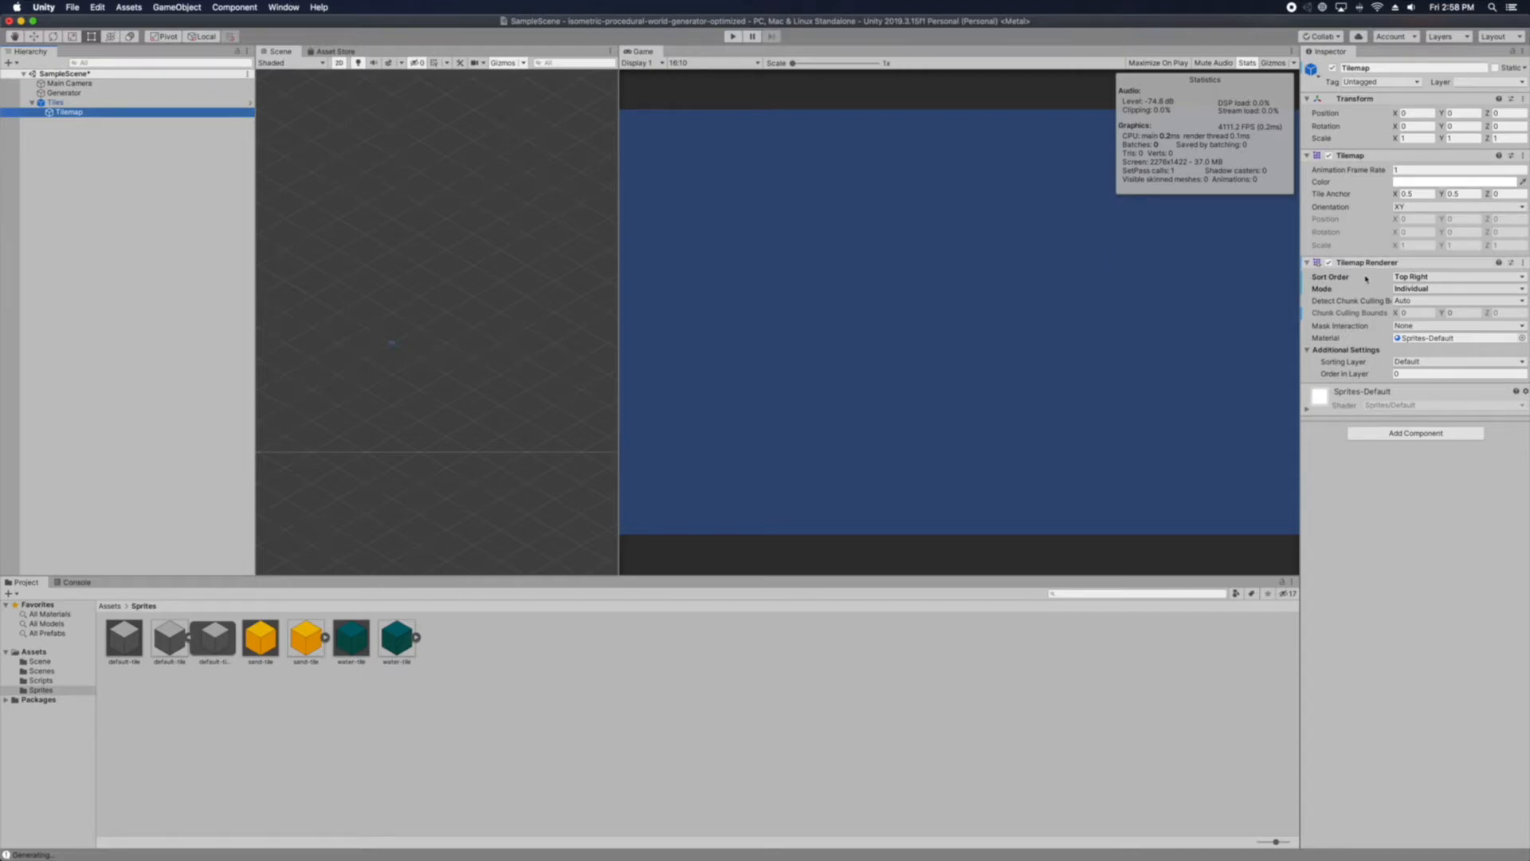
click(56, 102)
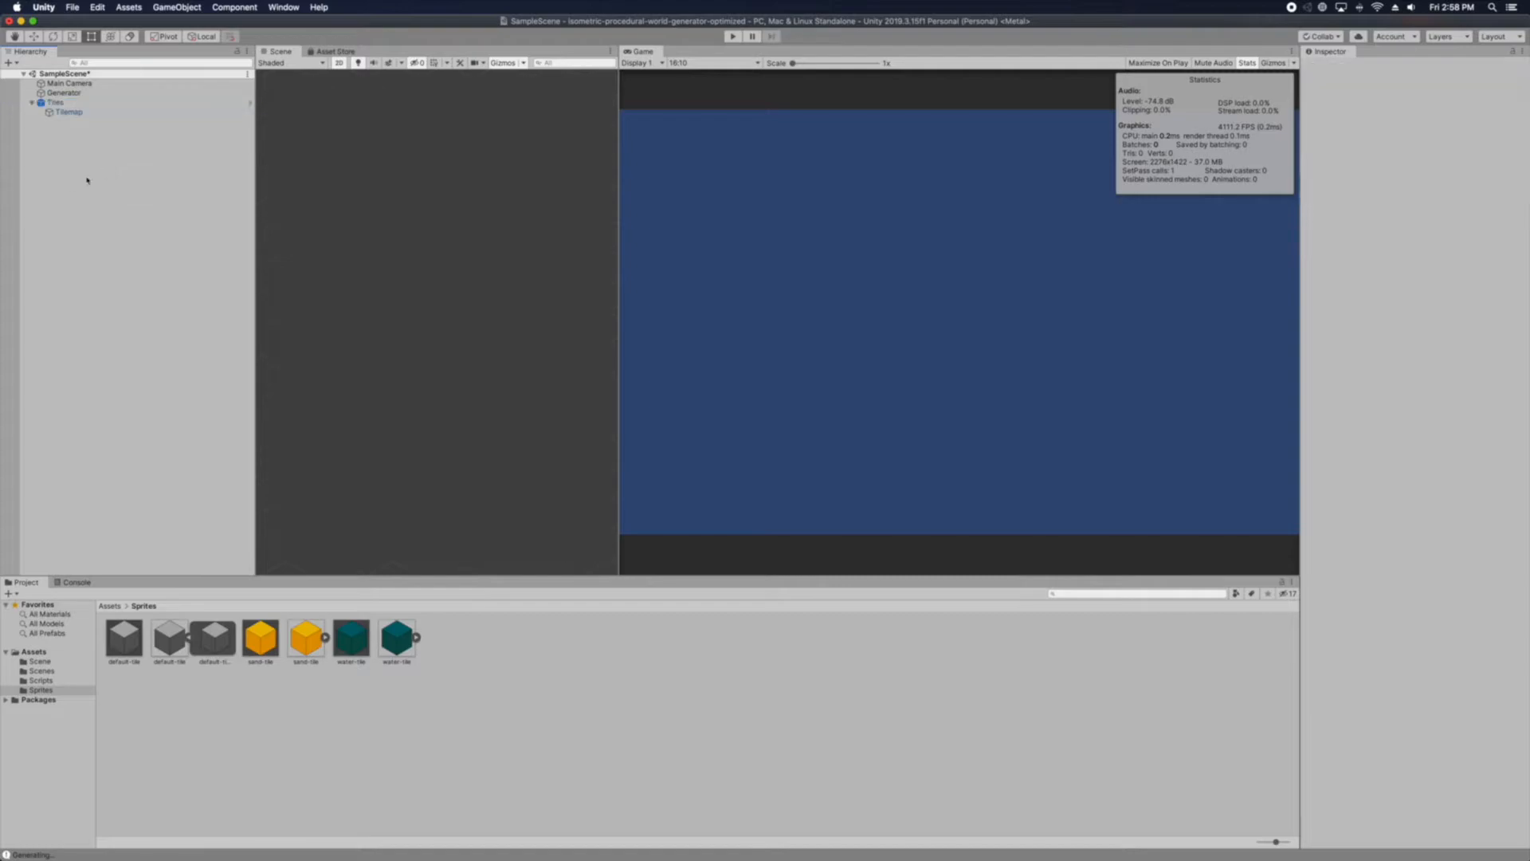
click(69, 111)
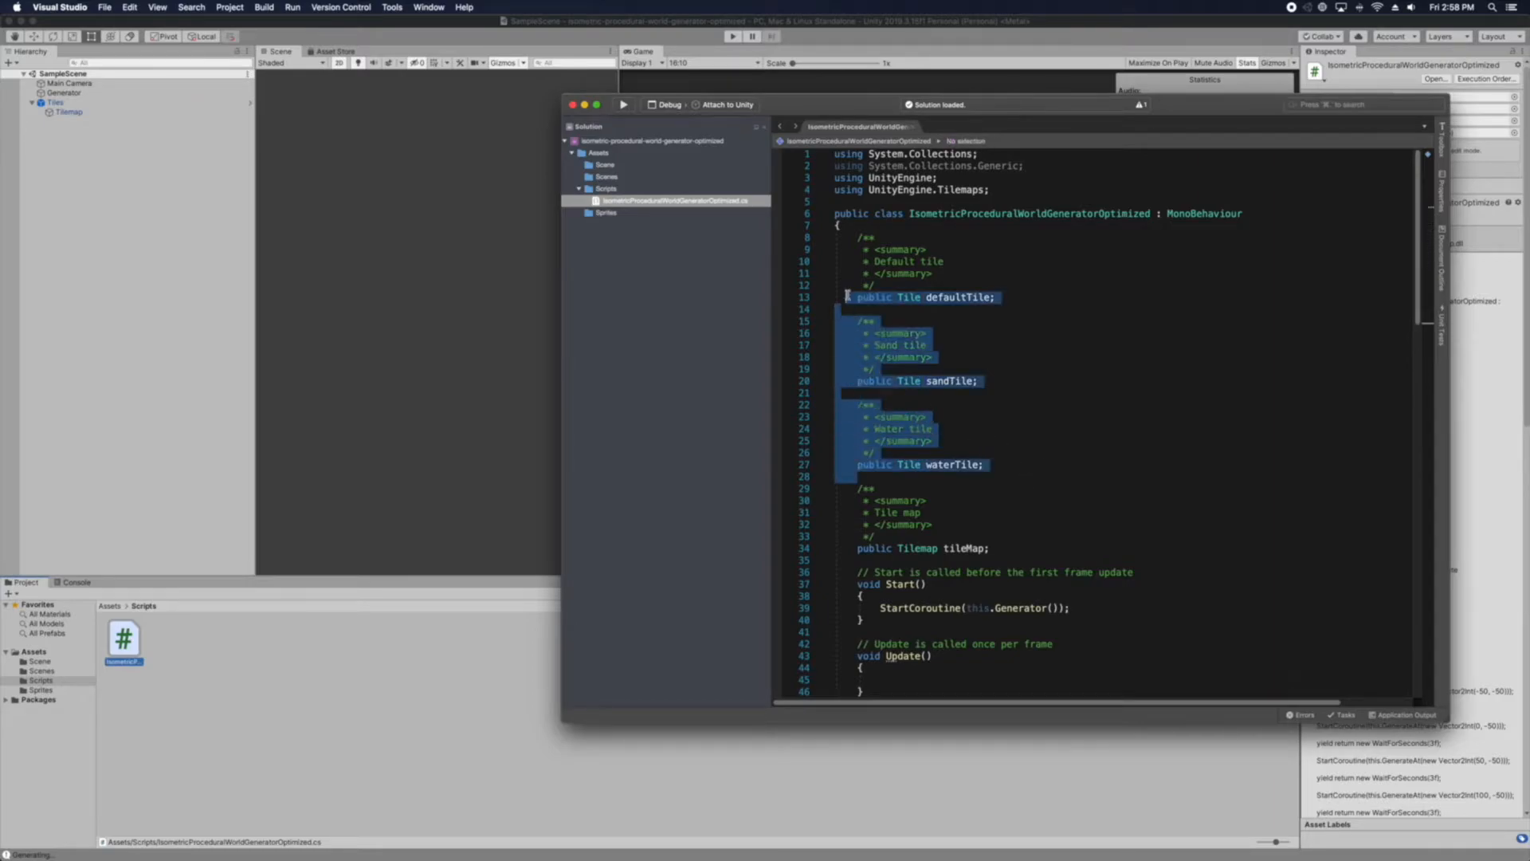
Review the tileMap field and the Generator coroutine calling GenerateAt from -50 to 200 with 3-second waits
click(1055, 396)
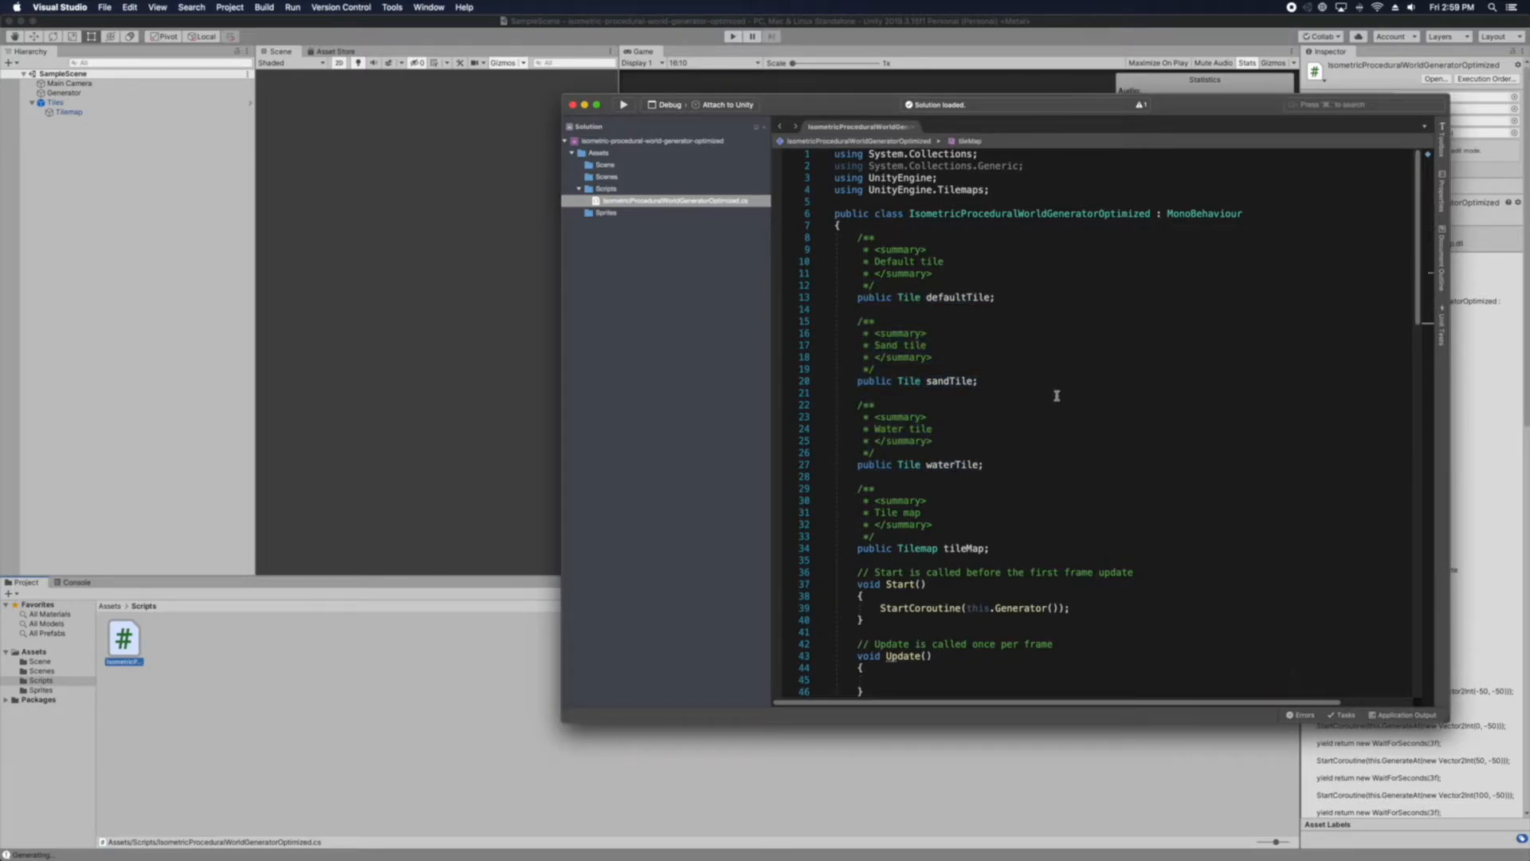
scroll(down, 3)
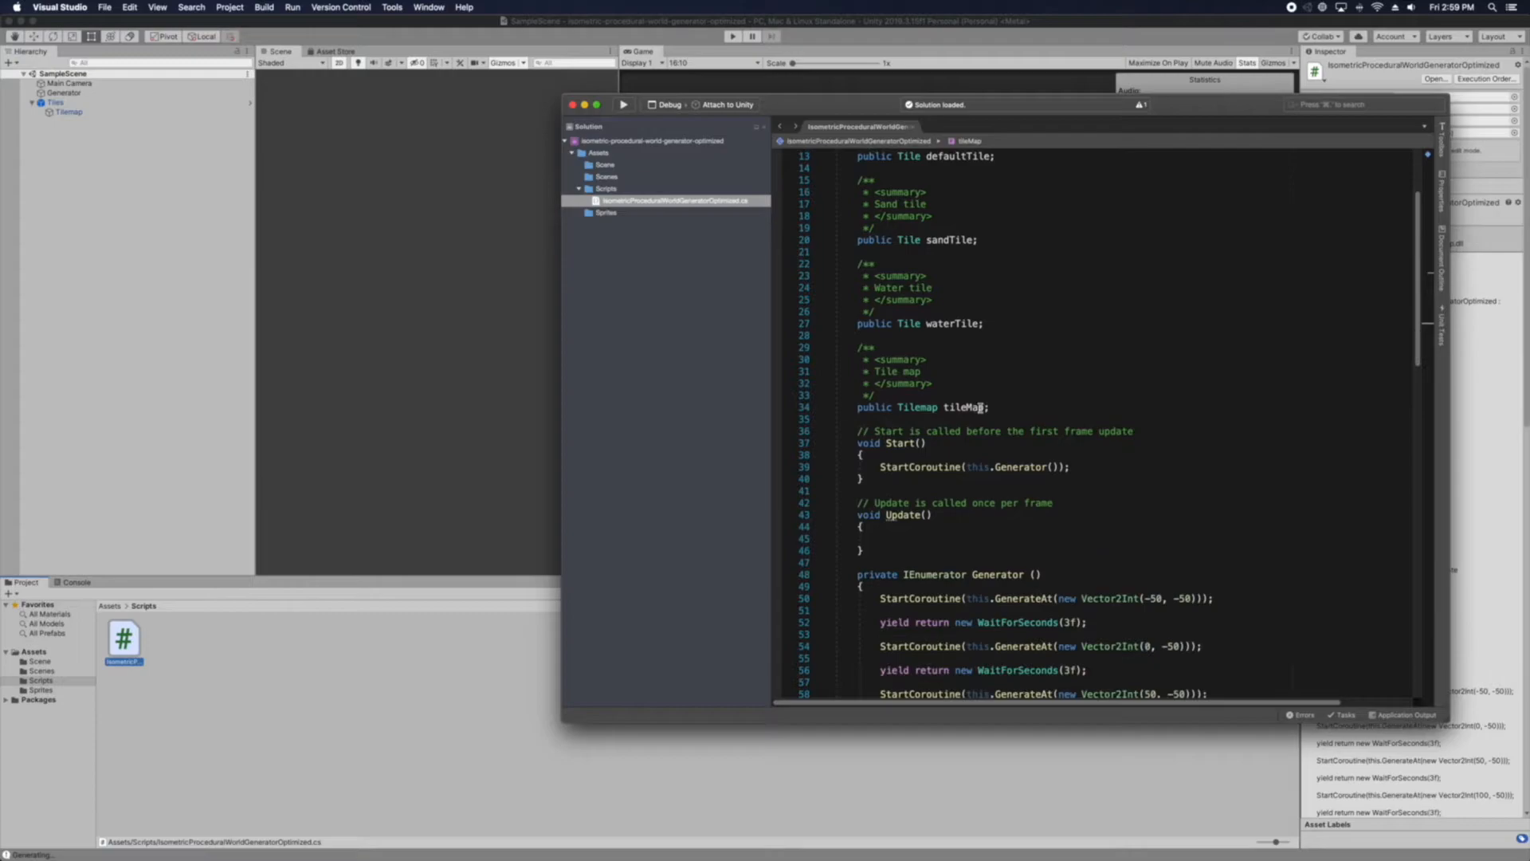
double_click(966, 407)
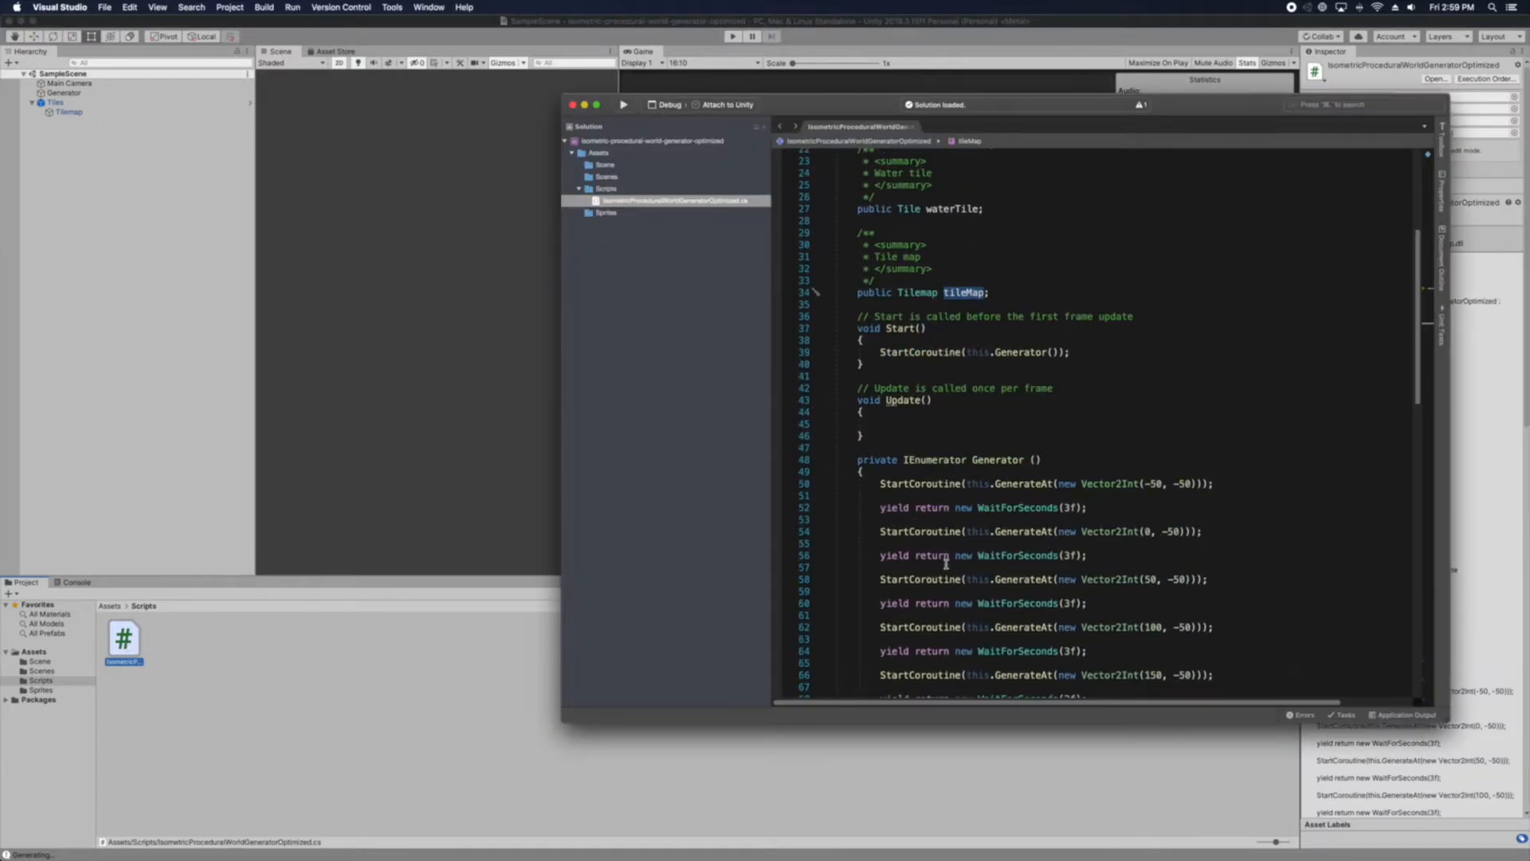
scroll(down, 3)
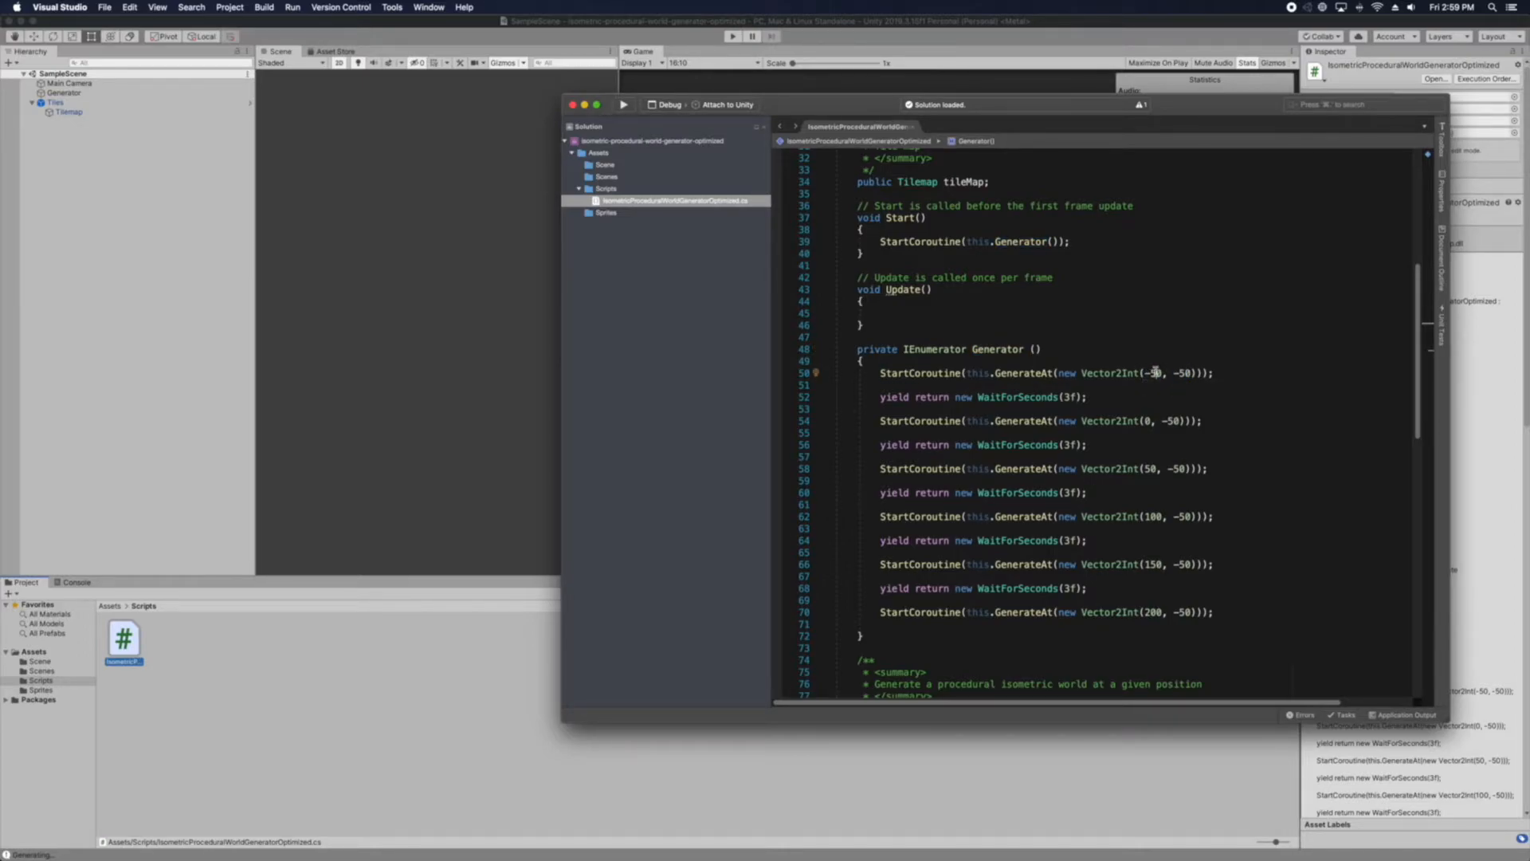
mouse_move(1157, 373)
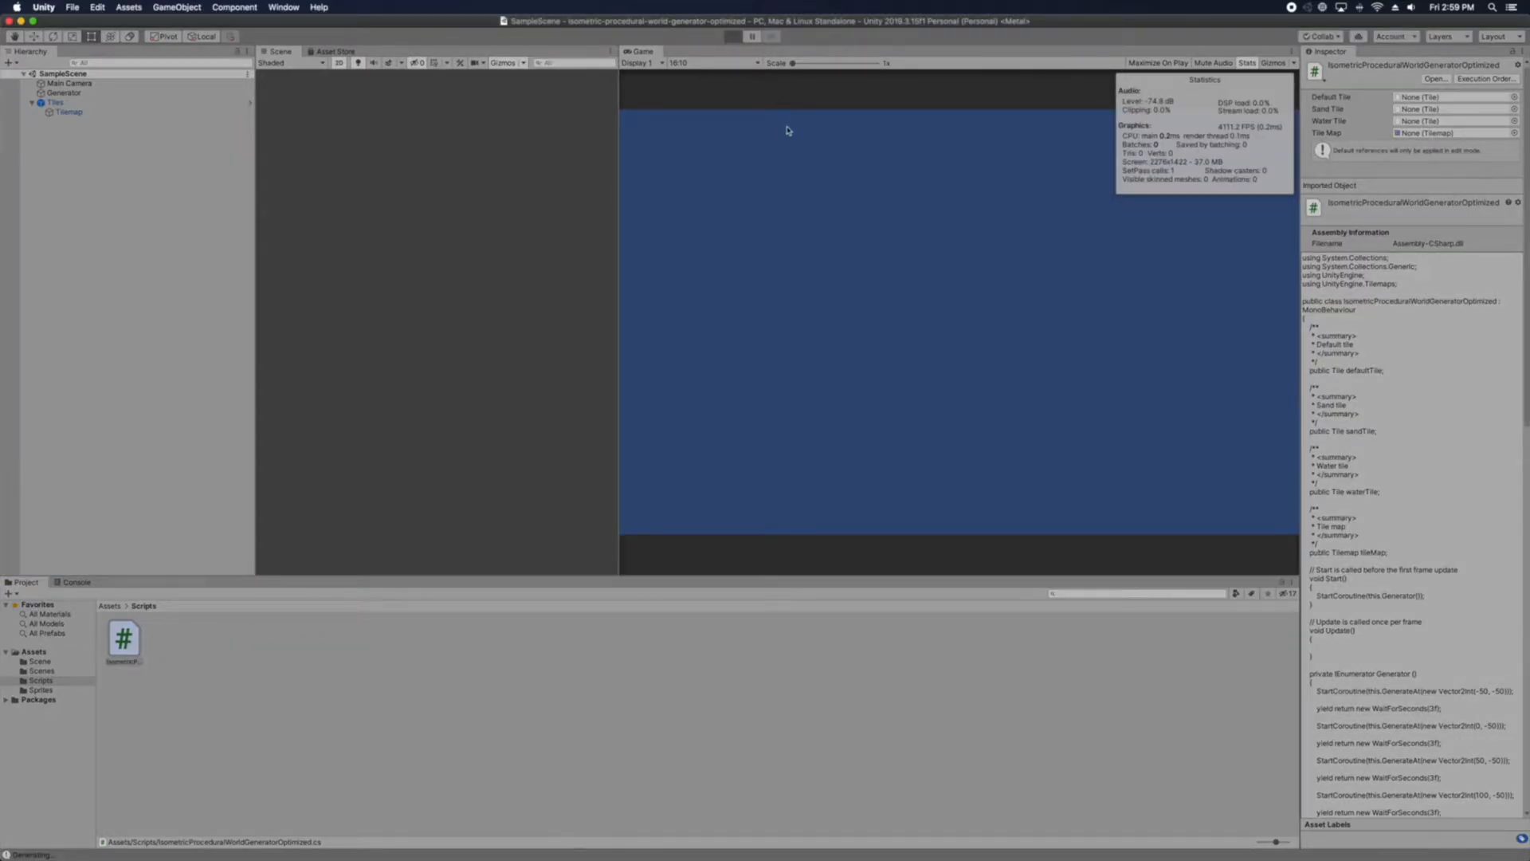
Return focus to the Unity editor before revisiting the Generator coroutine's yield lines
click(732, 36)
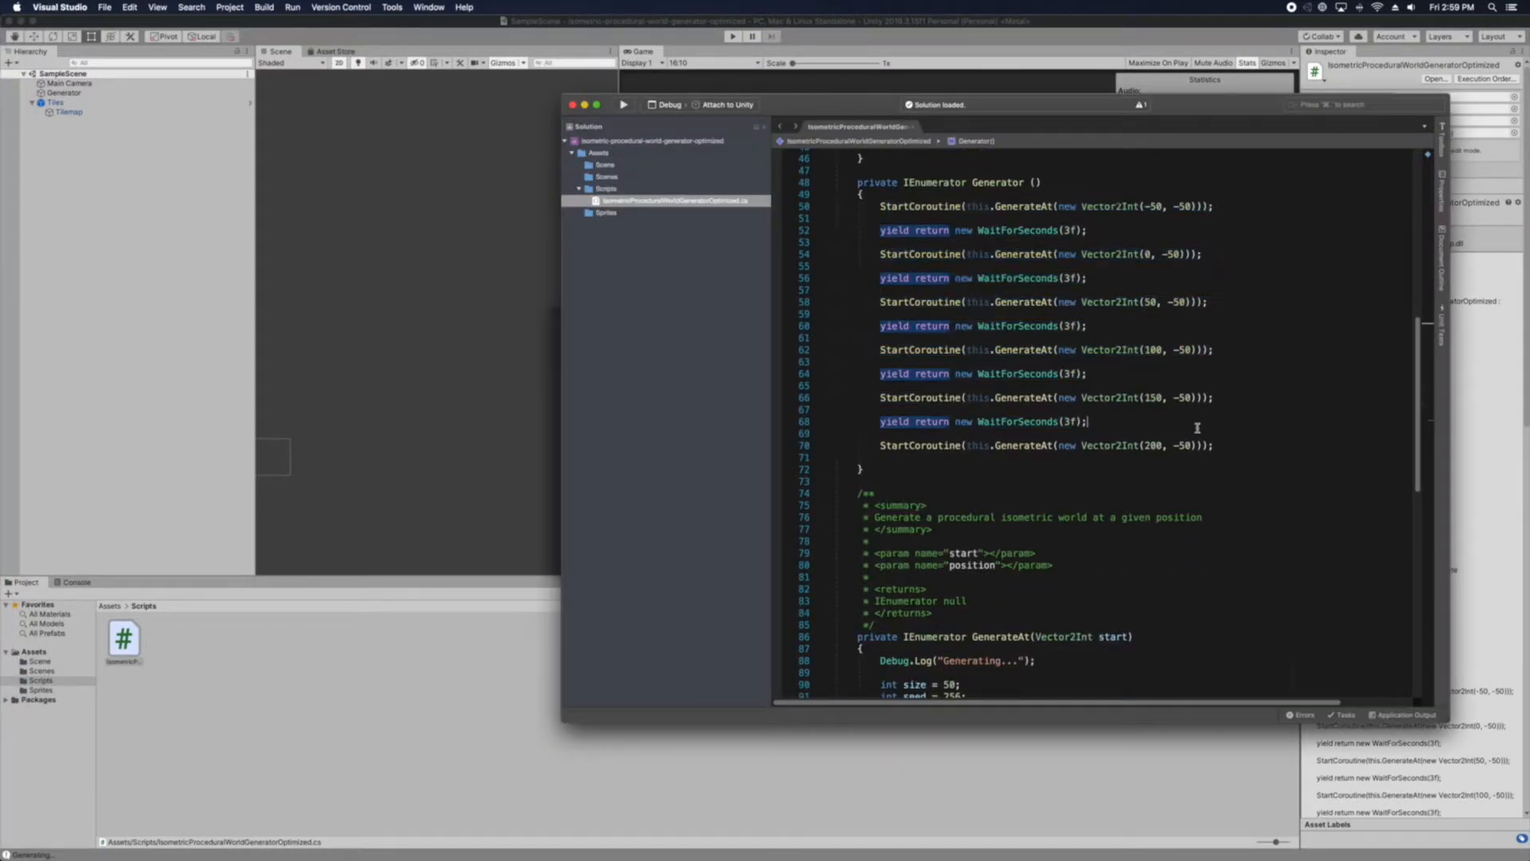
scroll(down, 3)
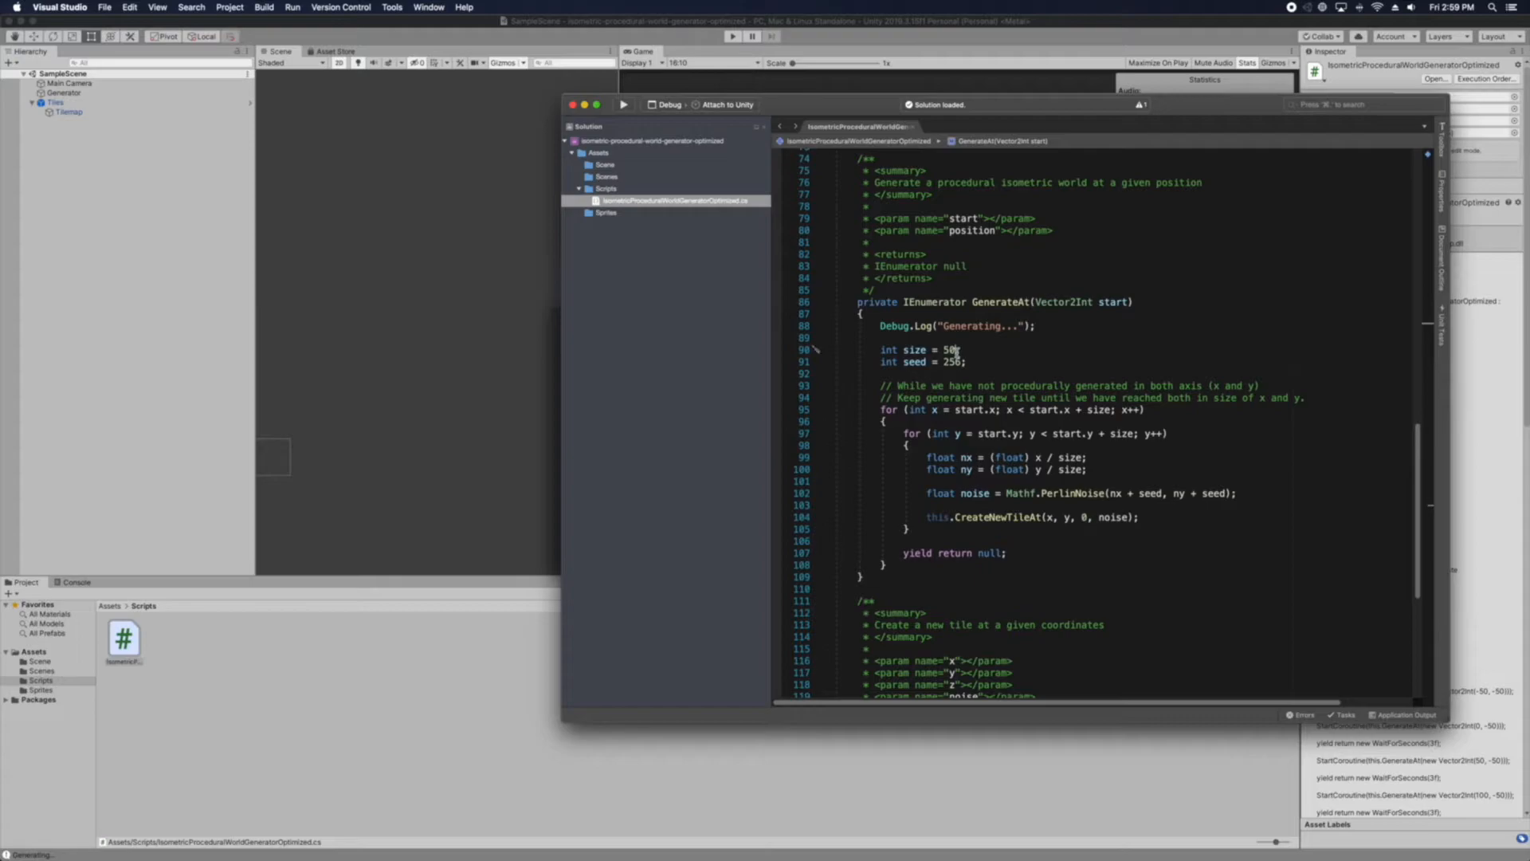
double_click(998, 301)
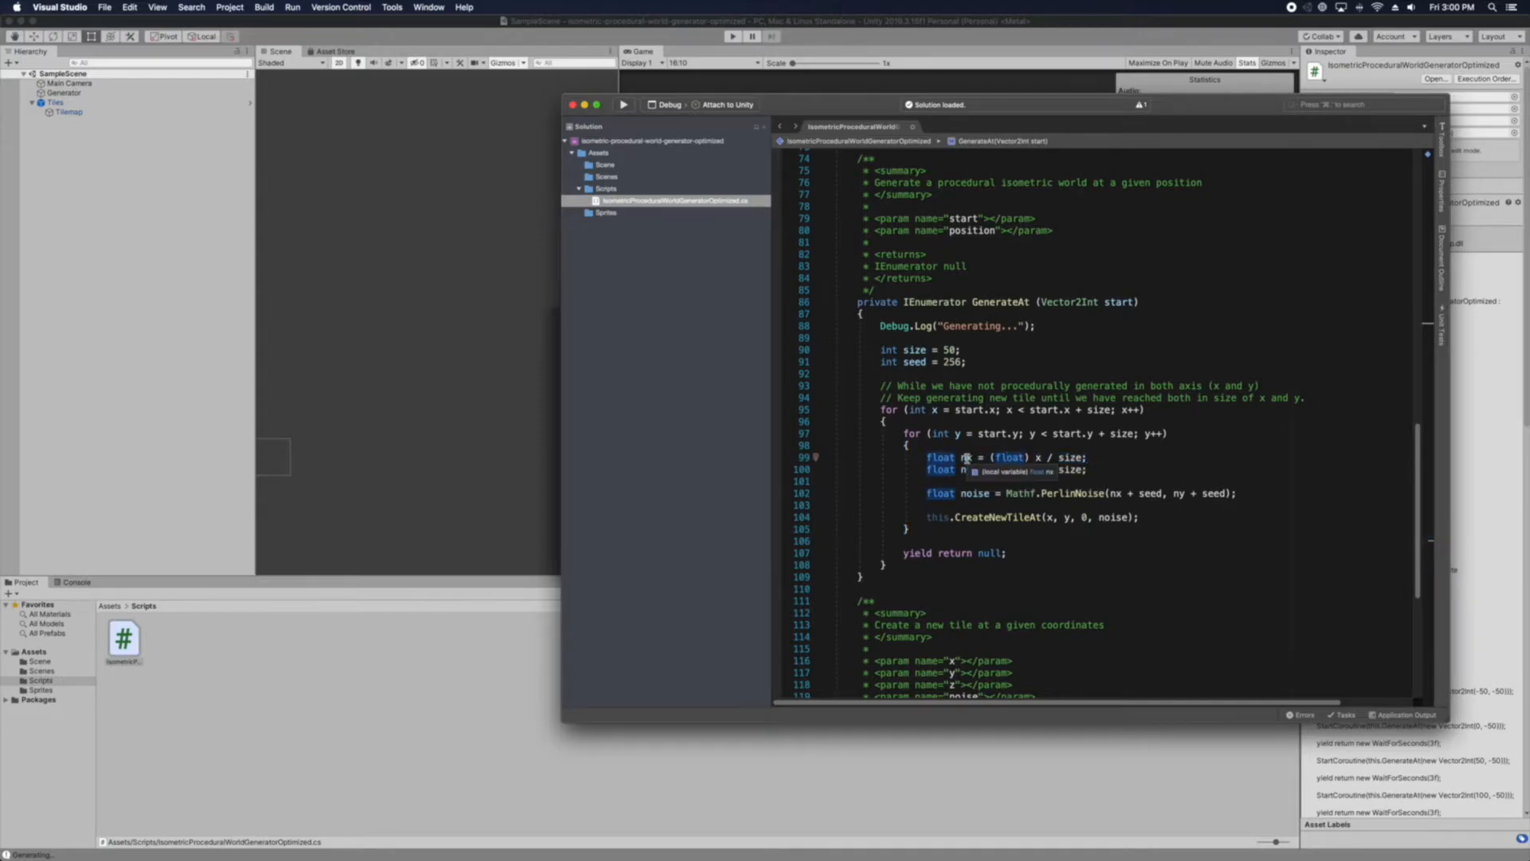
scroll(down, 3)
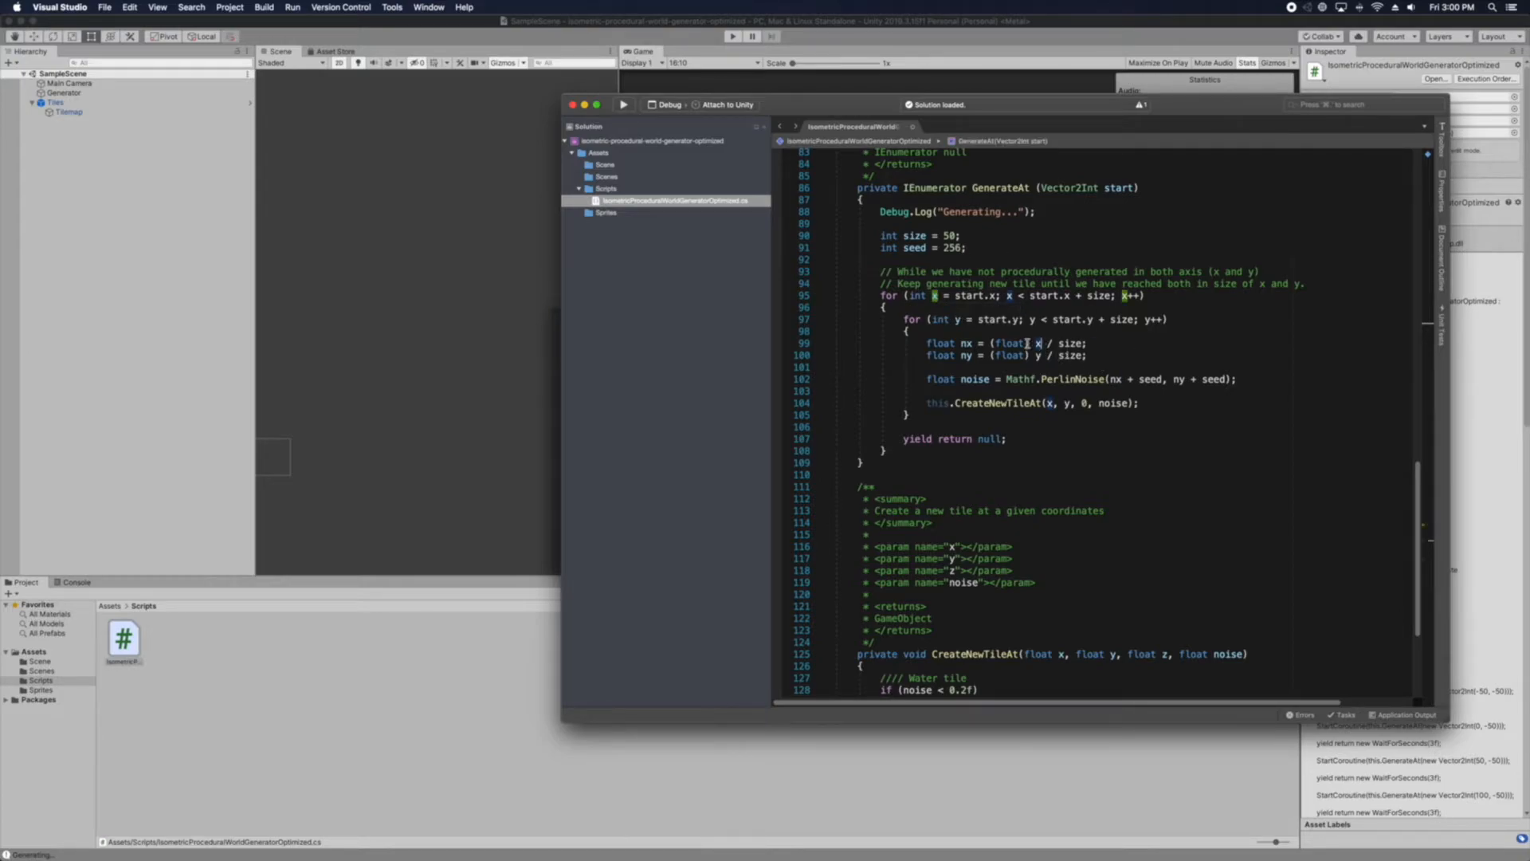
mouse_move(1071, 354)
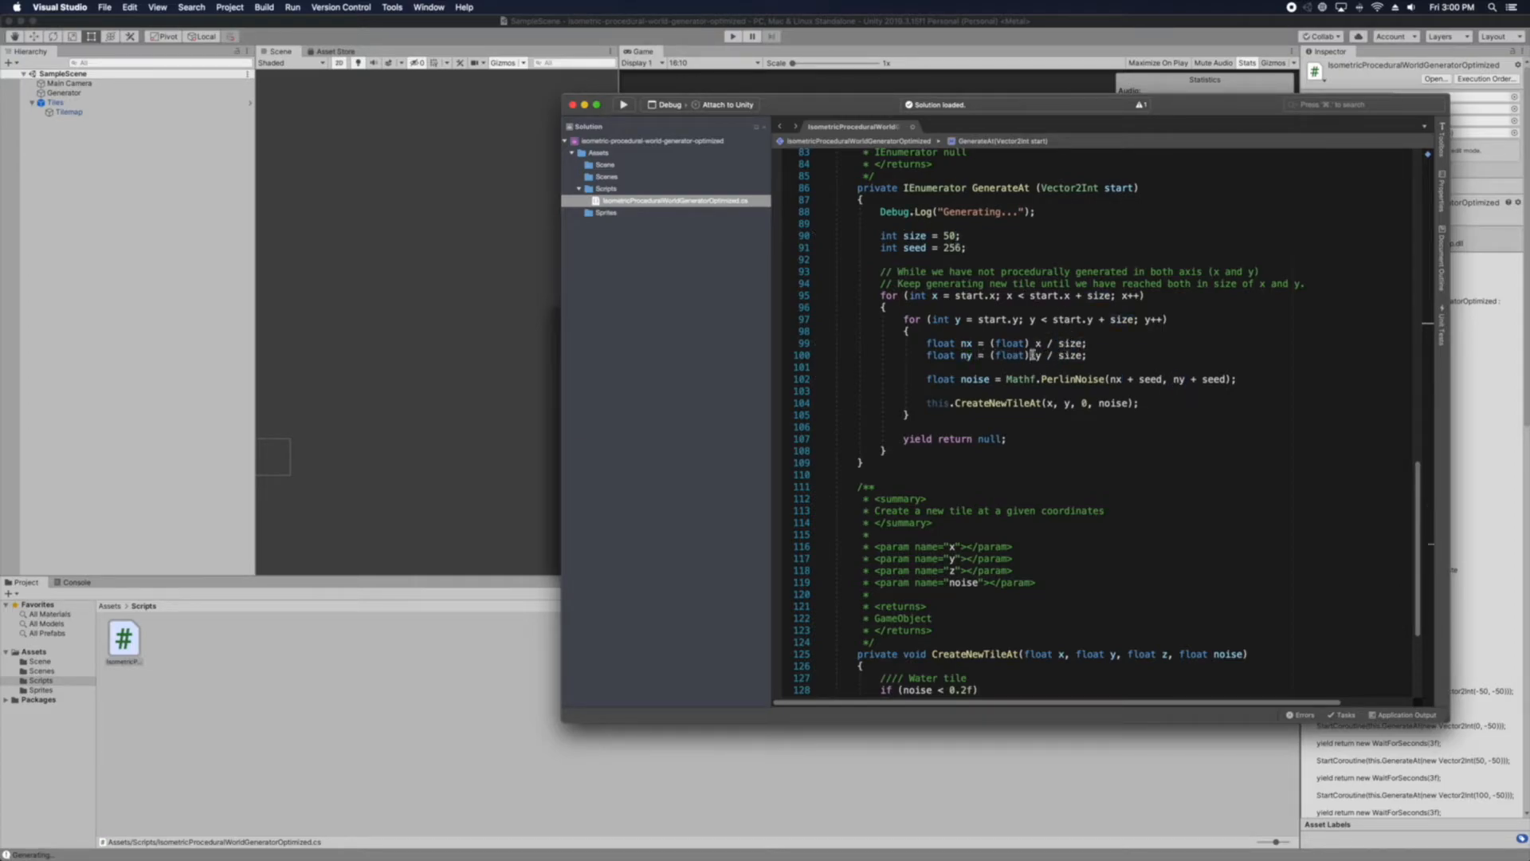
double_click(913, 236)
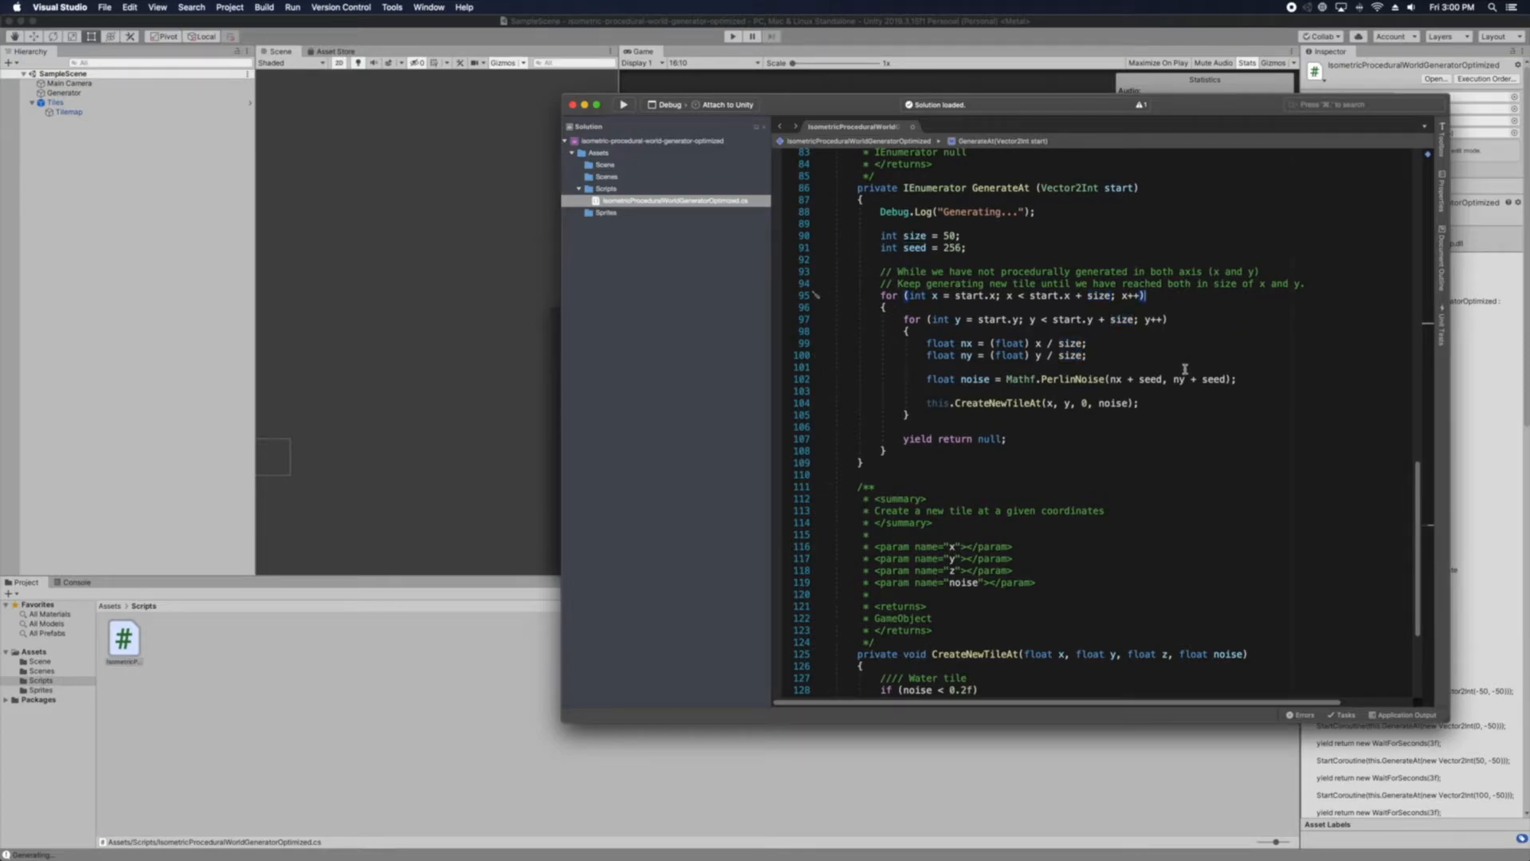
double_click(998, 402)
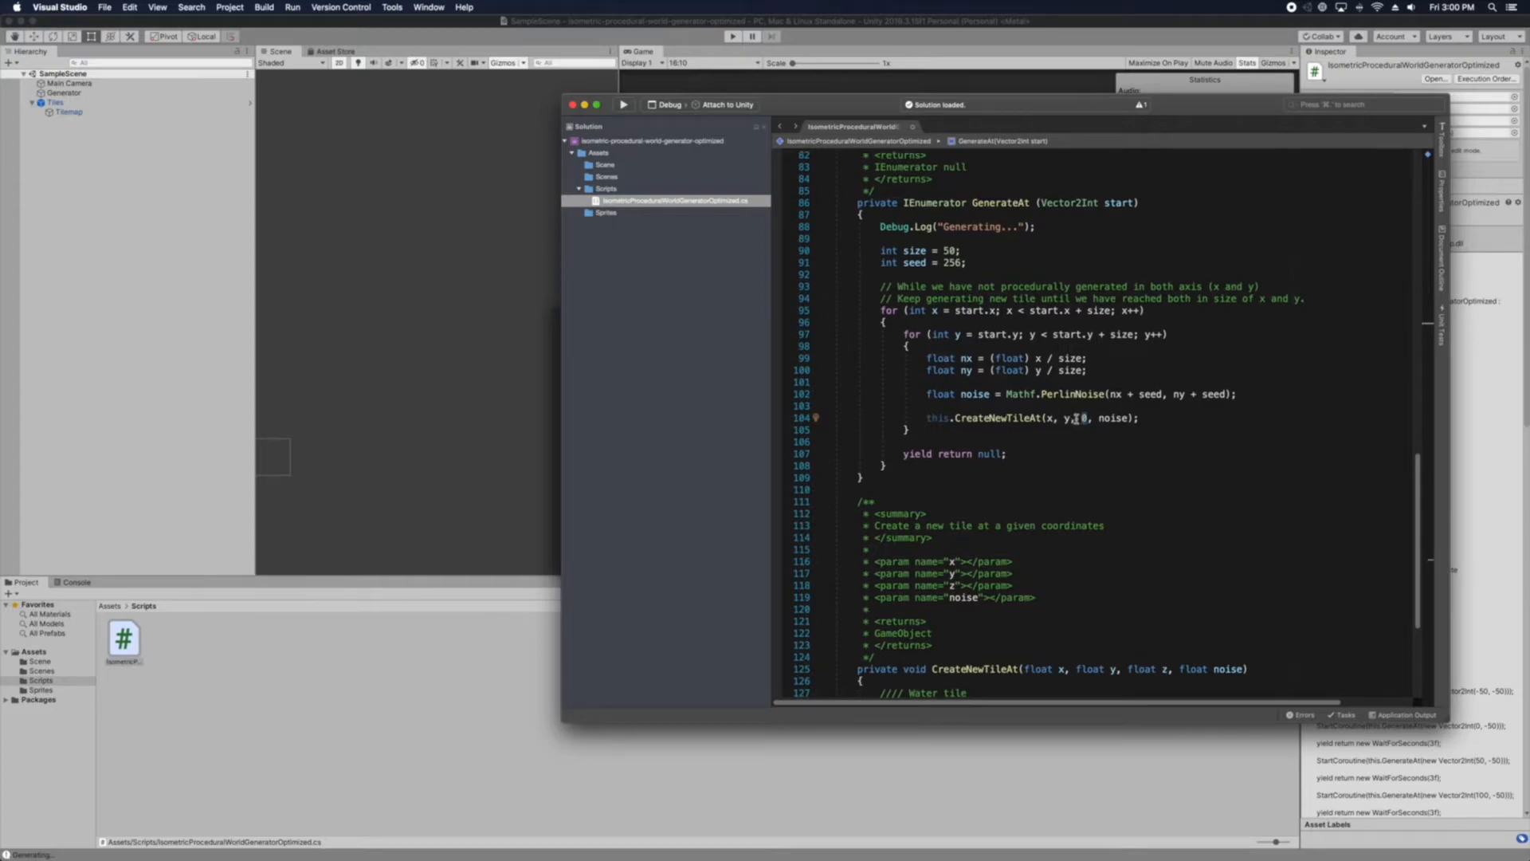
double_click(1114, 418)
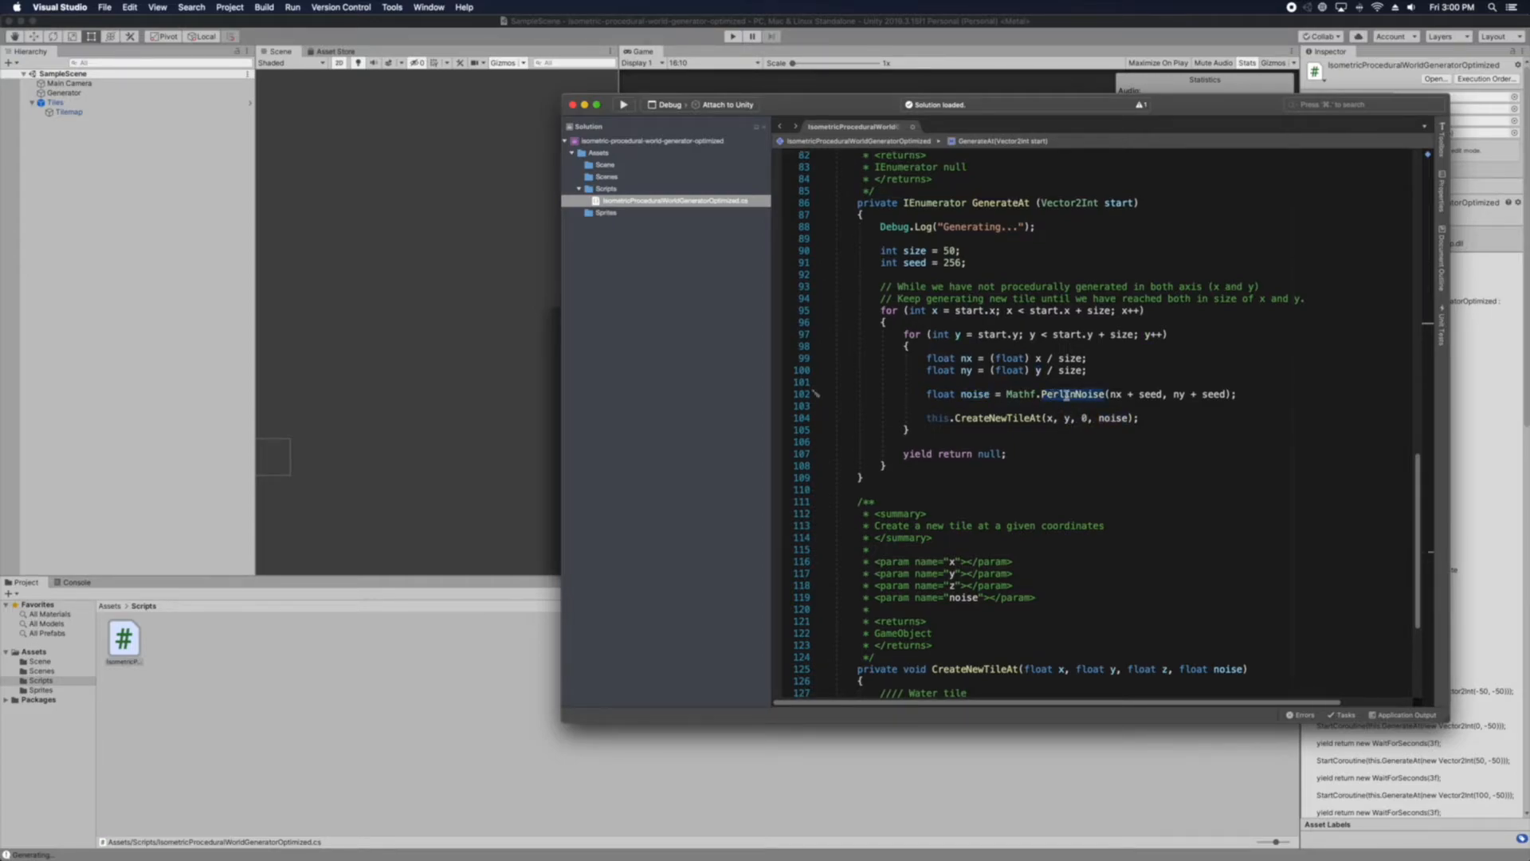
scroll(down, 3)
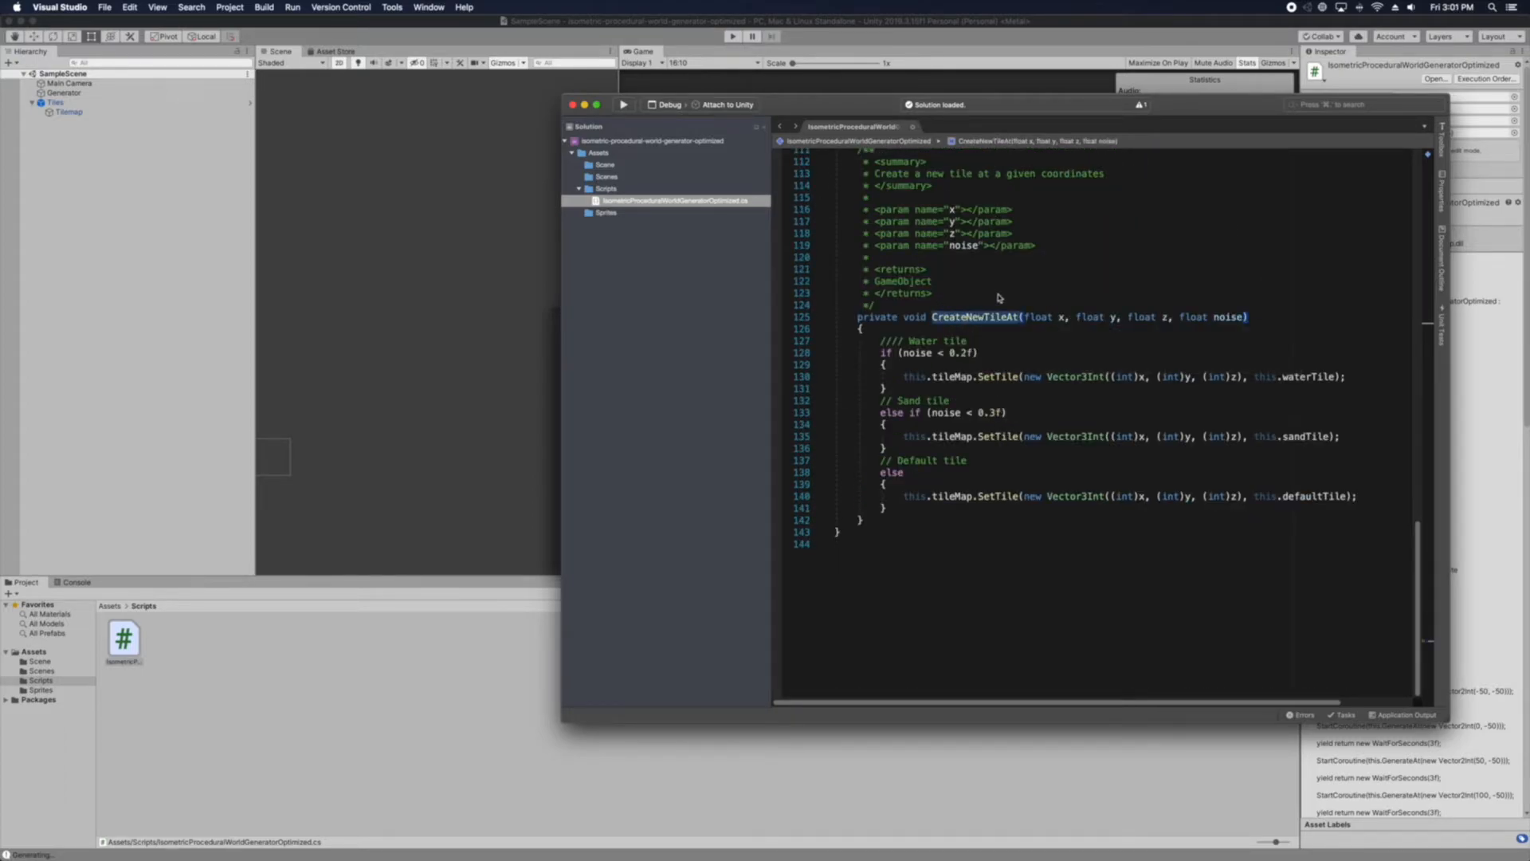
Make CreateNewTileAt take int x, y, z and strip the (int) casts from its three SetTile calls
double_click(1162, 316)
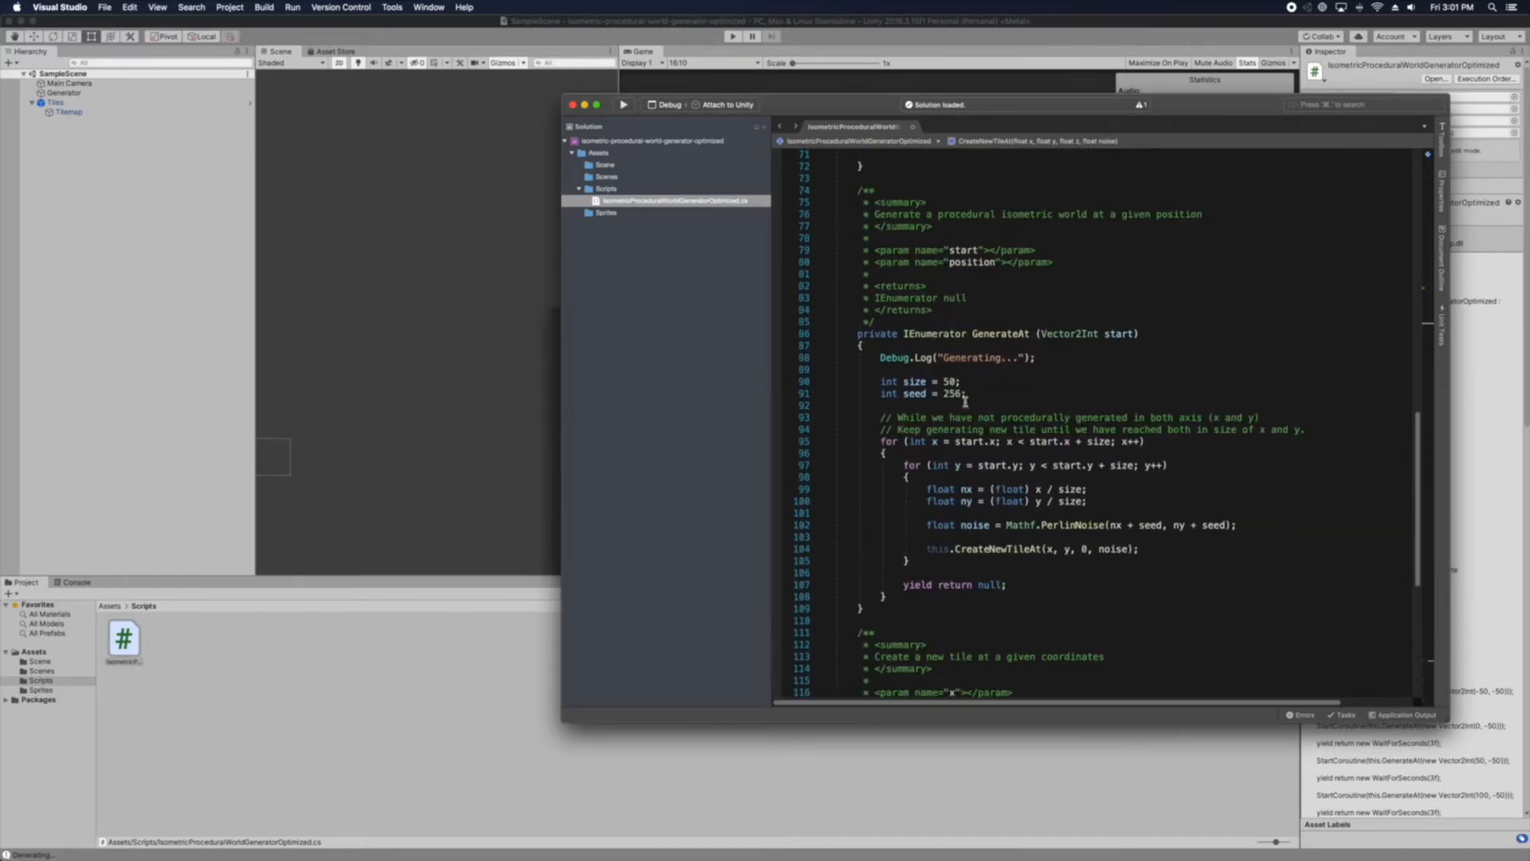
scroll(down, 3)
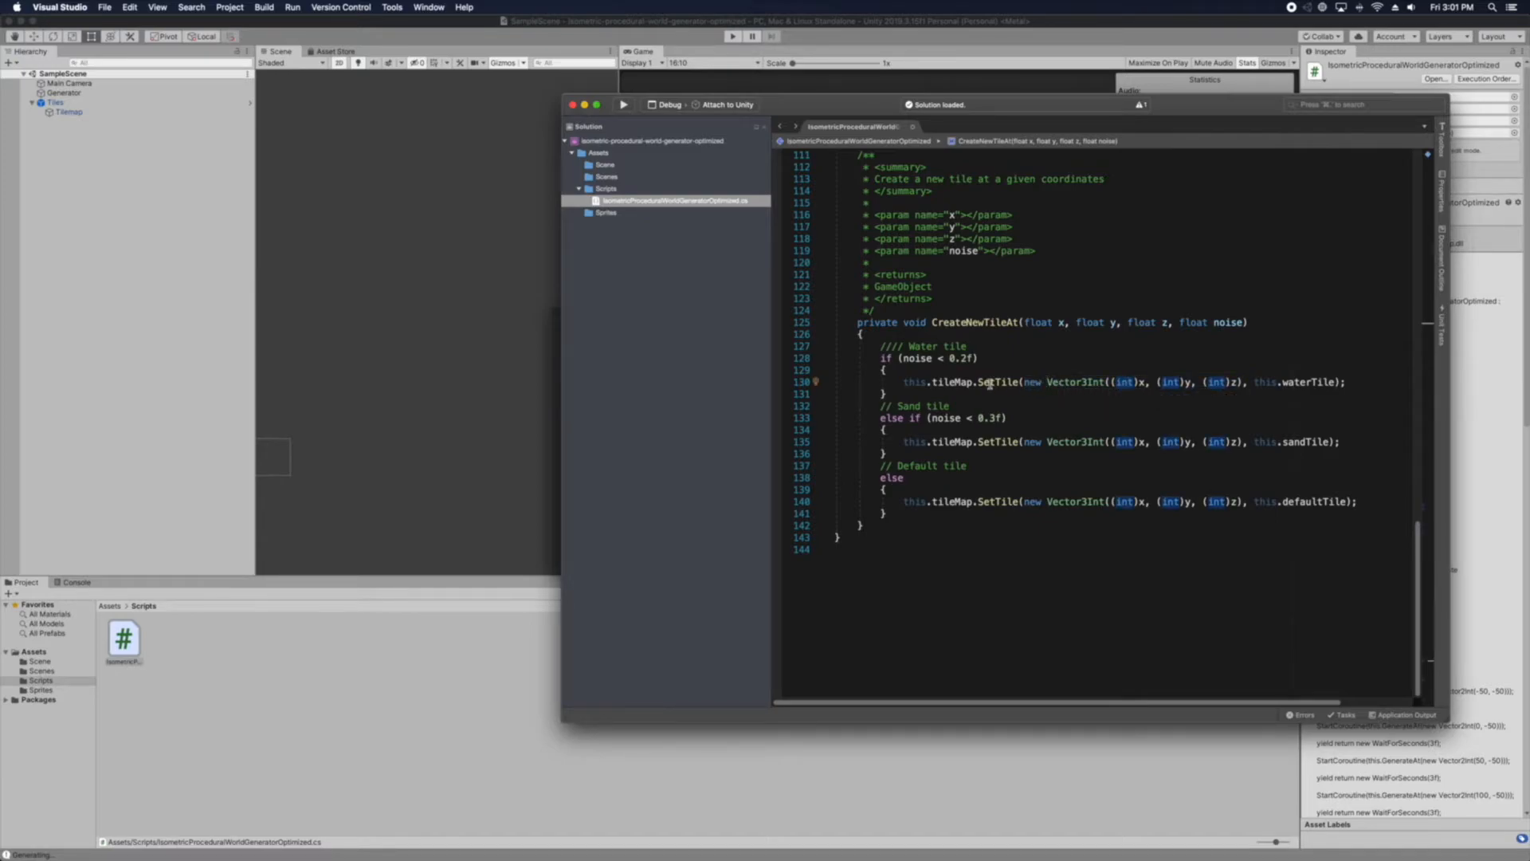
double_click(1073, 381)
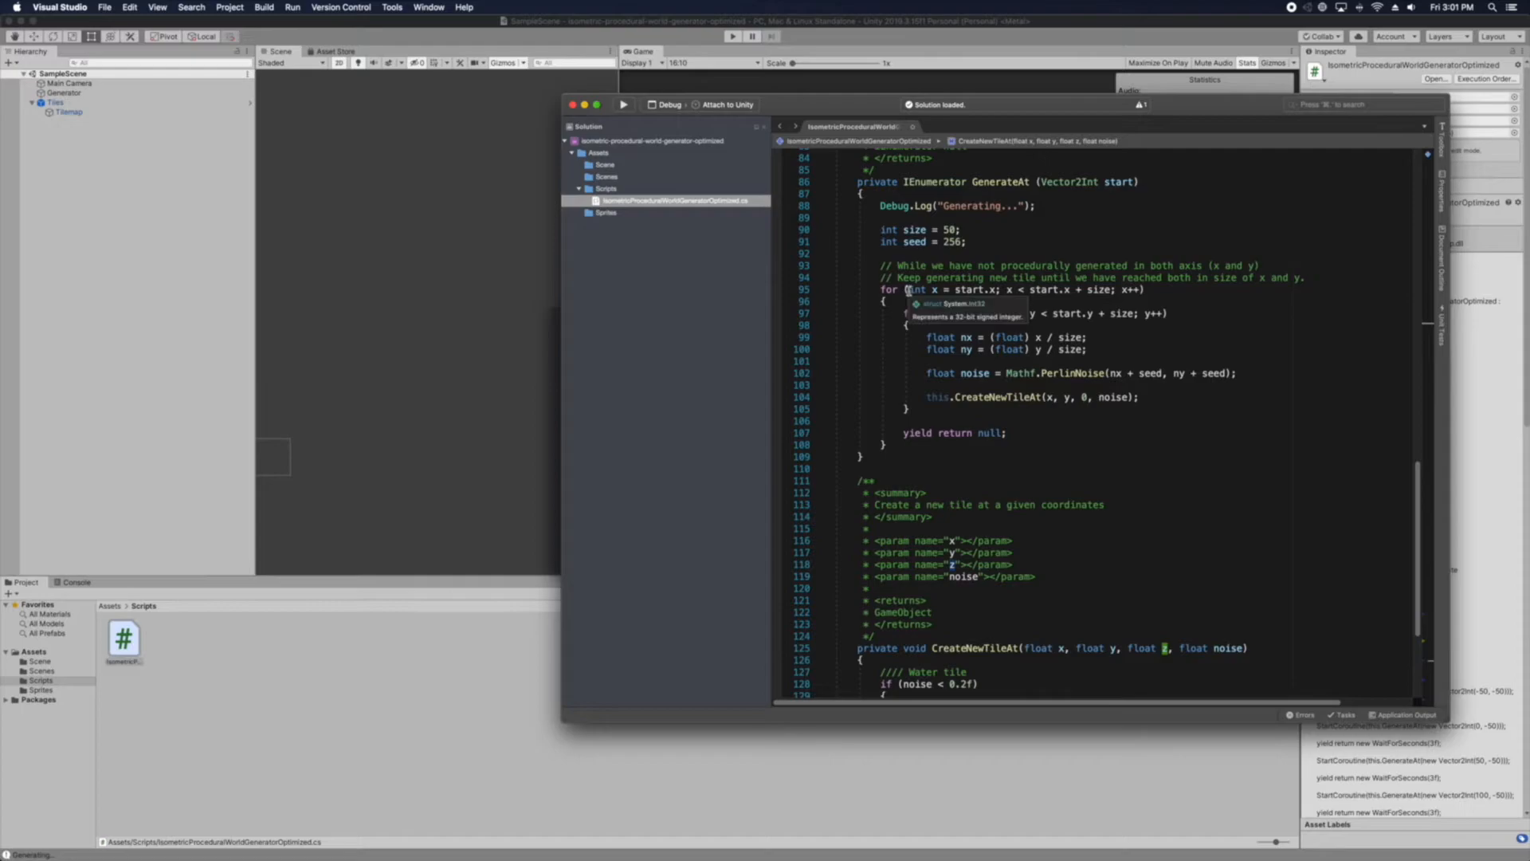
scroll(down, 3)
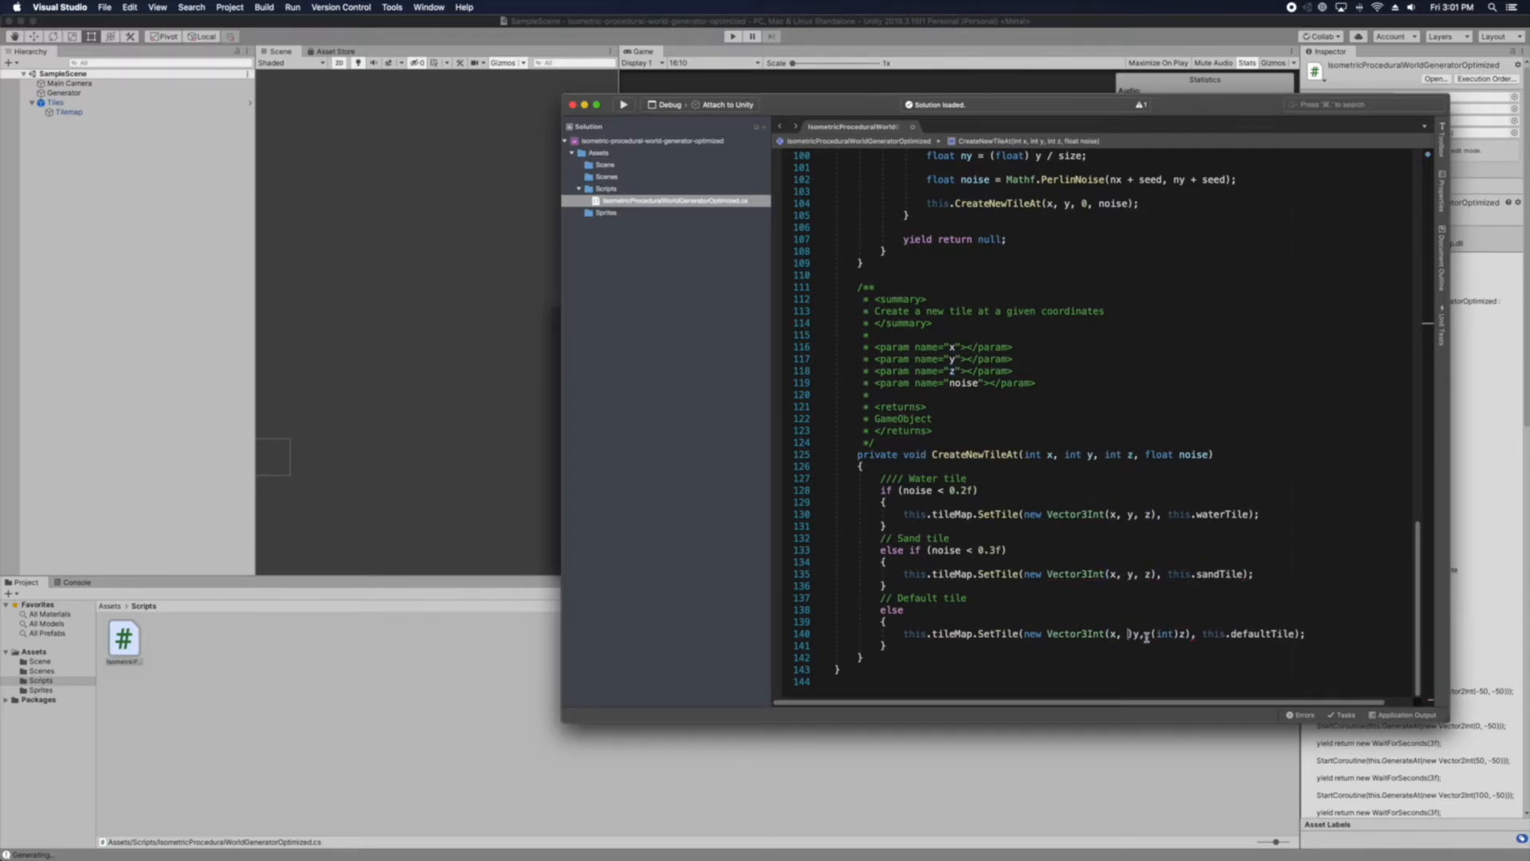
text(v)
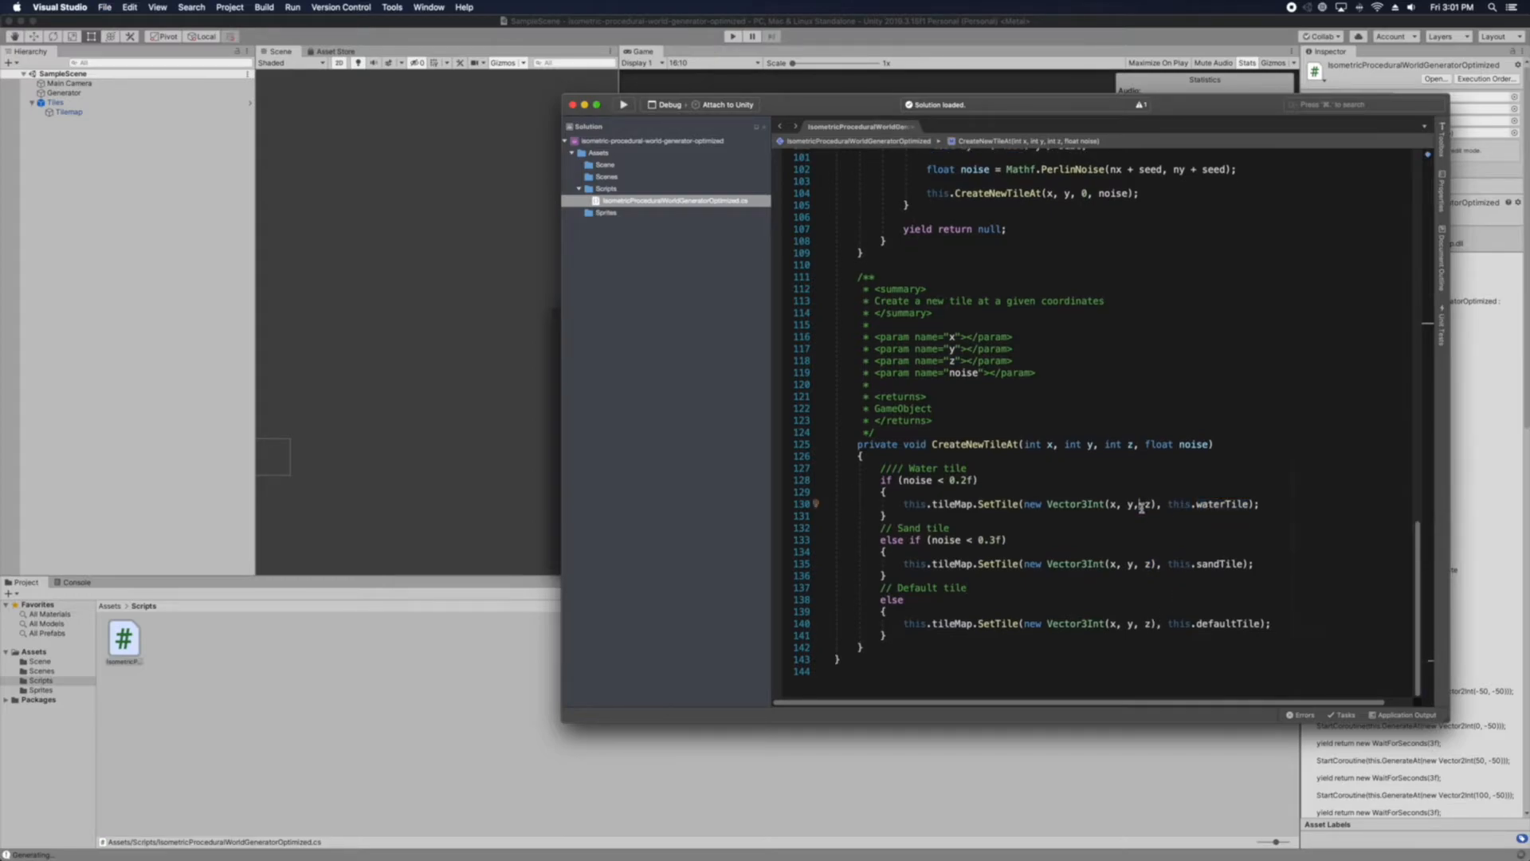
double_click(956, 480)
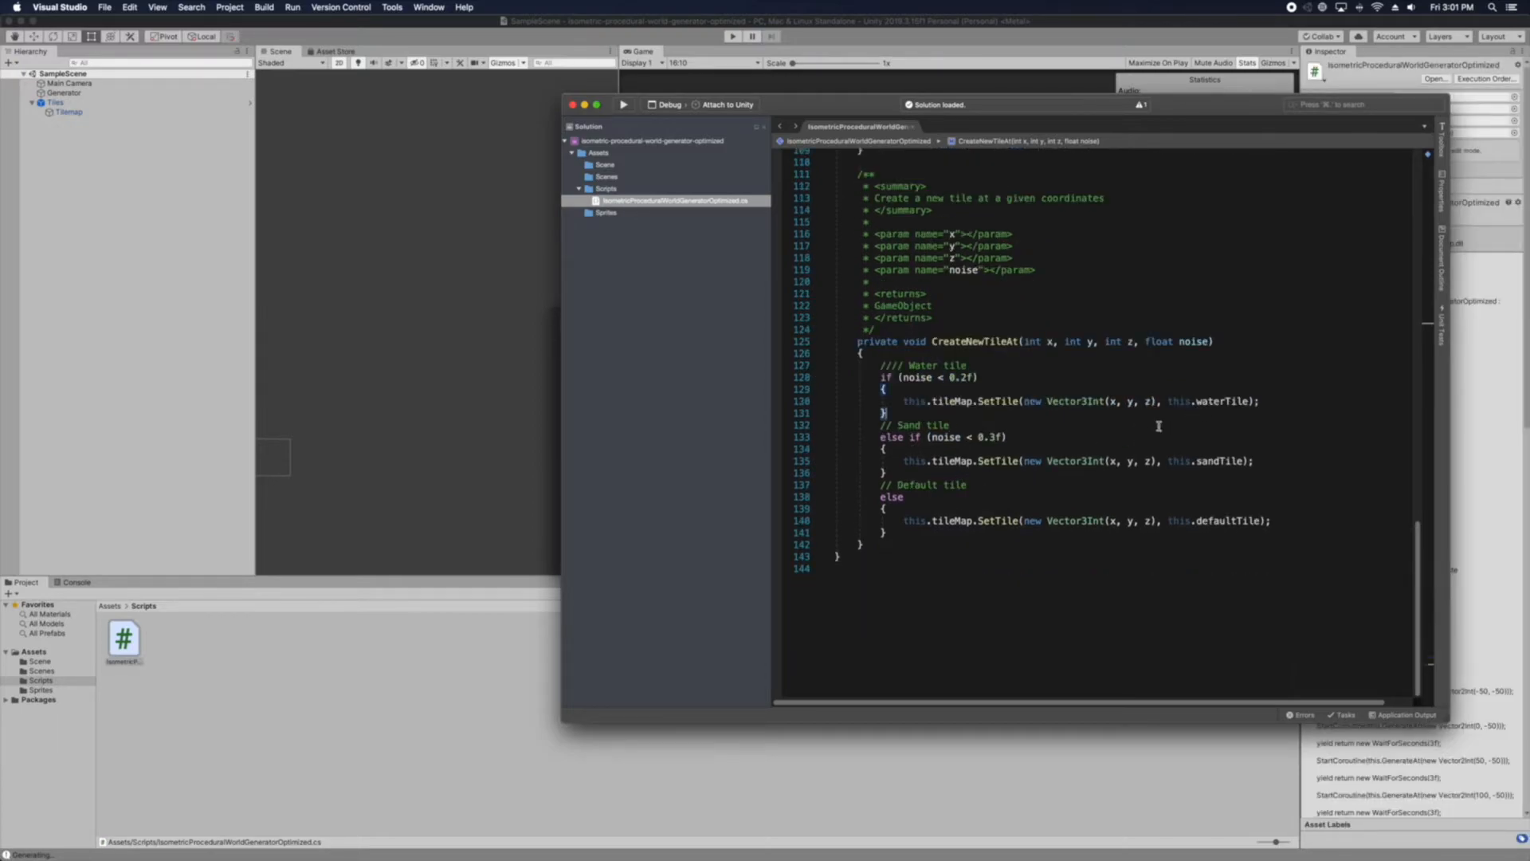
mouse_move(1219, 459)
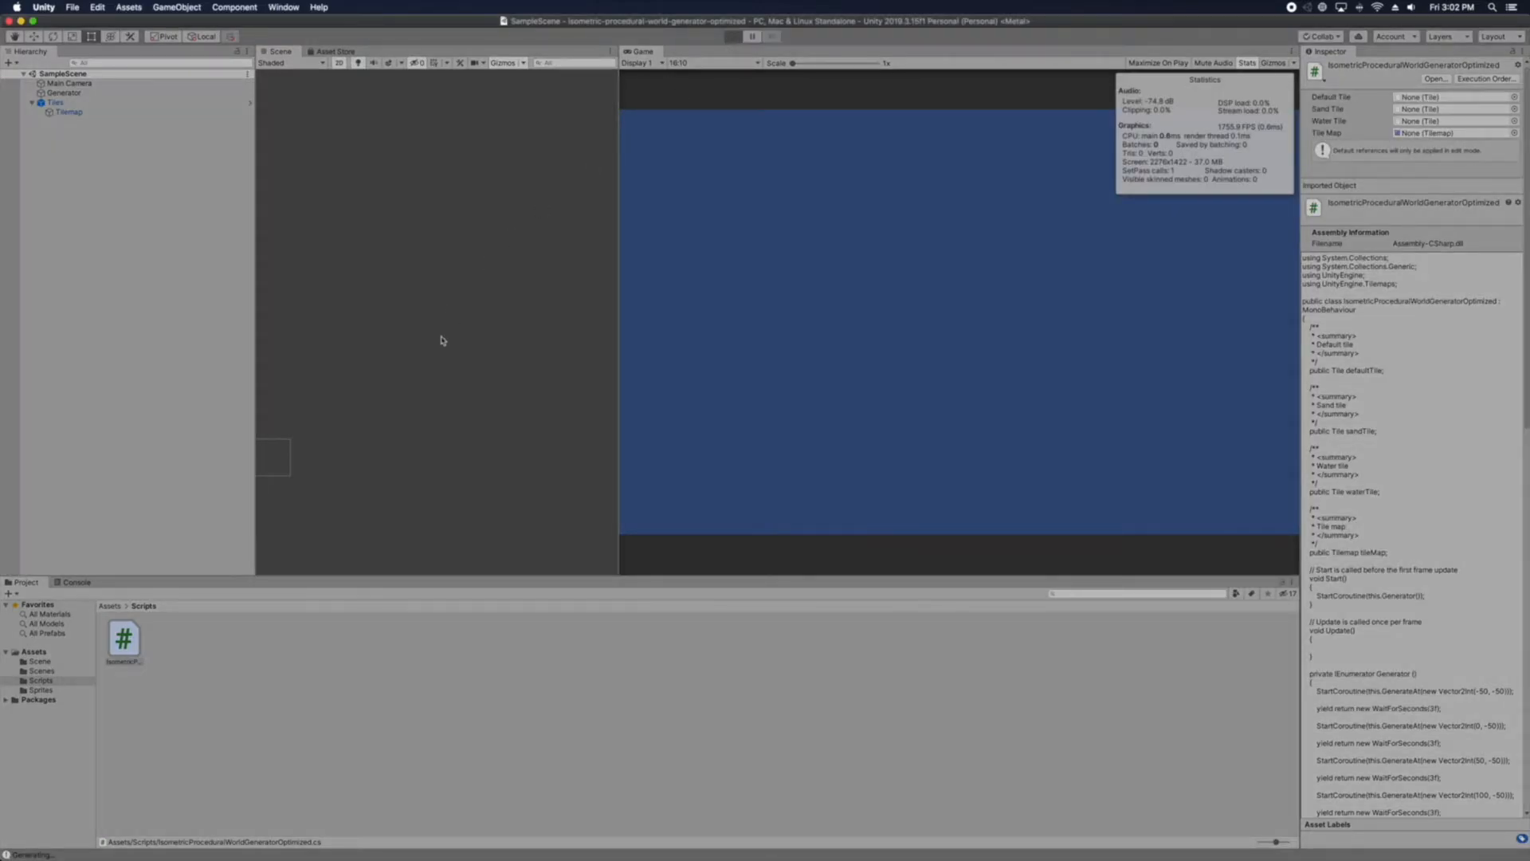
Run the scene and select the generated Tilemap to view its Tilemap Renderer settings
click(731, 37)
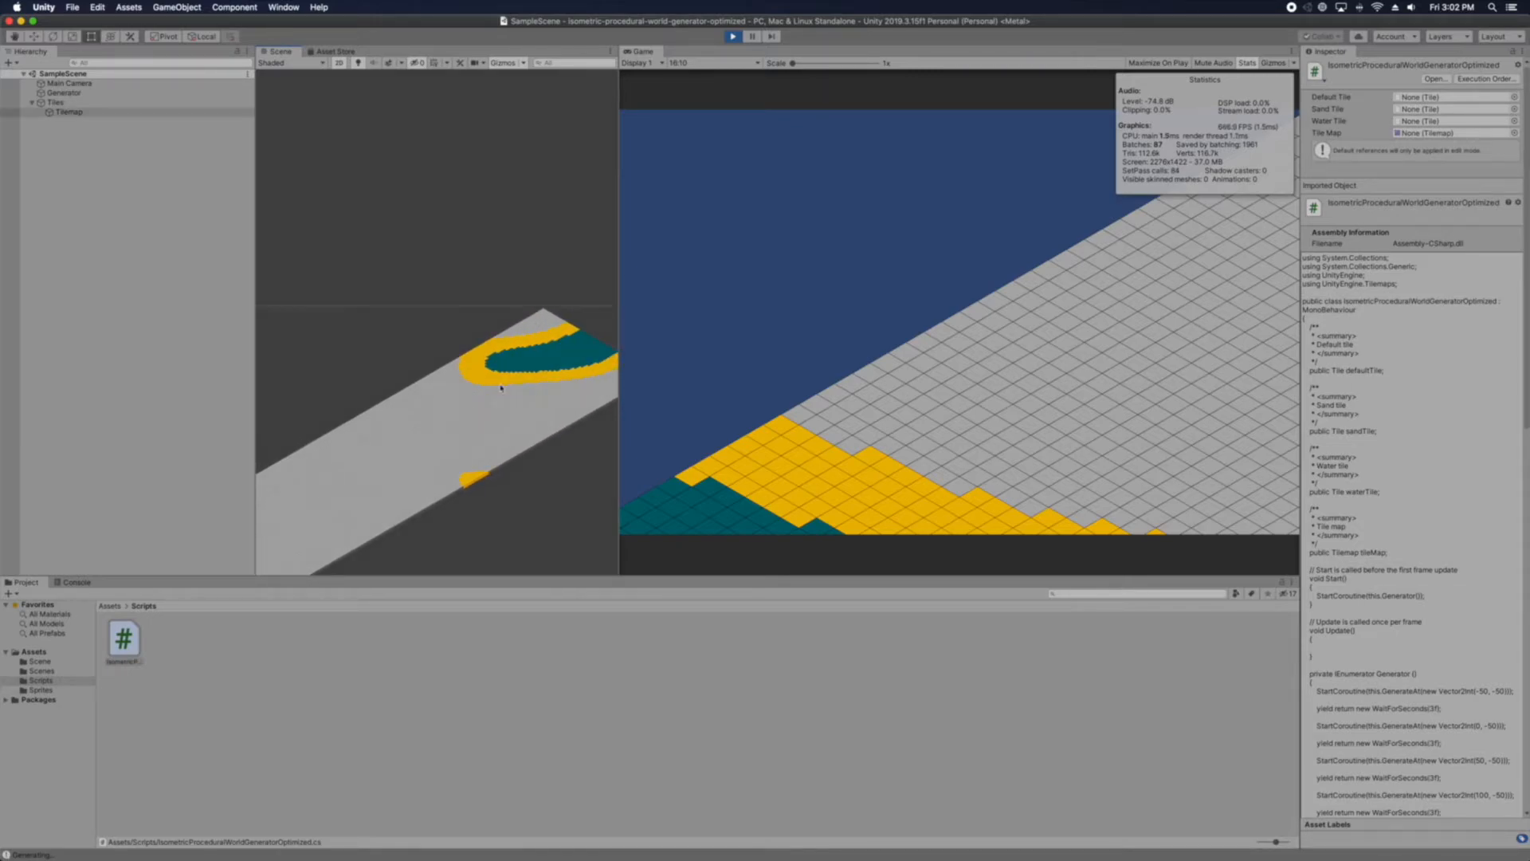
click(68, 112)
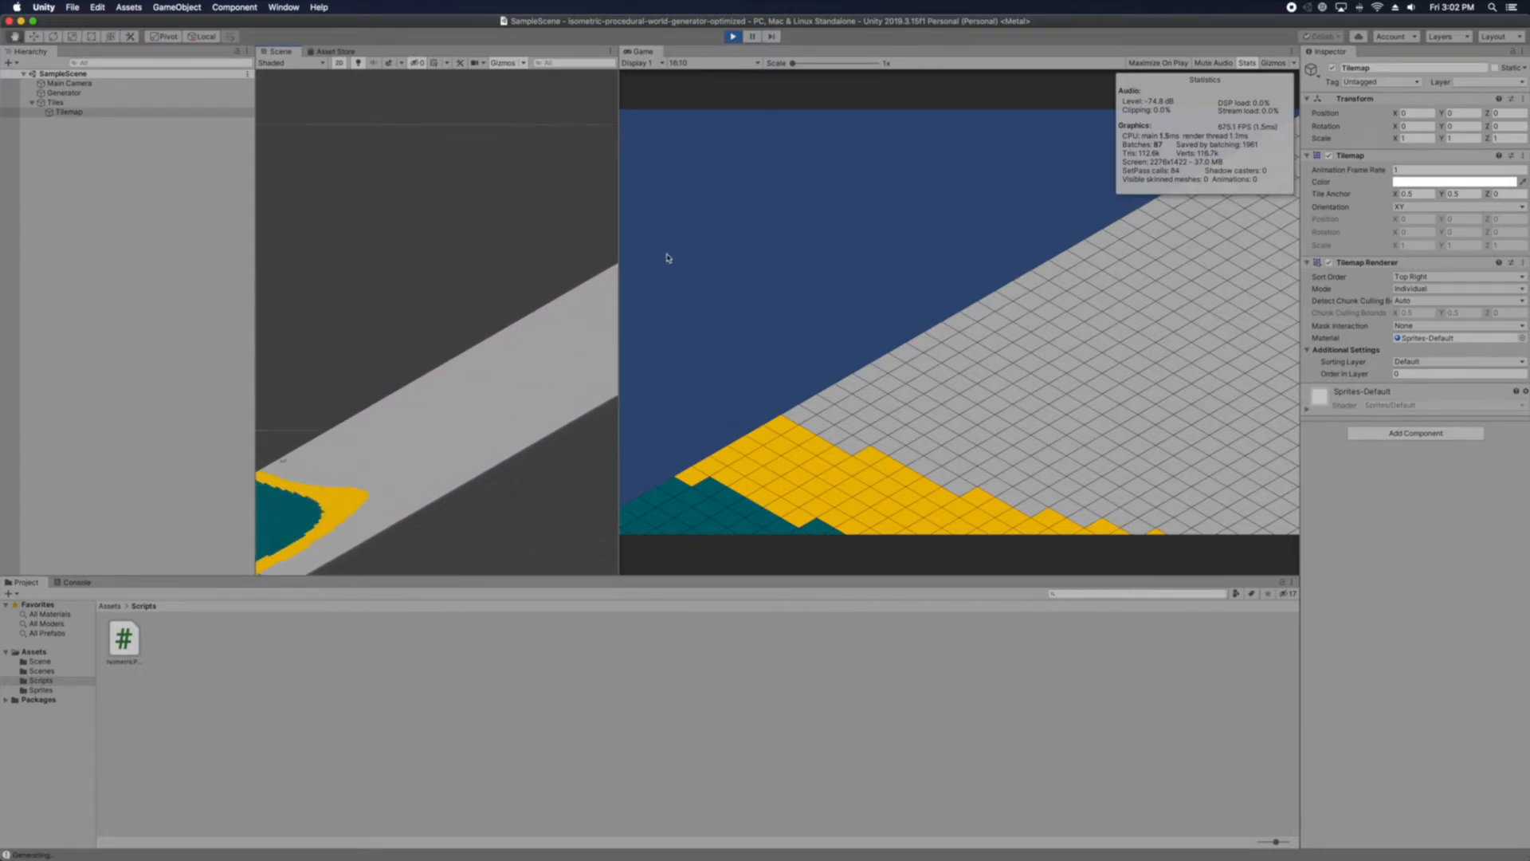
click(68, 111)
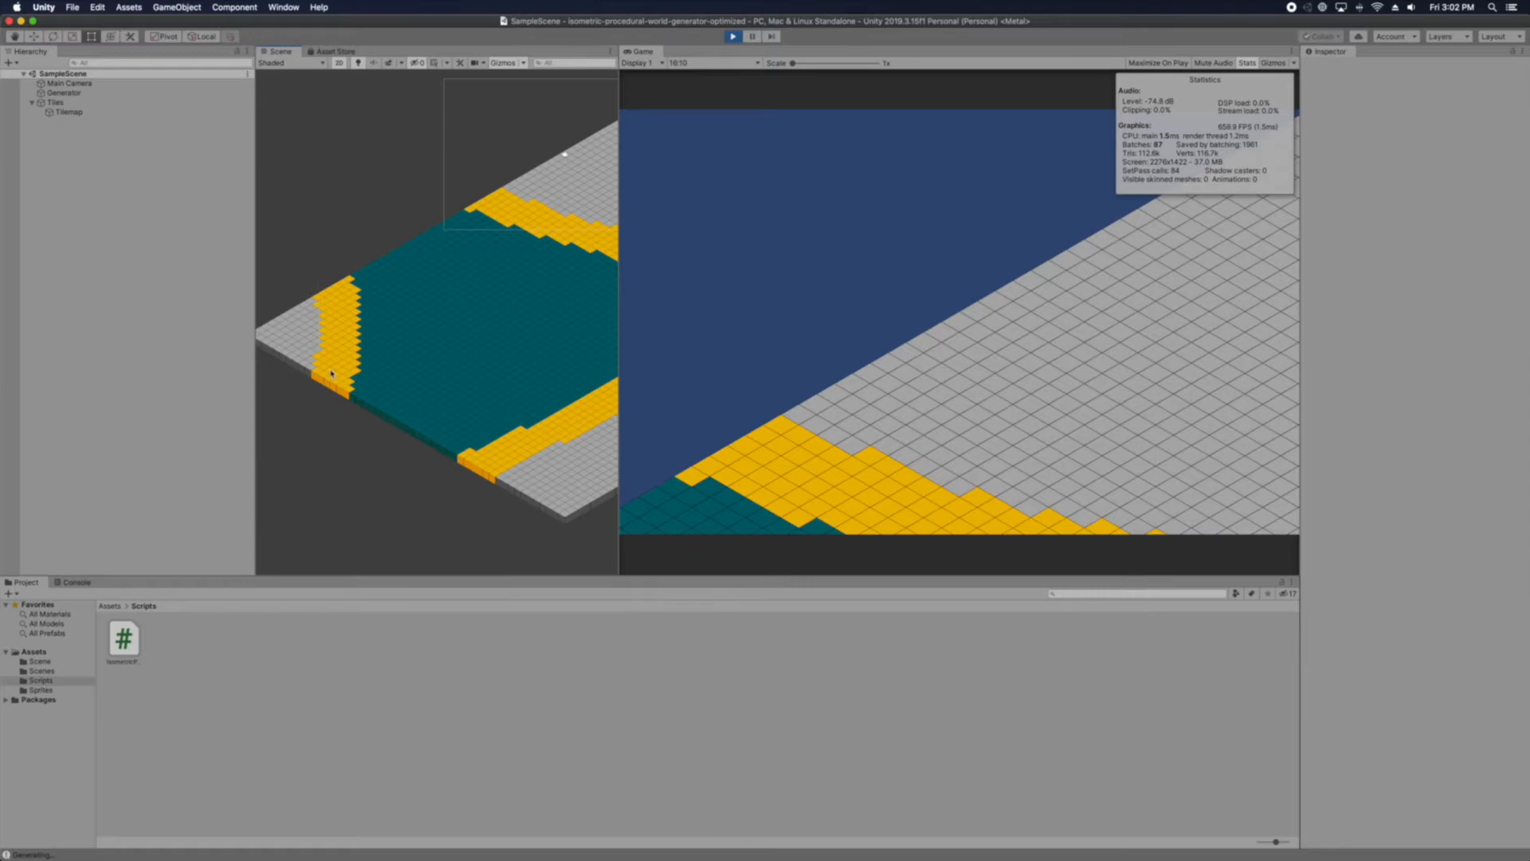
click(68, 112)
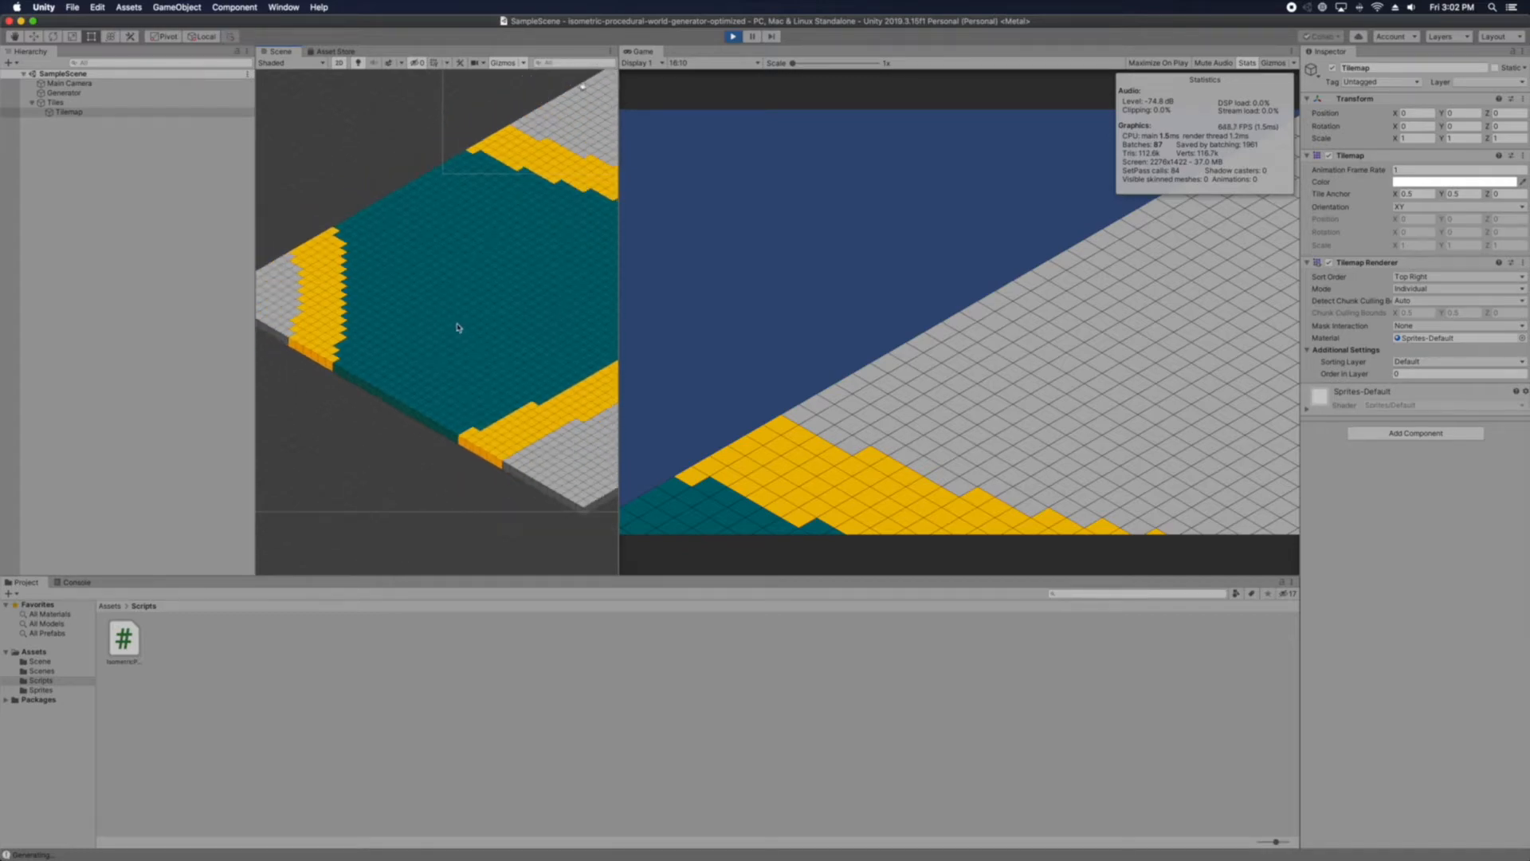
mouse_move(498, 359)
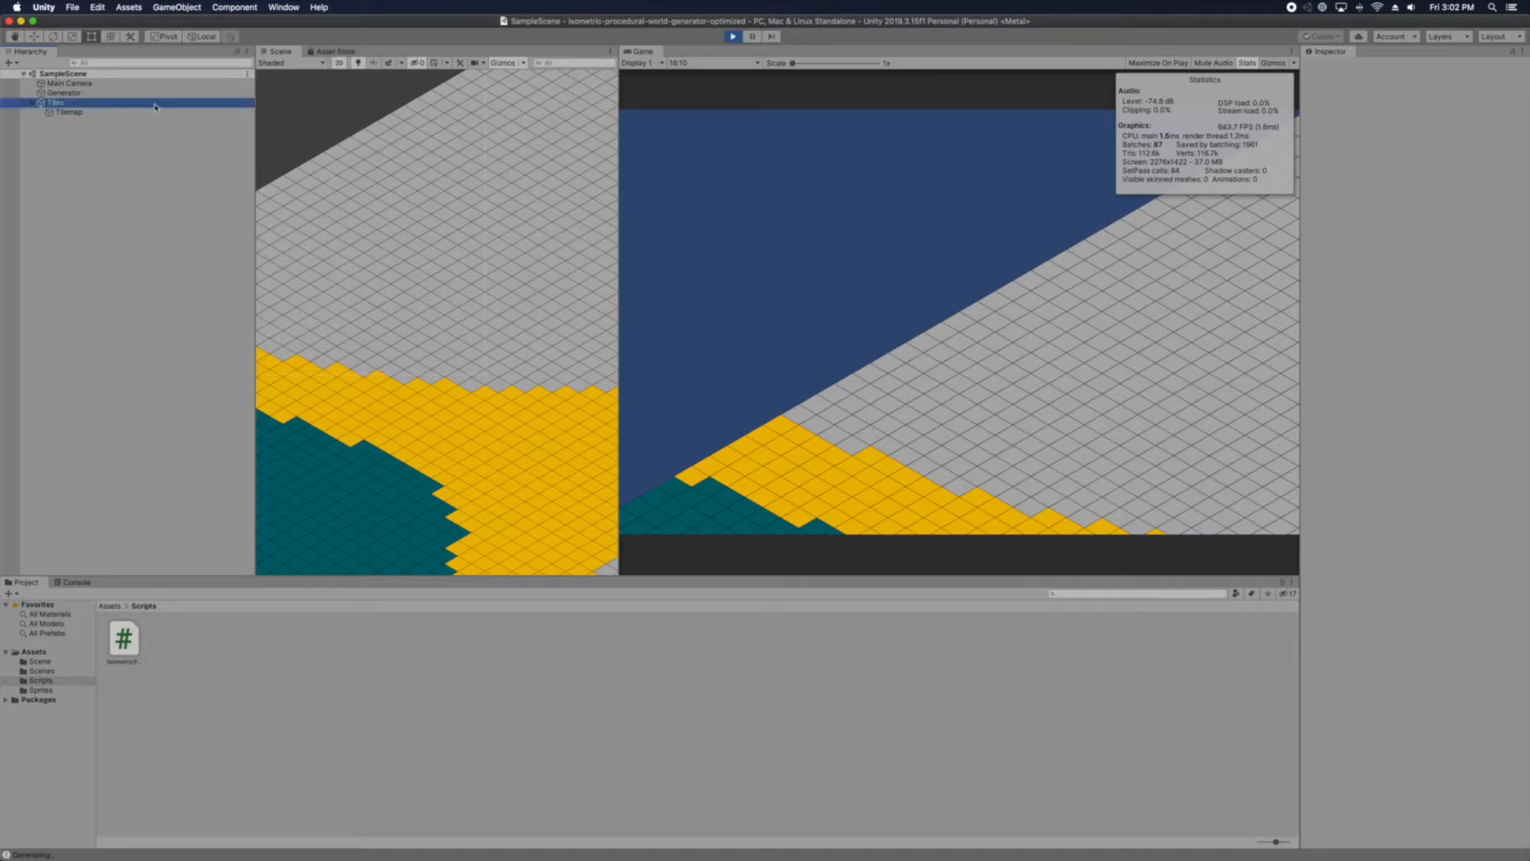
Reselect the Tilemap from the generated tiles, then the Tiles grid object in the Hierarchy
click(69, 112)
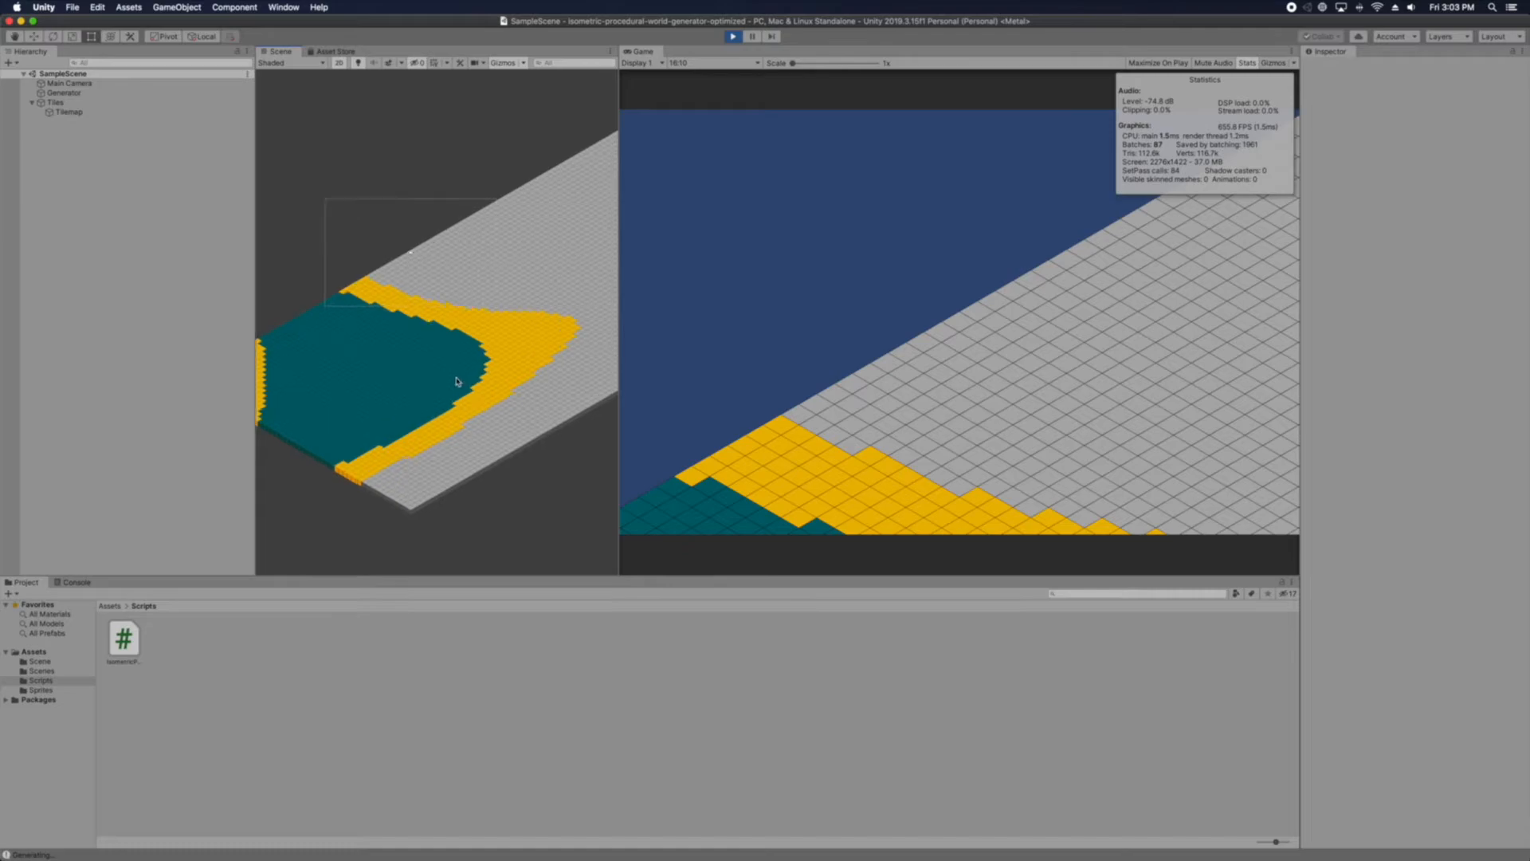
click(68, 112)
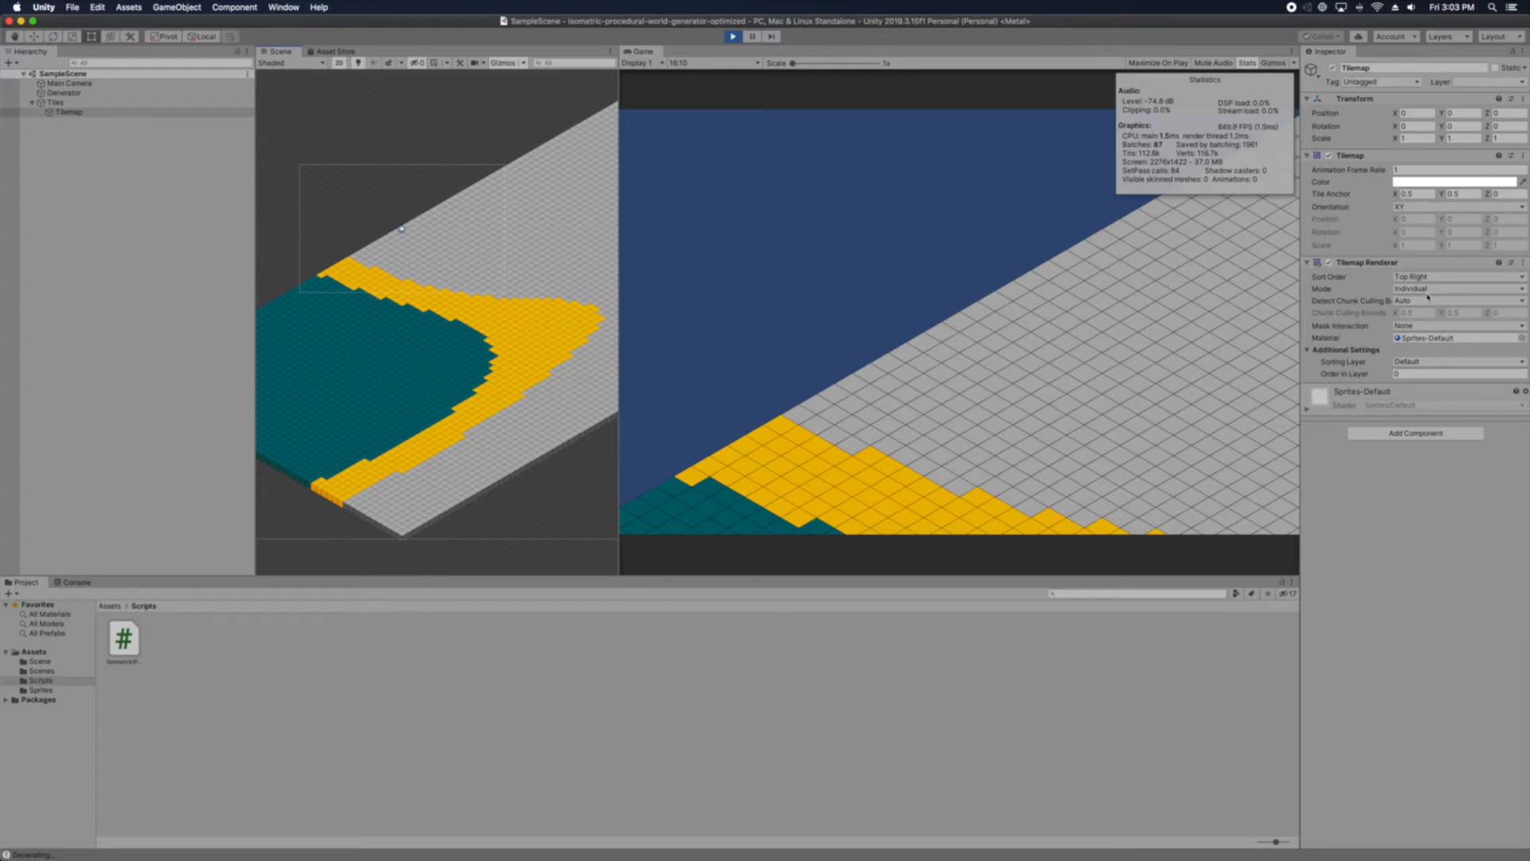
click(56, 102)
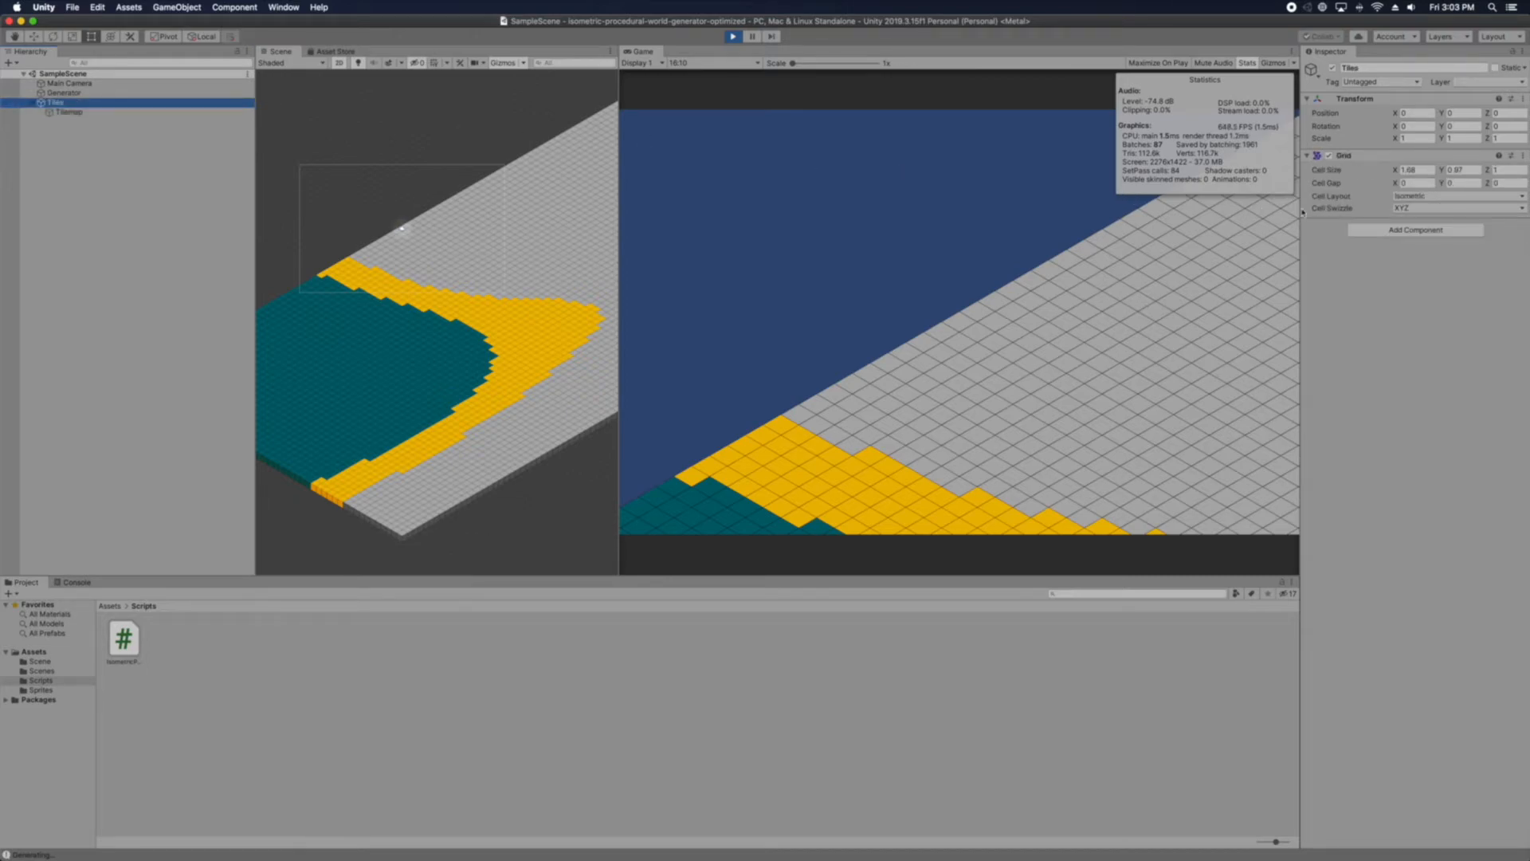
Try a Hexagon cell layout on the Tiles grid, then set Cell Layout back to Isometric
click(1454, 195)
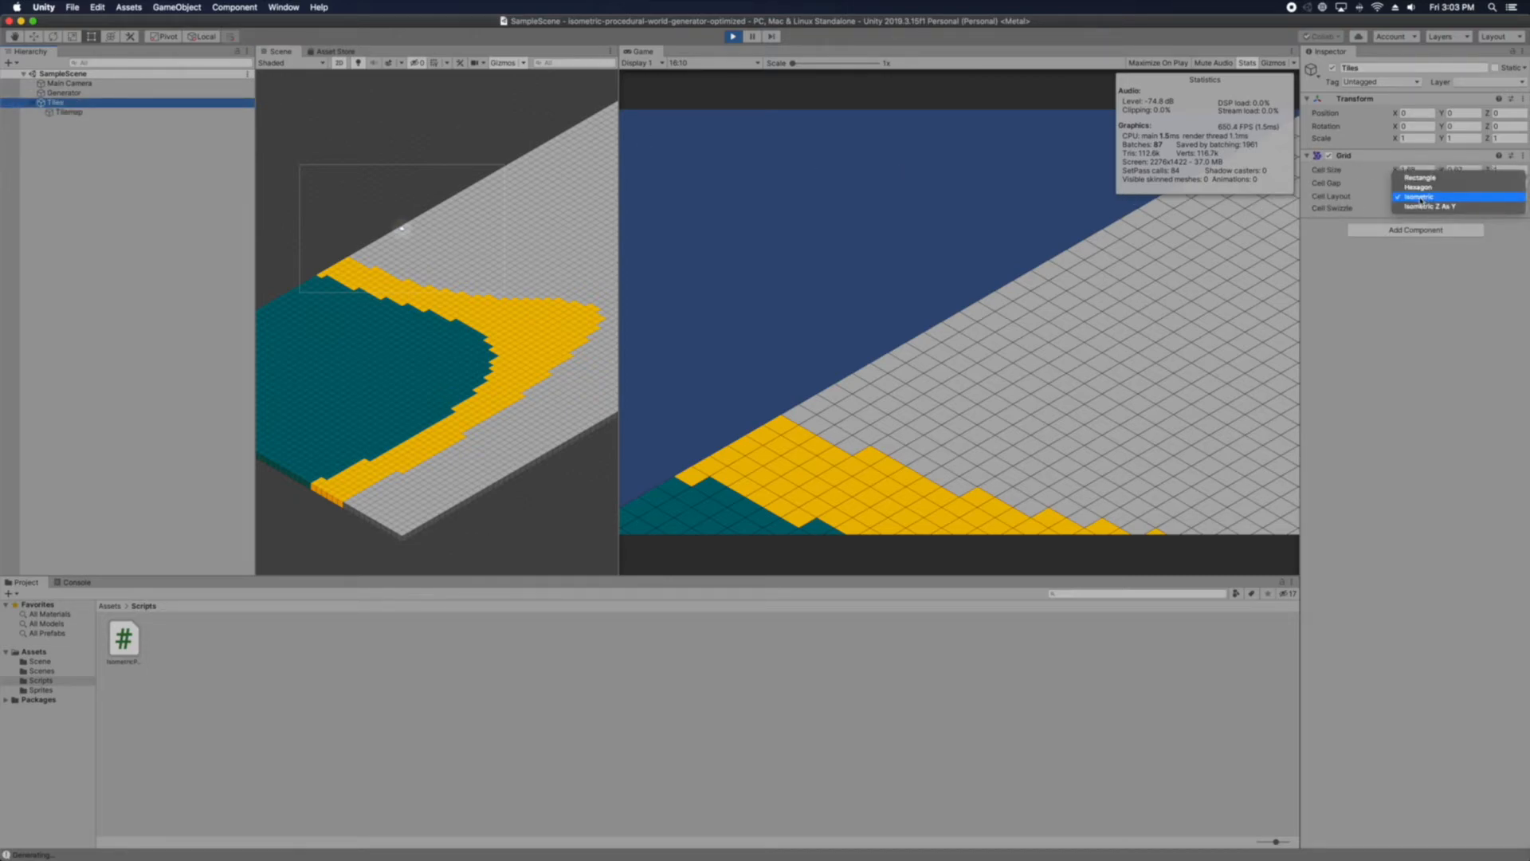
mouse_move(1418, 187)
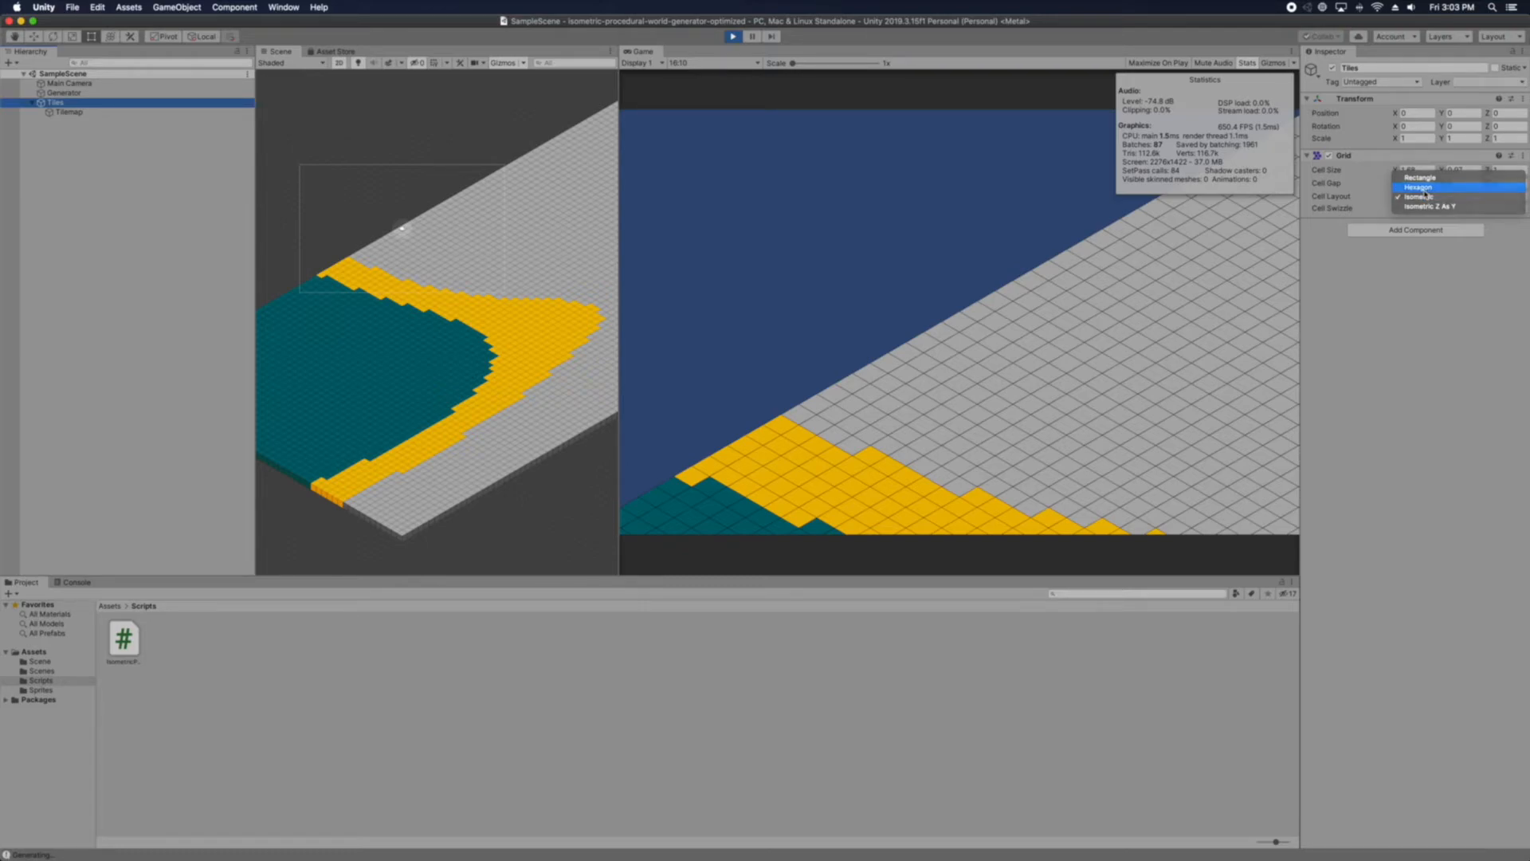
click(1419, 187)
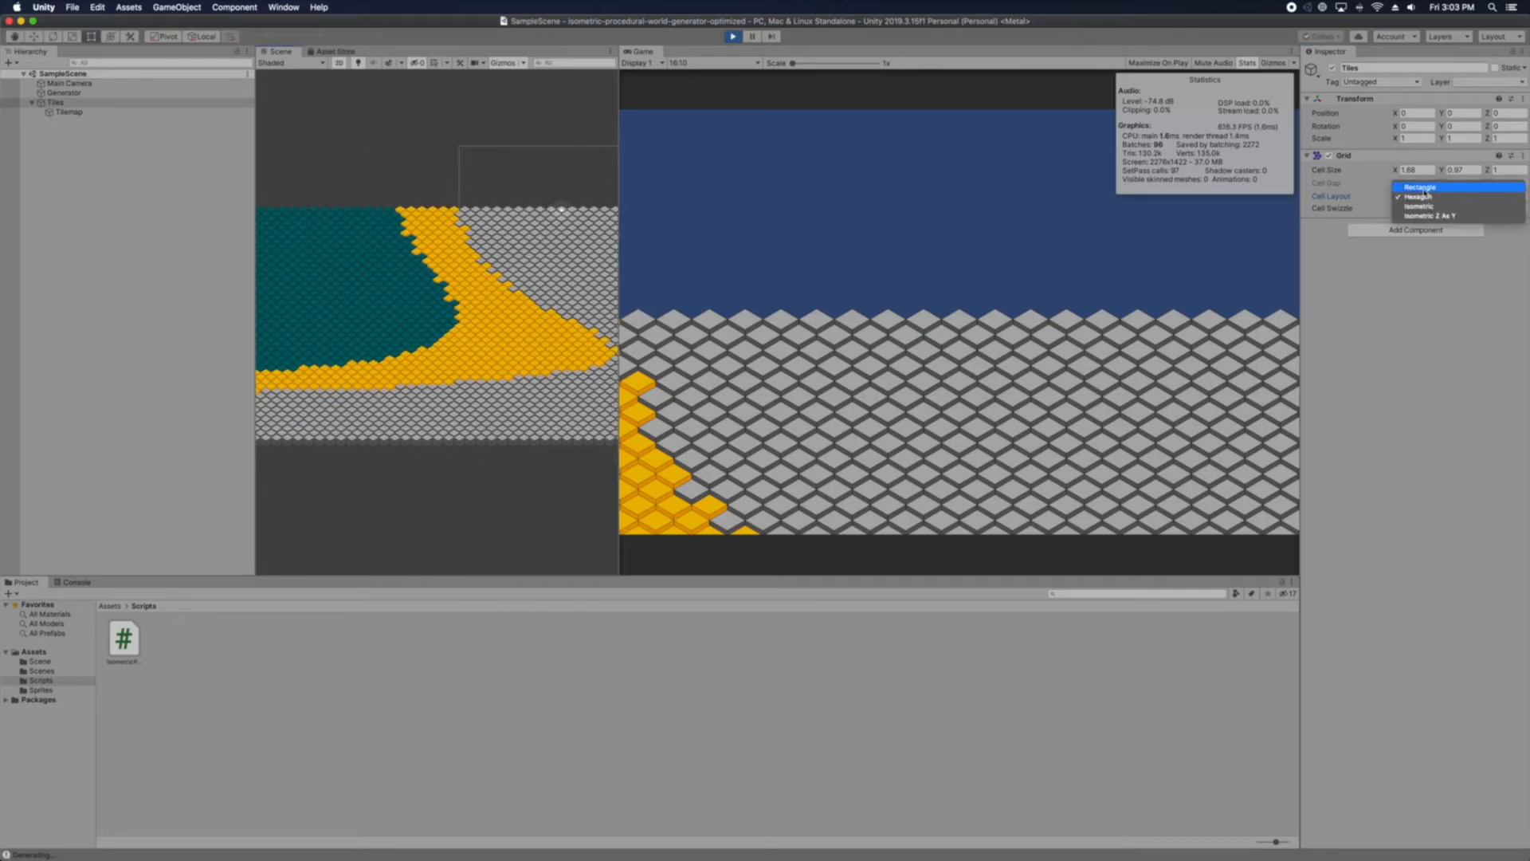
click(1420, 186)
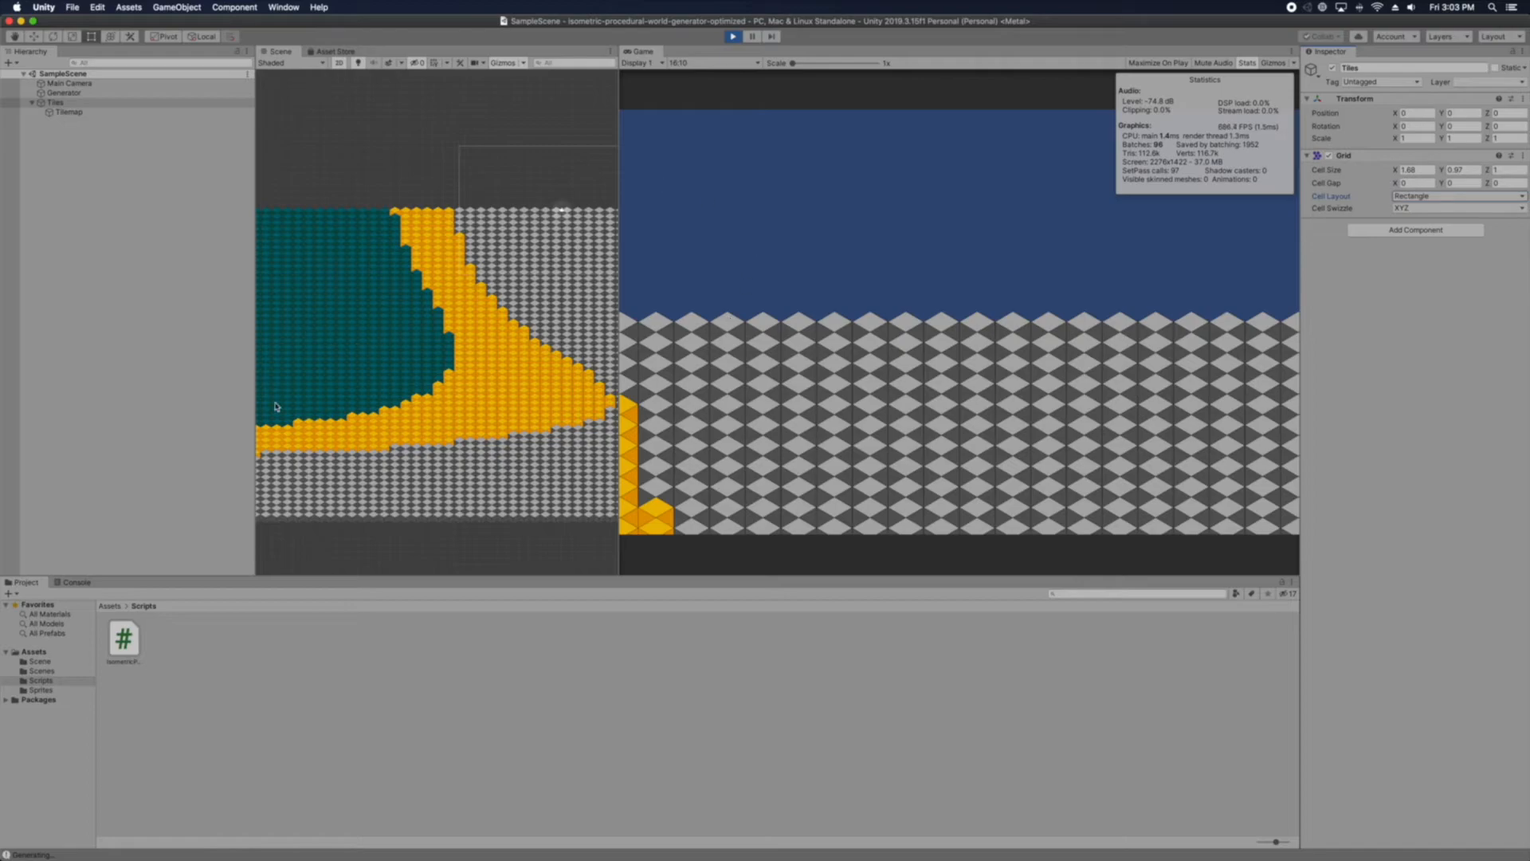
mouse_move(498, 303)
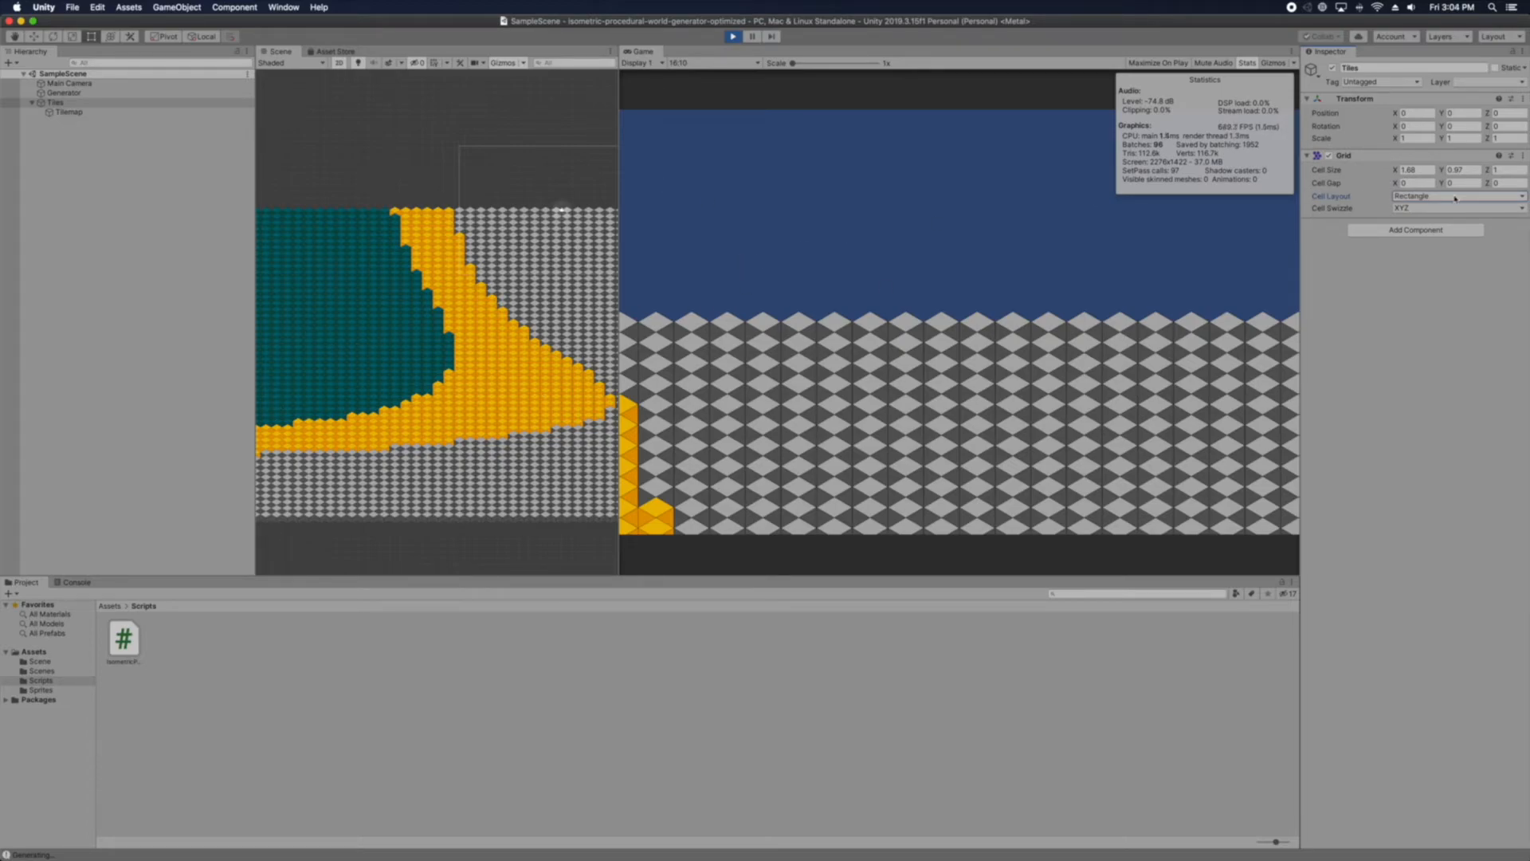
click(1457, 194)
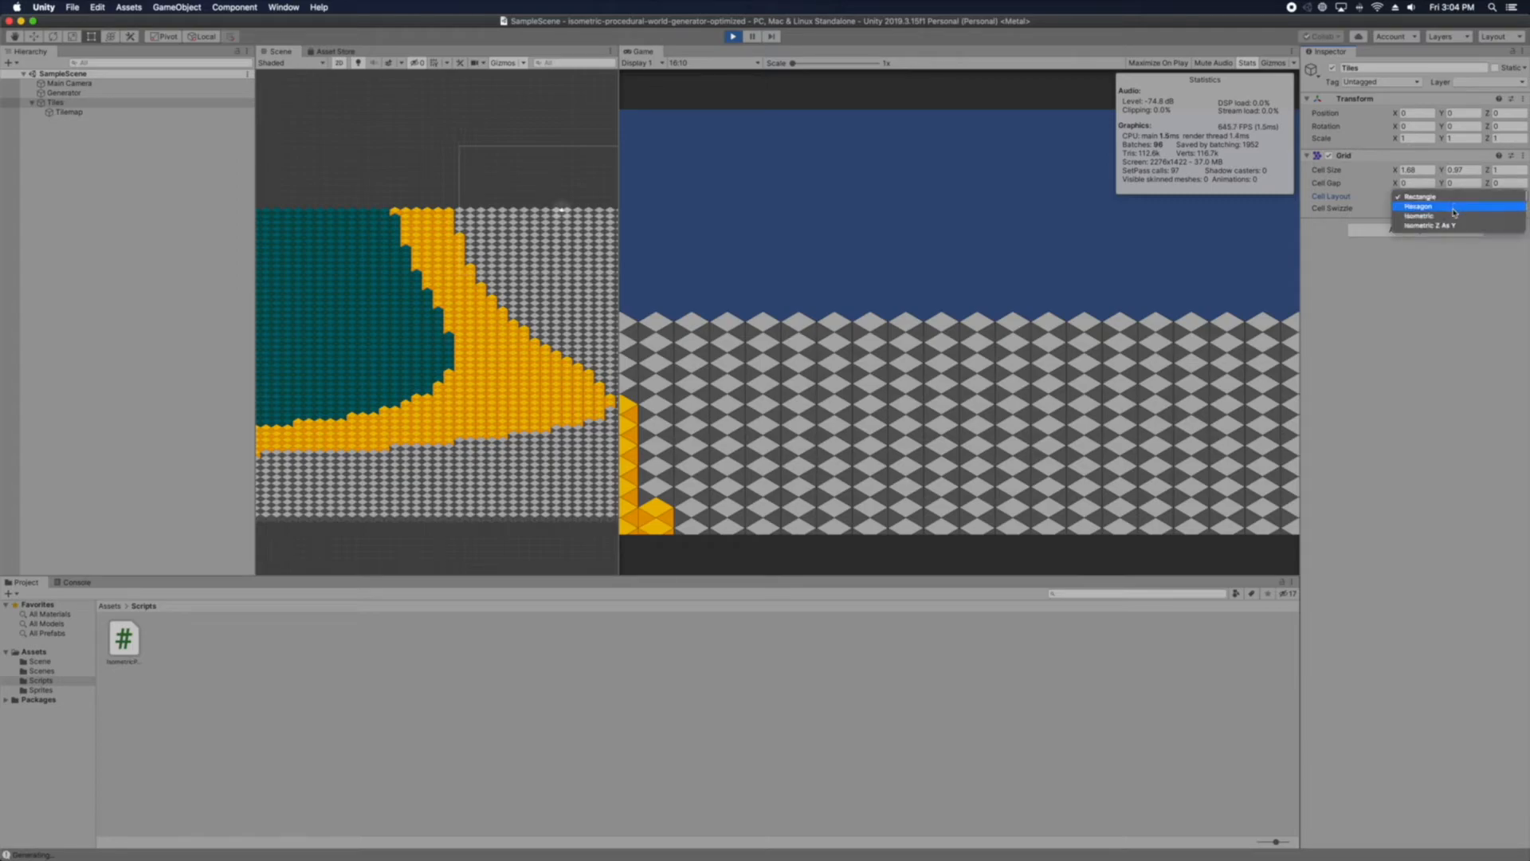
click(1420, 215)
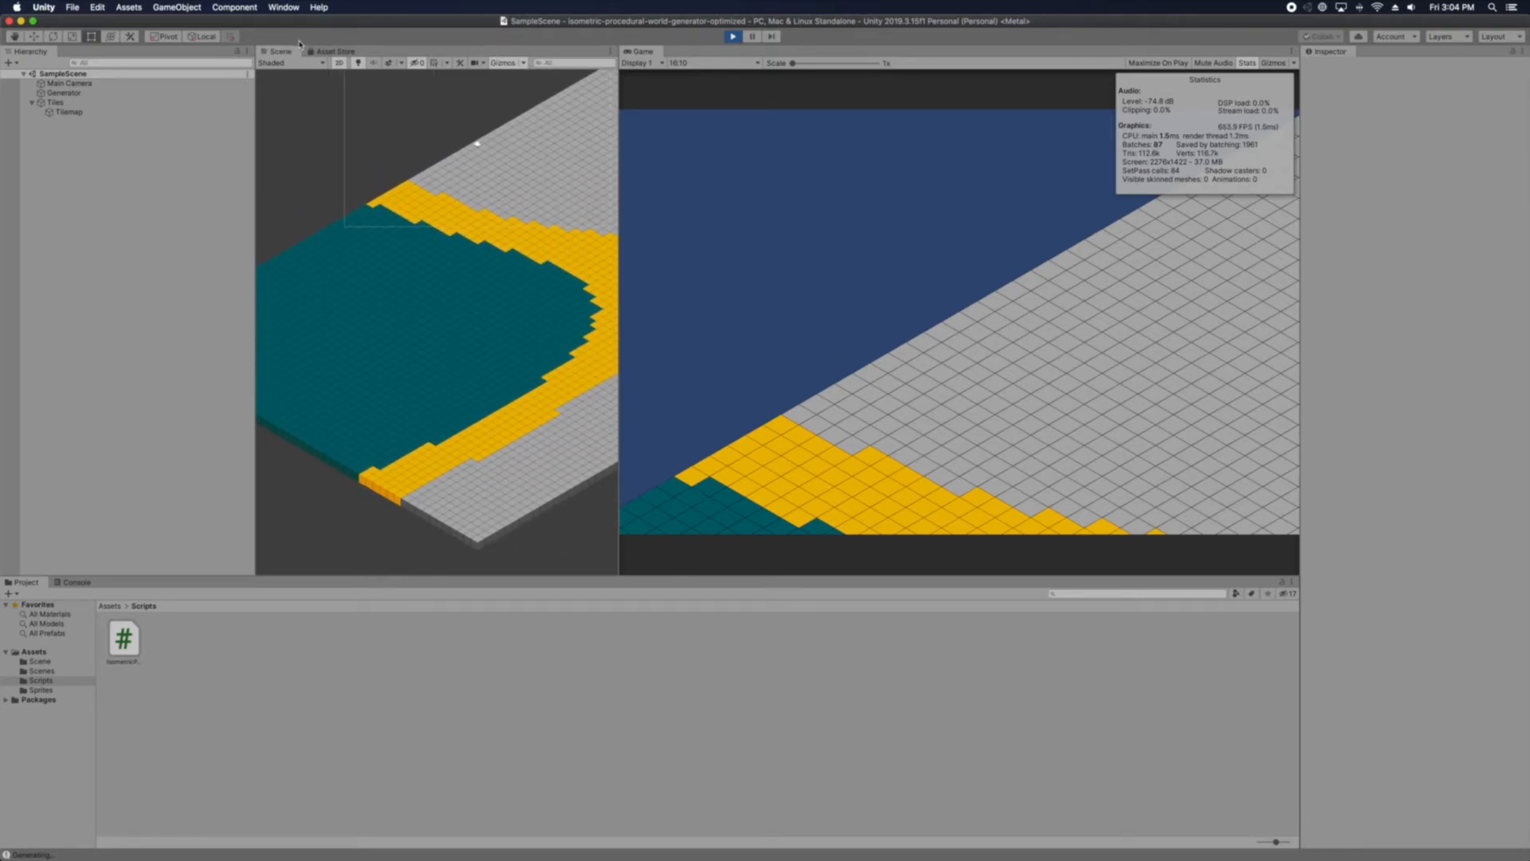
Select the Tilemap and look through its Tilemap Renderer Sort Order choices
click(68, 111)
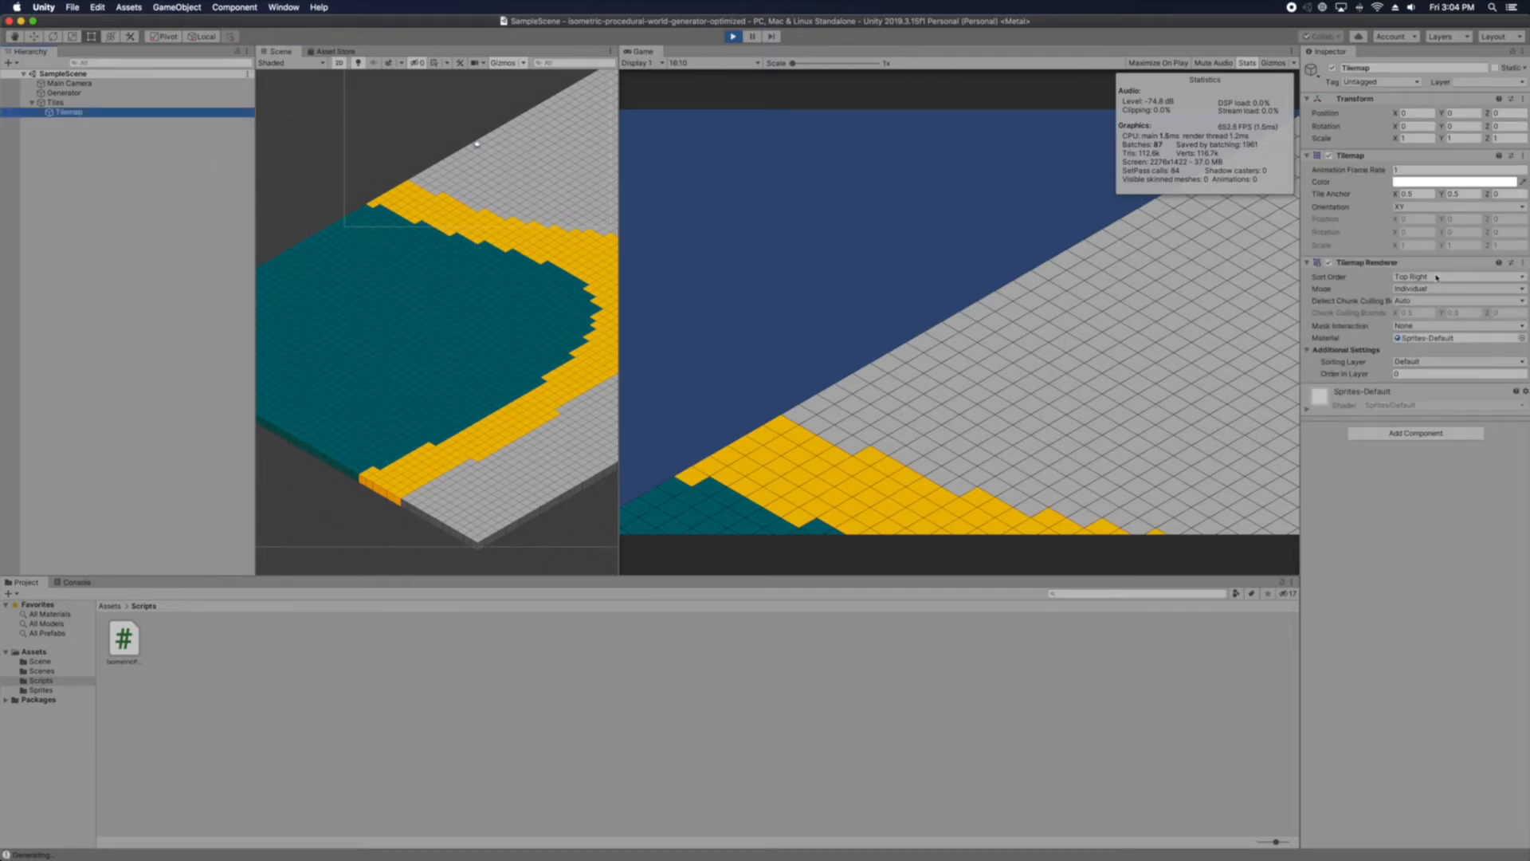
click(1454, 276)
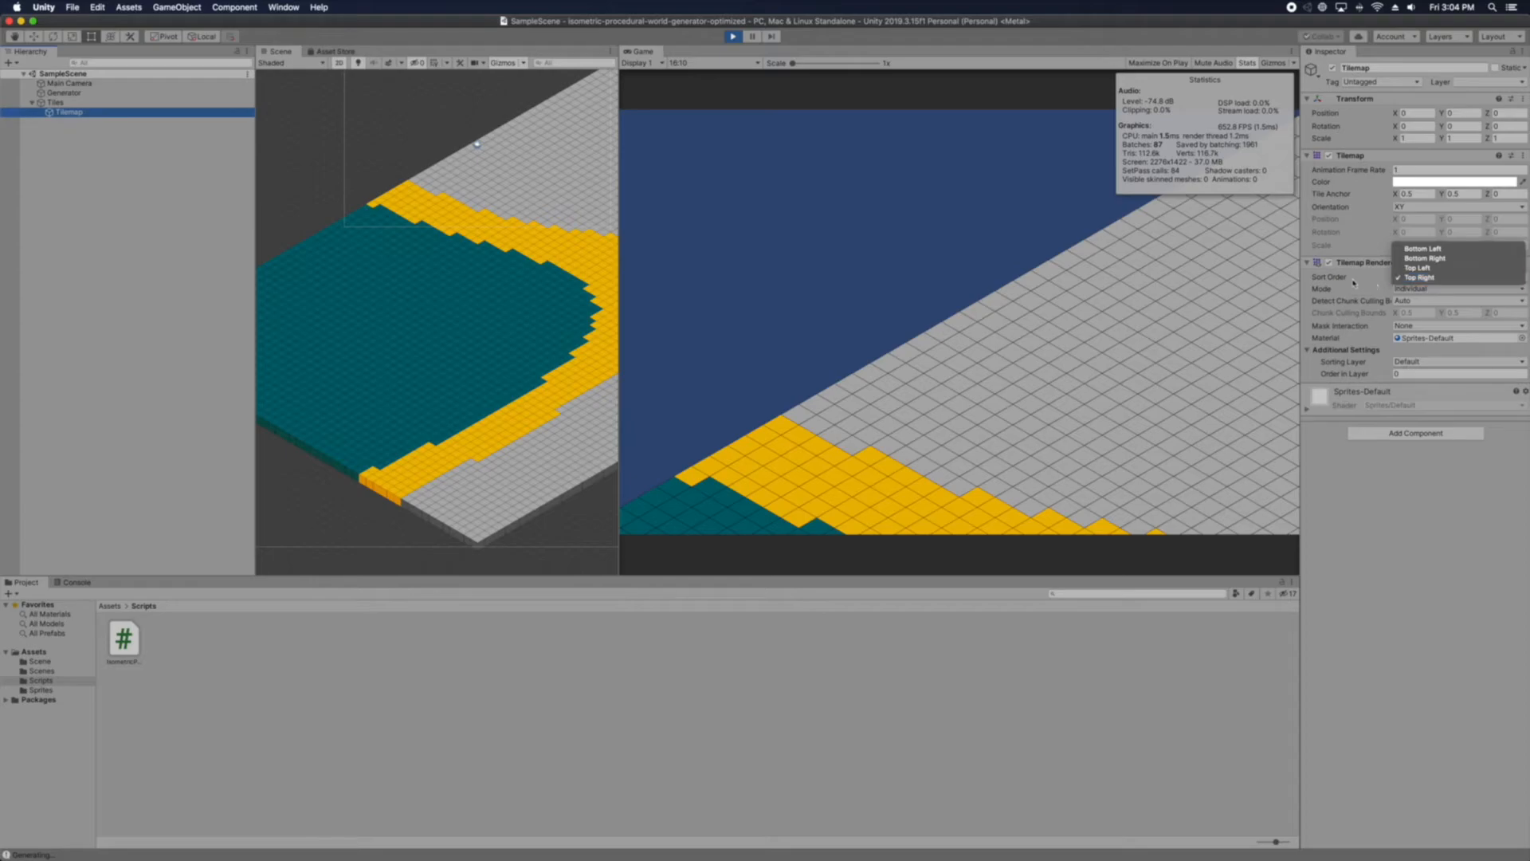
click(1419, 275)
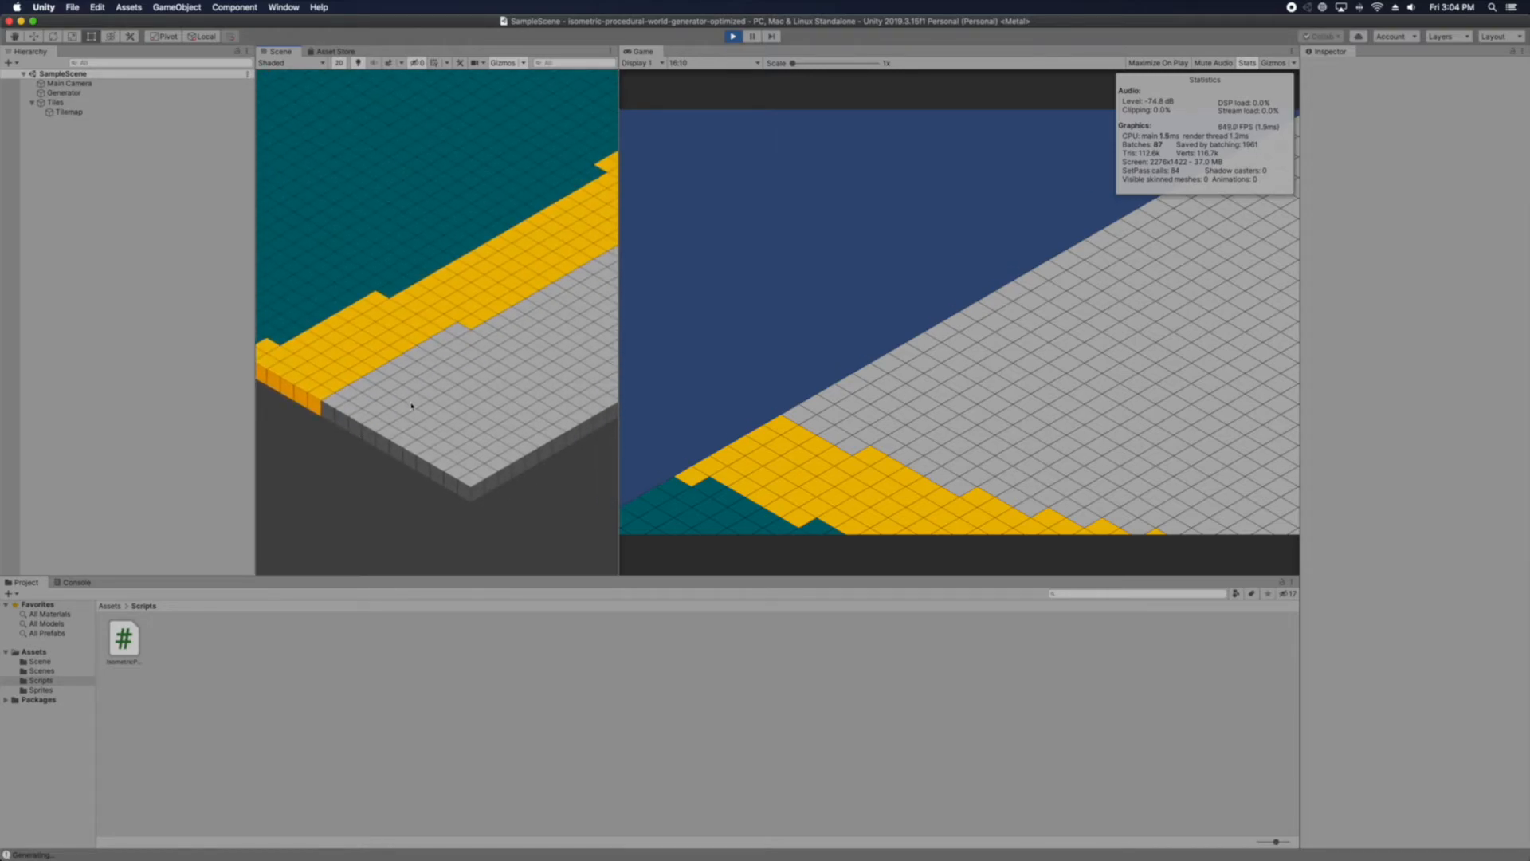
click(56, 102)
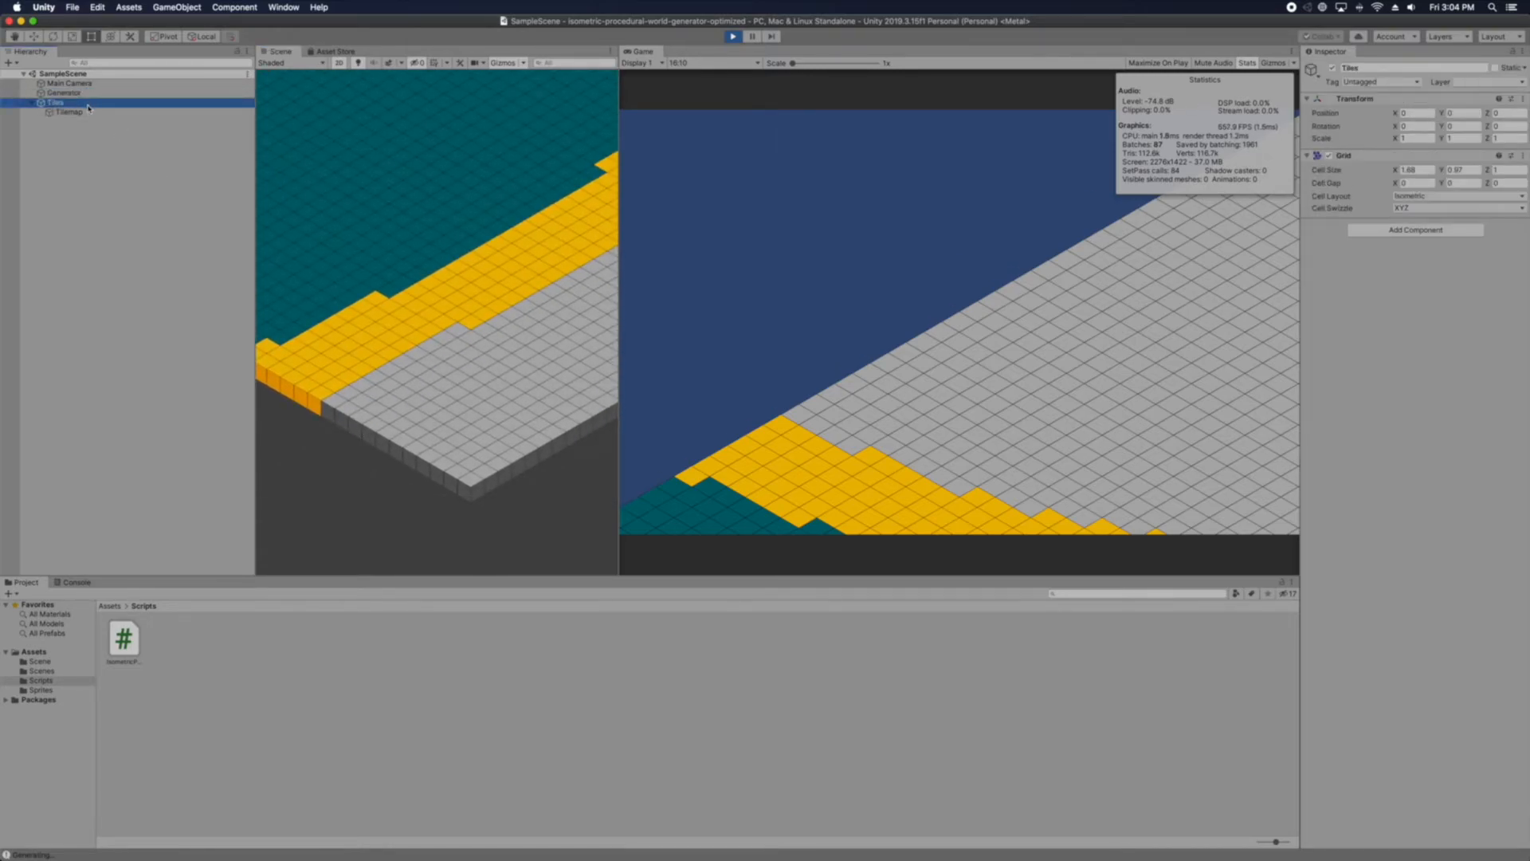
Set the Tilemap Renderer Sort Order to Bottom Left and keep it there
click(69, 111)
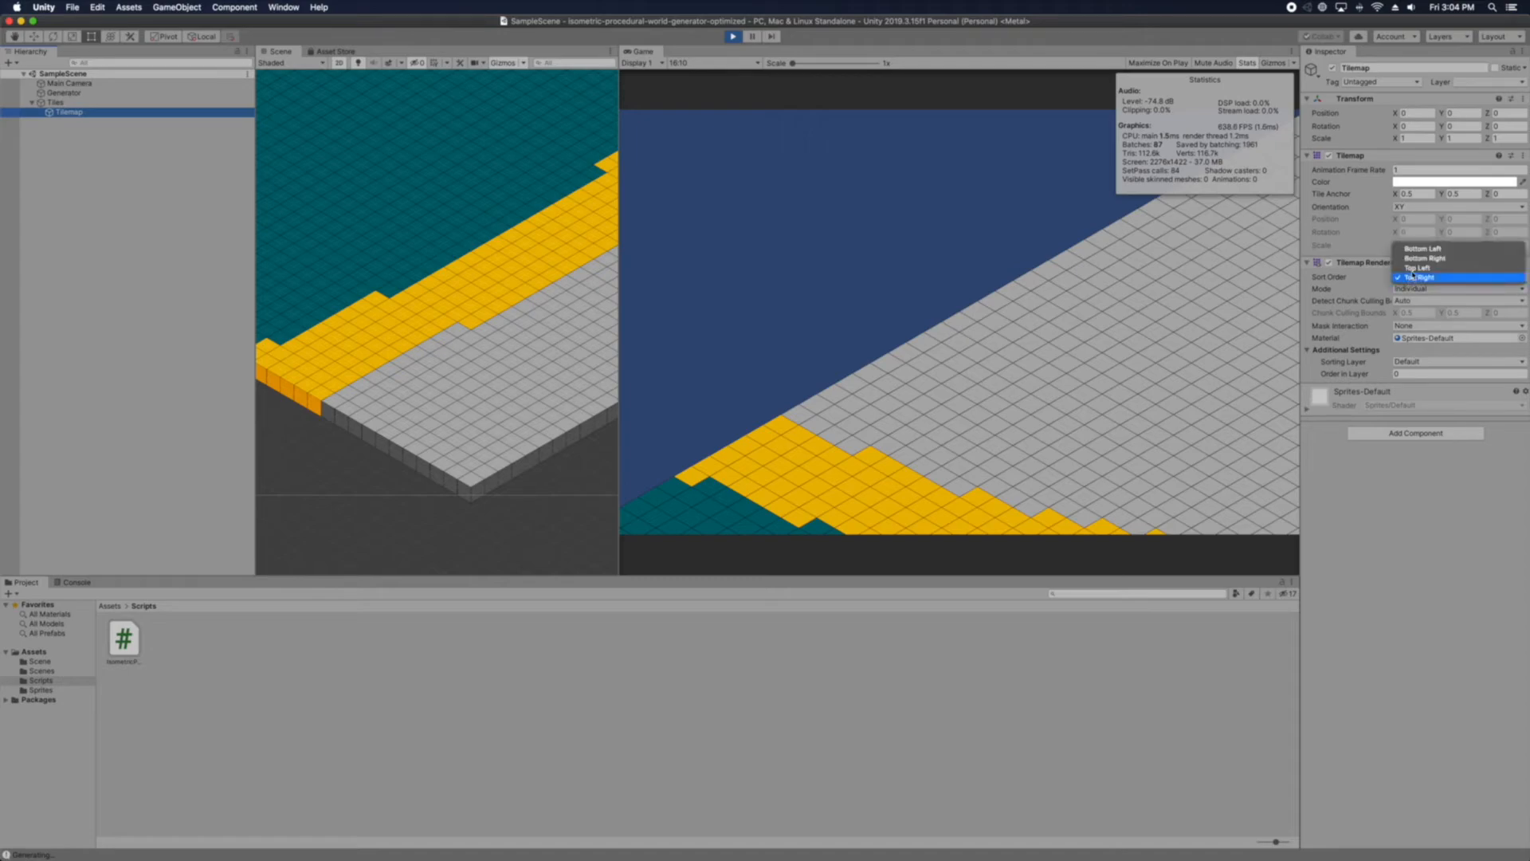
click(1423, 247)
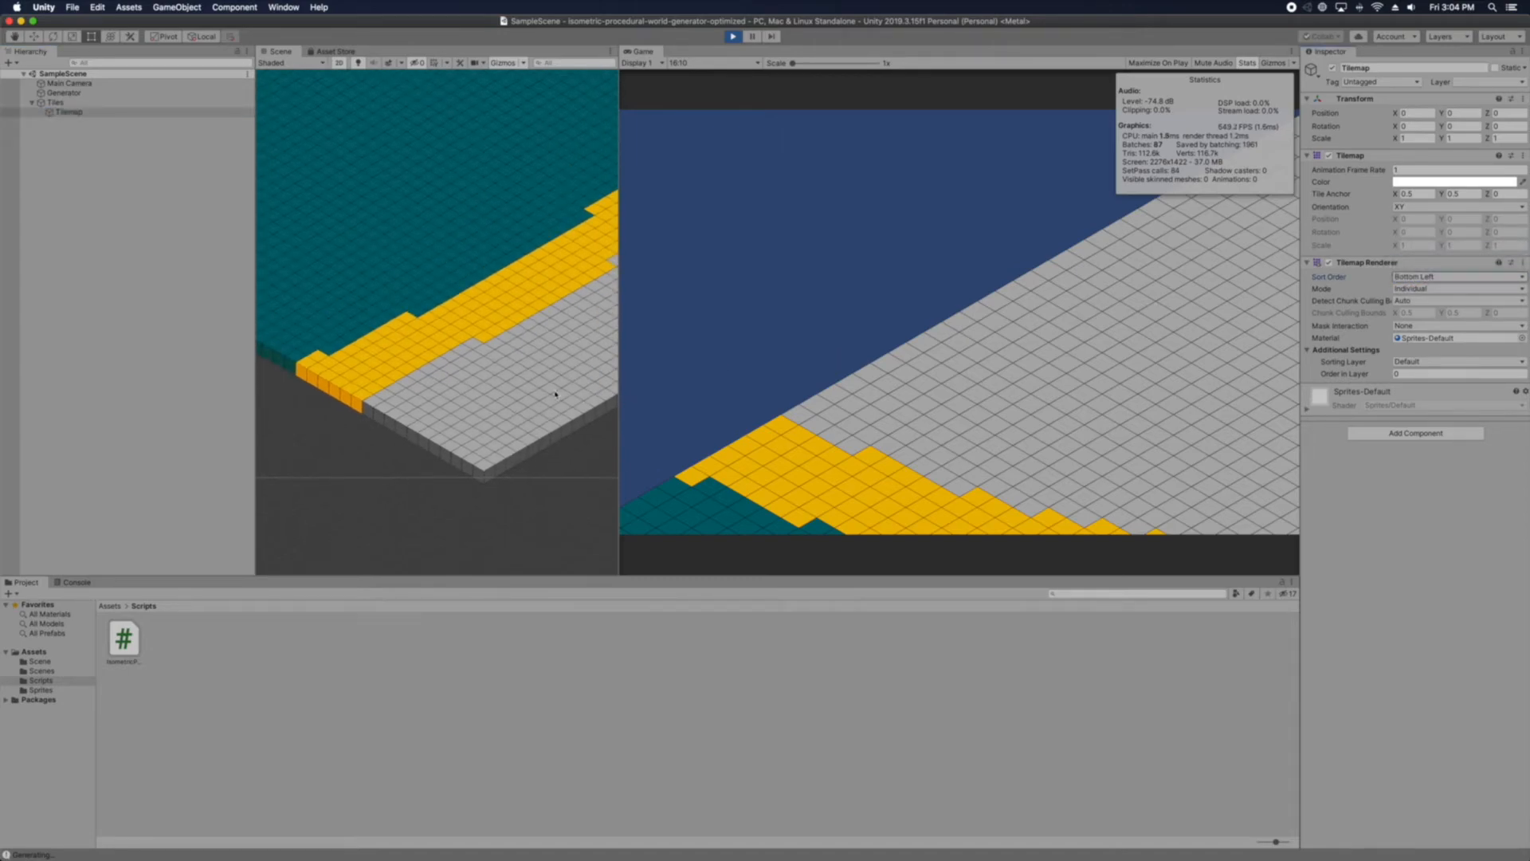
click(1453, 275)
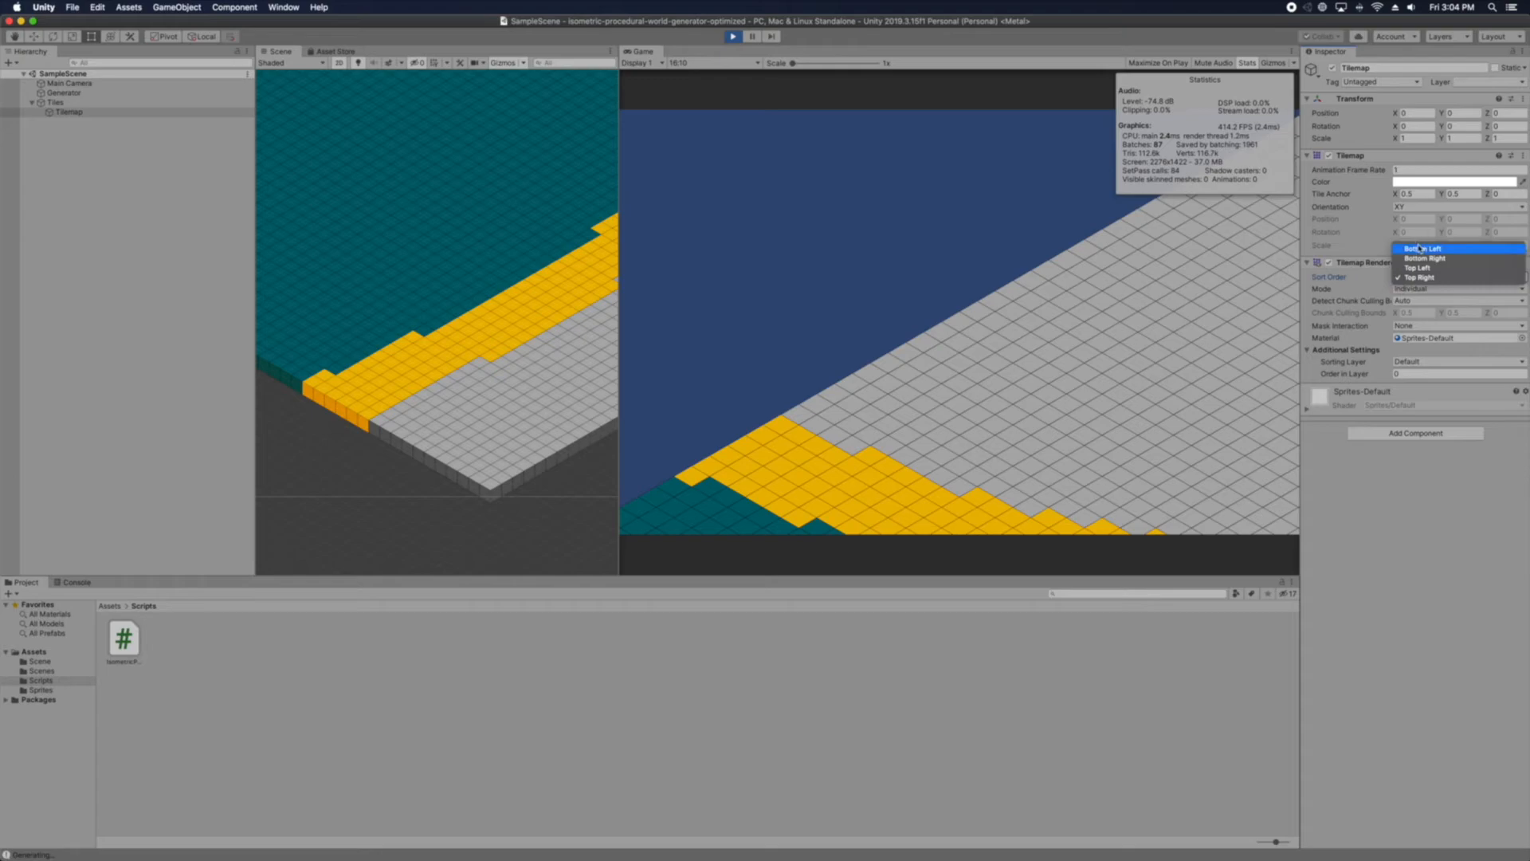
click(1425, 249)
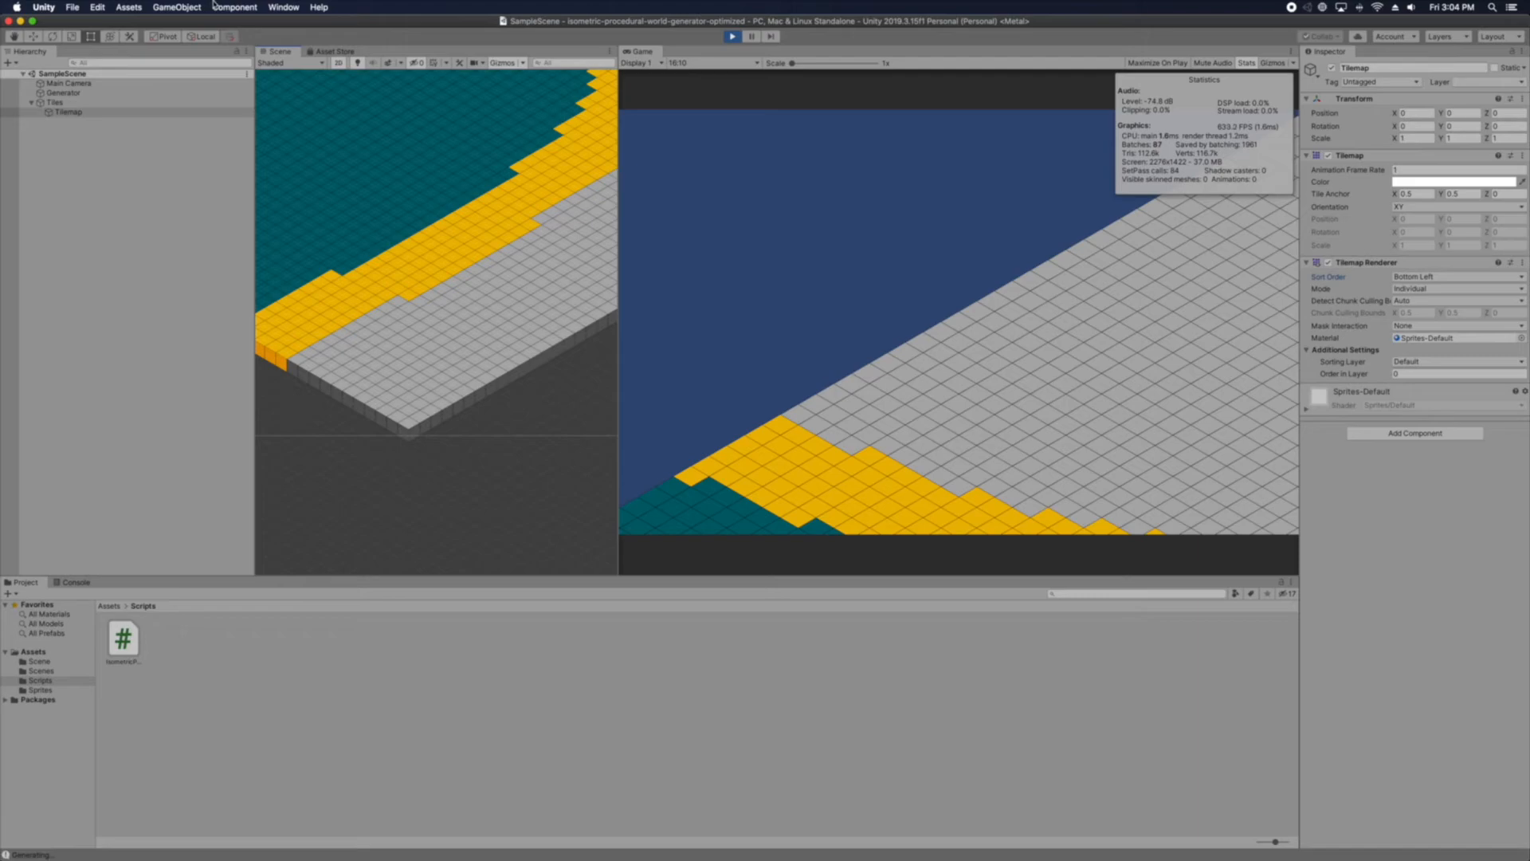
Open Project Settings Graphics from the Edit menu and set the Tilemap Sort Order to Top Right
click(97, 6)
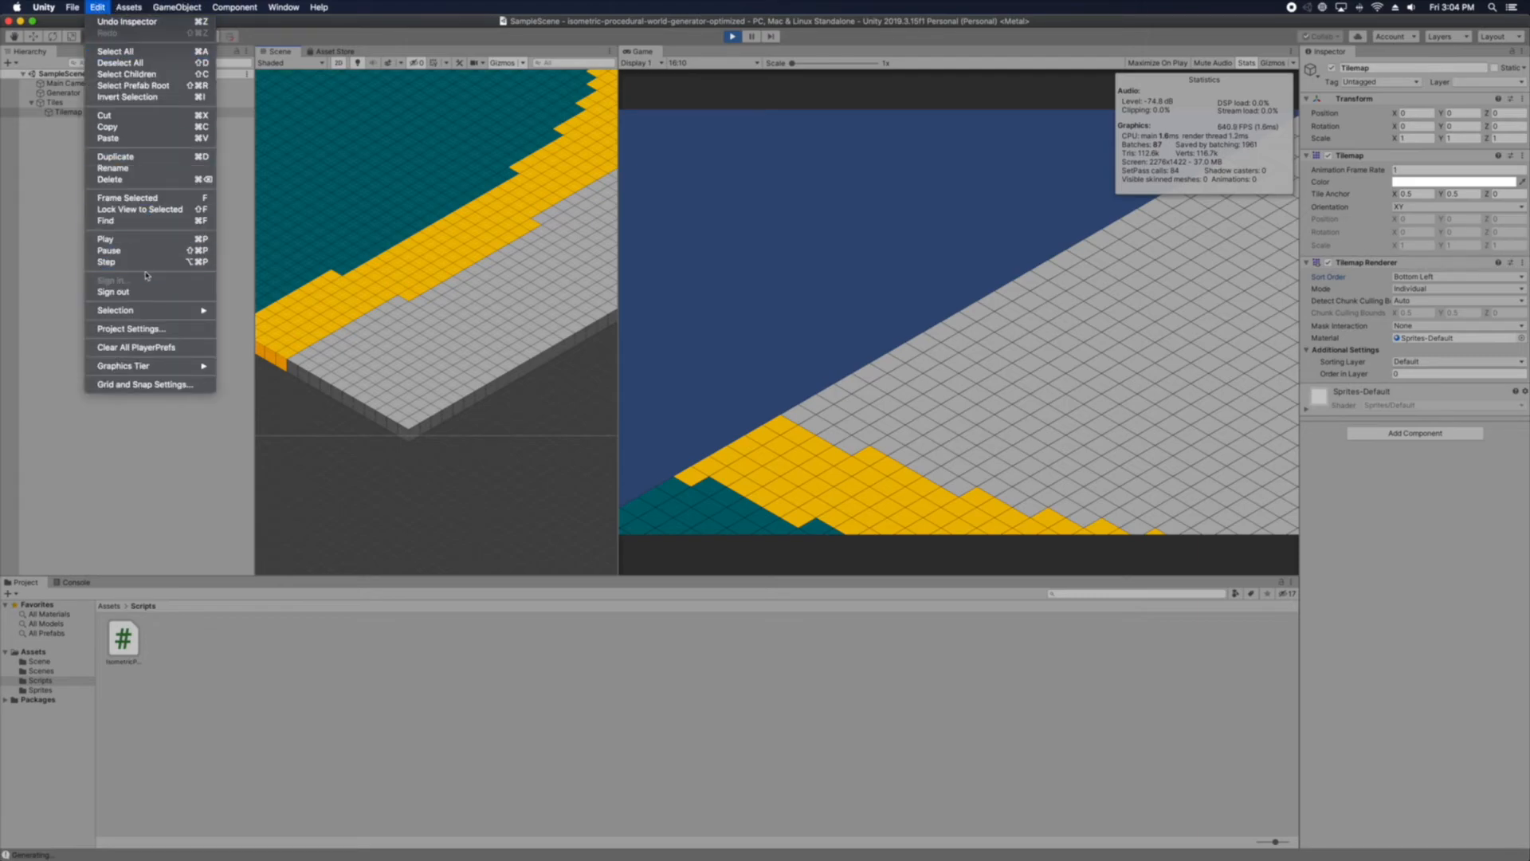
click(129, 329)
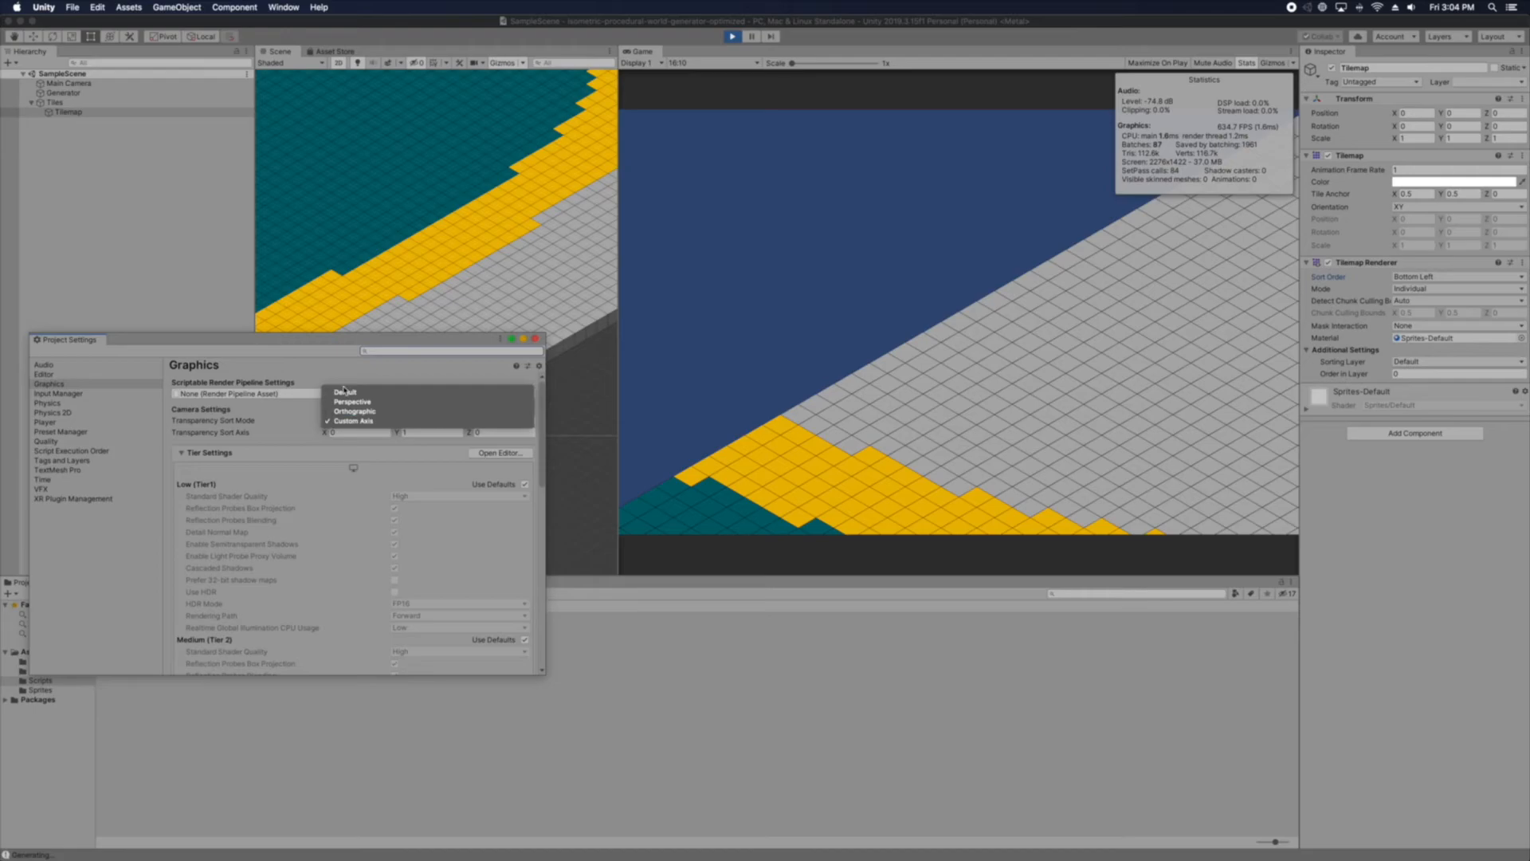
click(346, 392)
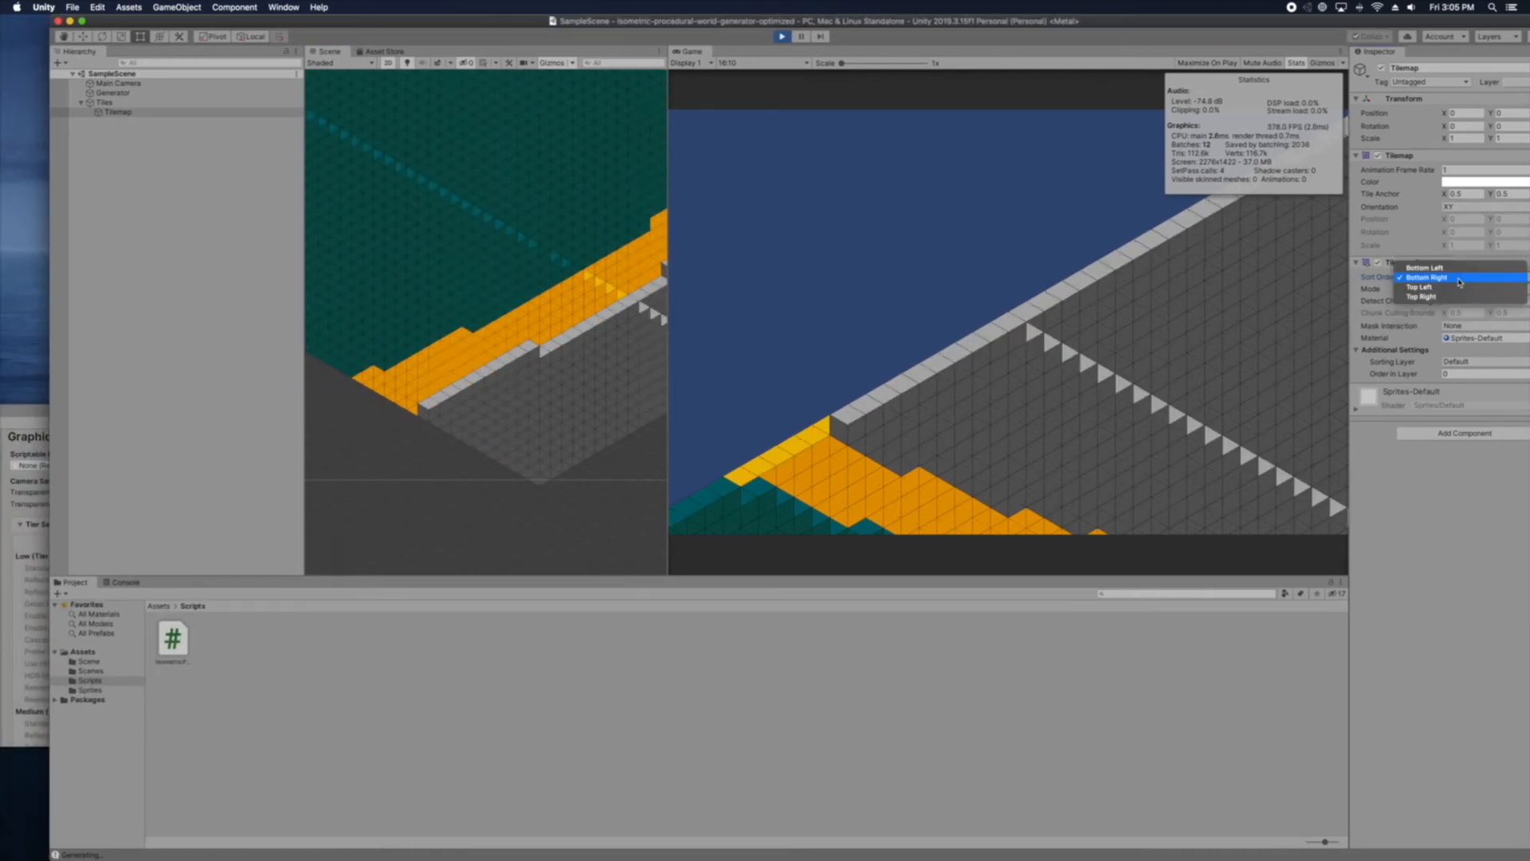
click(1419, 275)
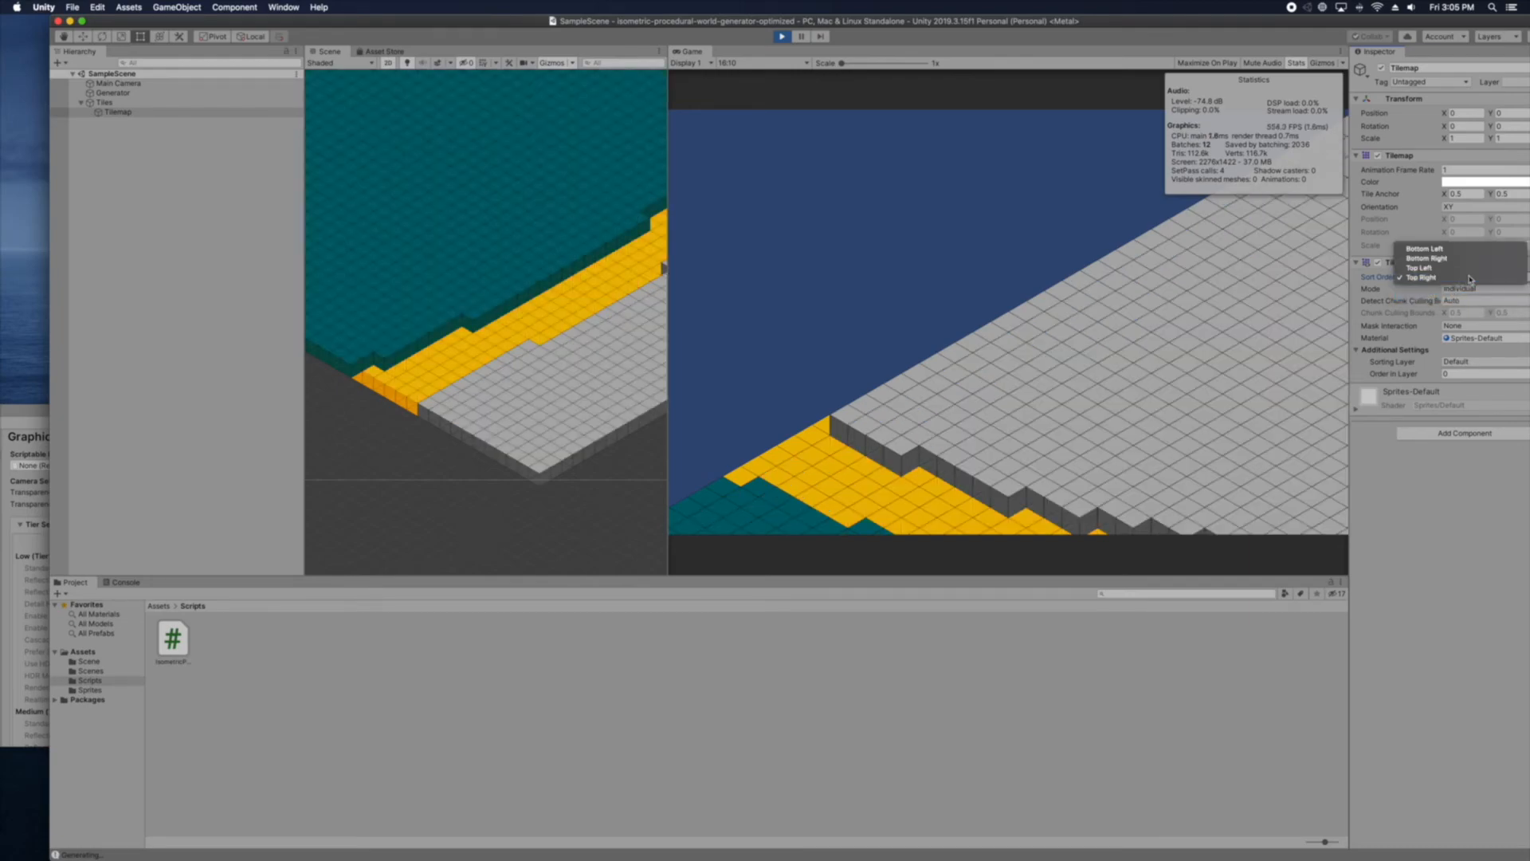
click(1421, 278)
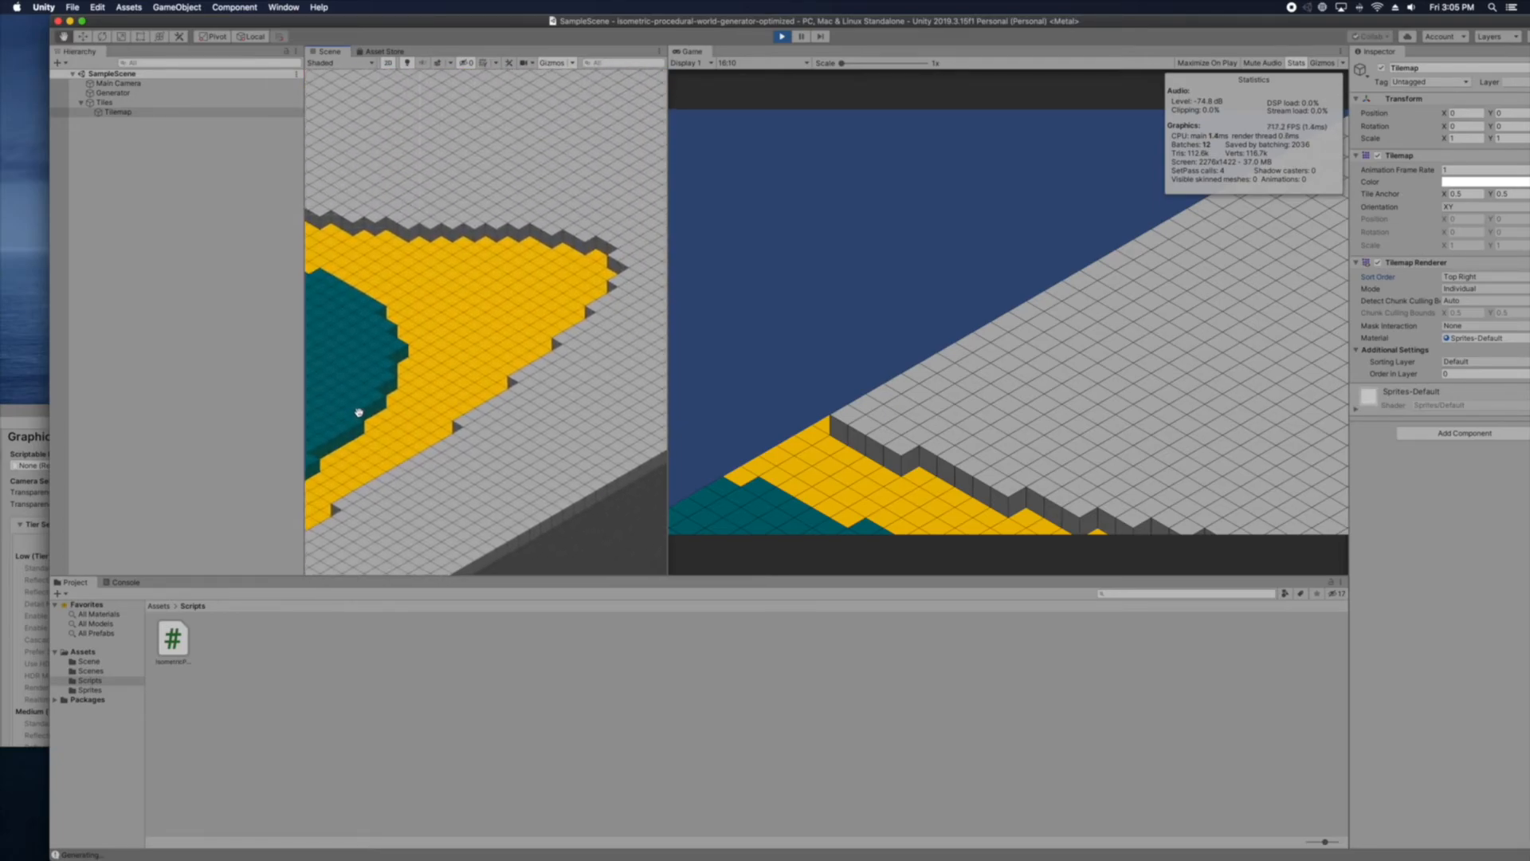
Try Transparency Sort Mode on Custom Axis and Orthographic in the Graphics settings
click(1459, 276)
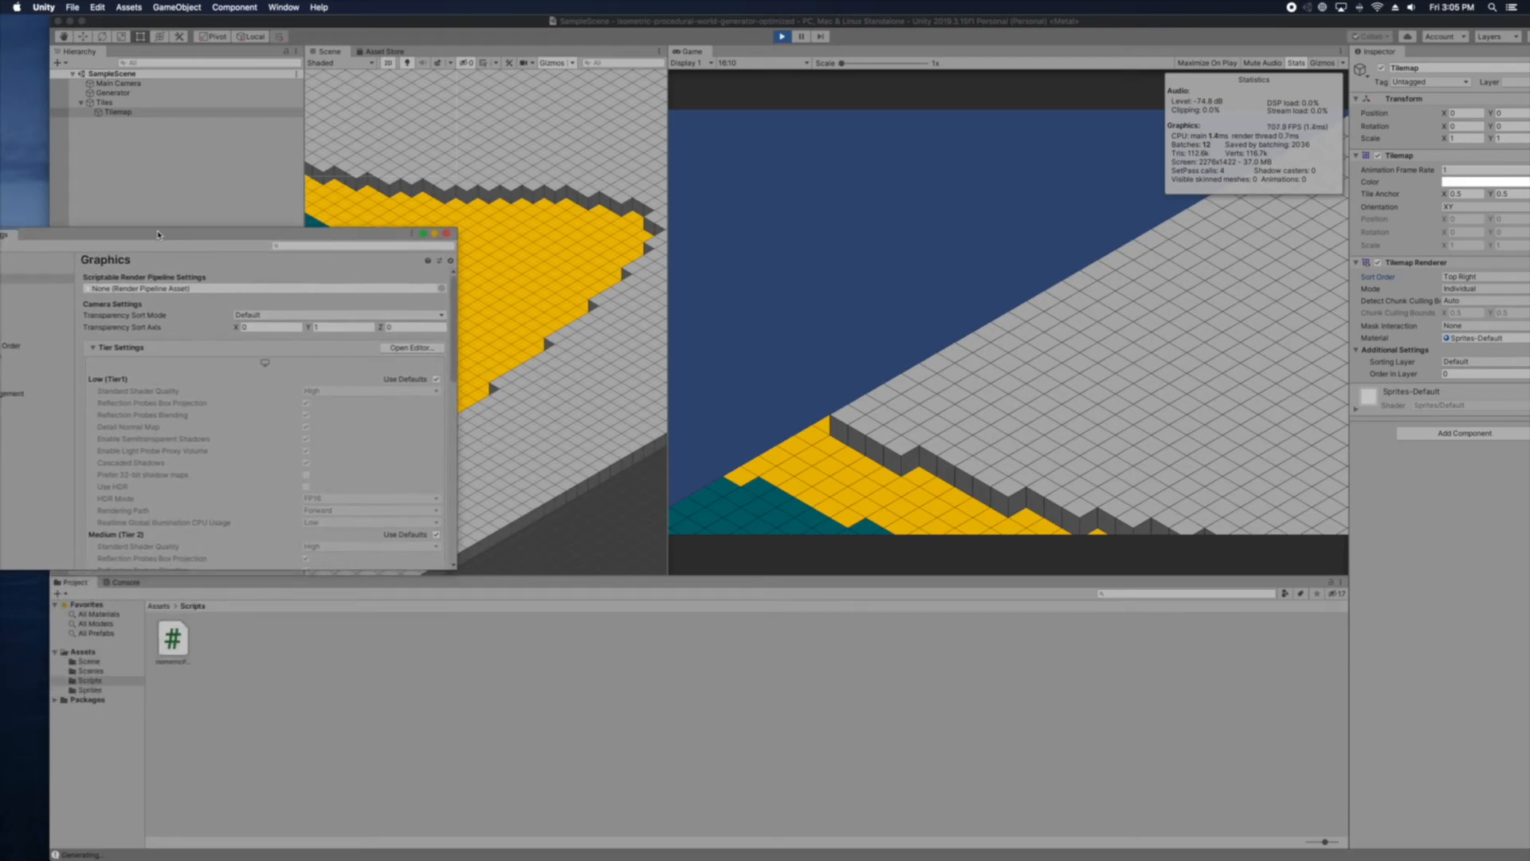
click(337, 314)
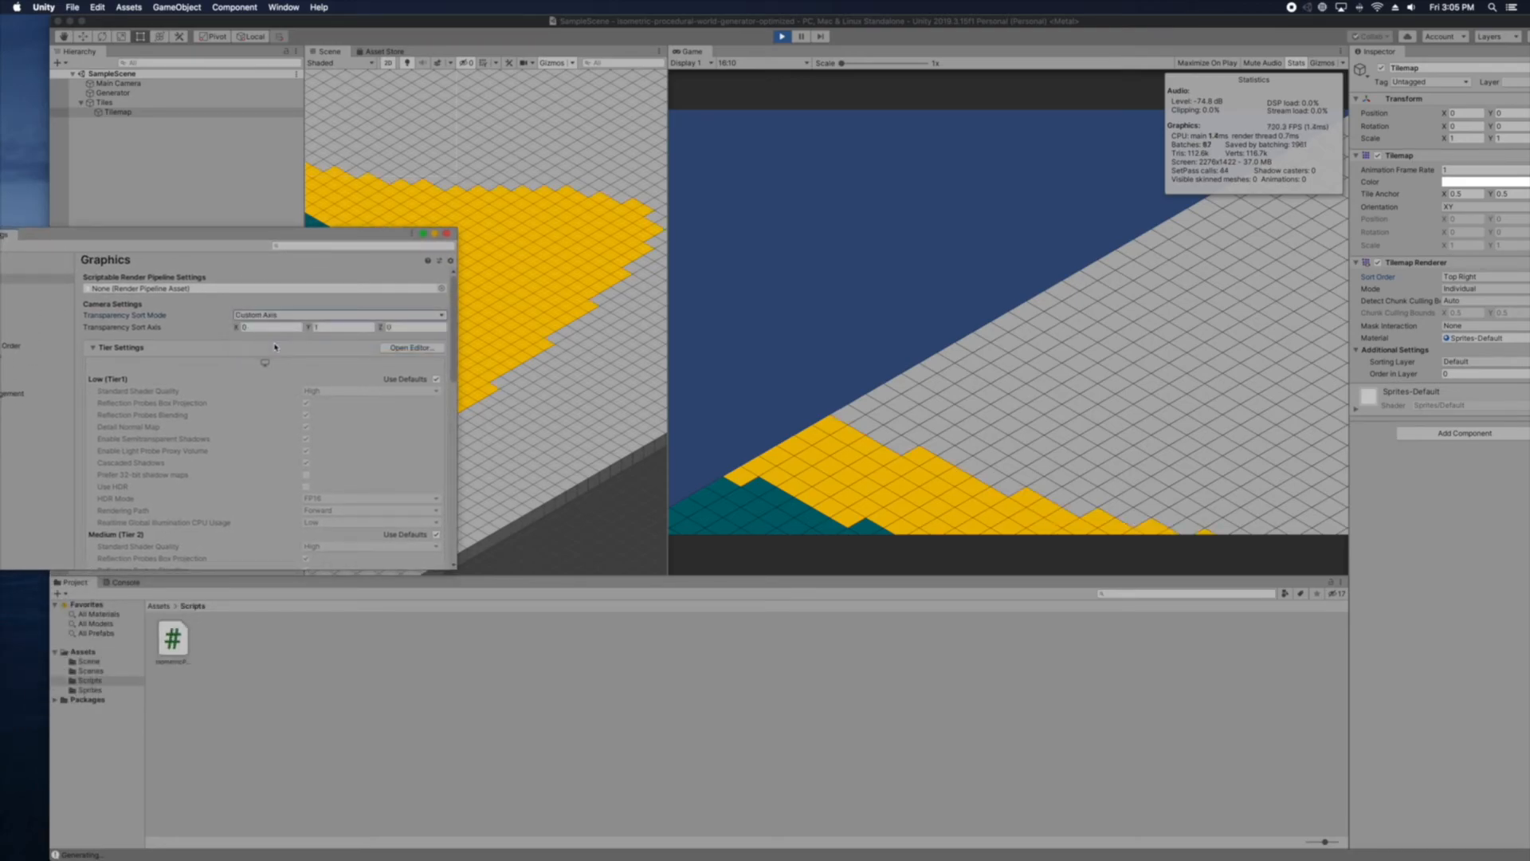
click(338, 314)
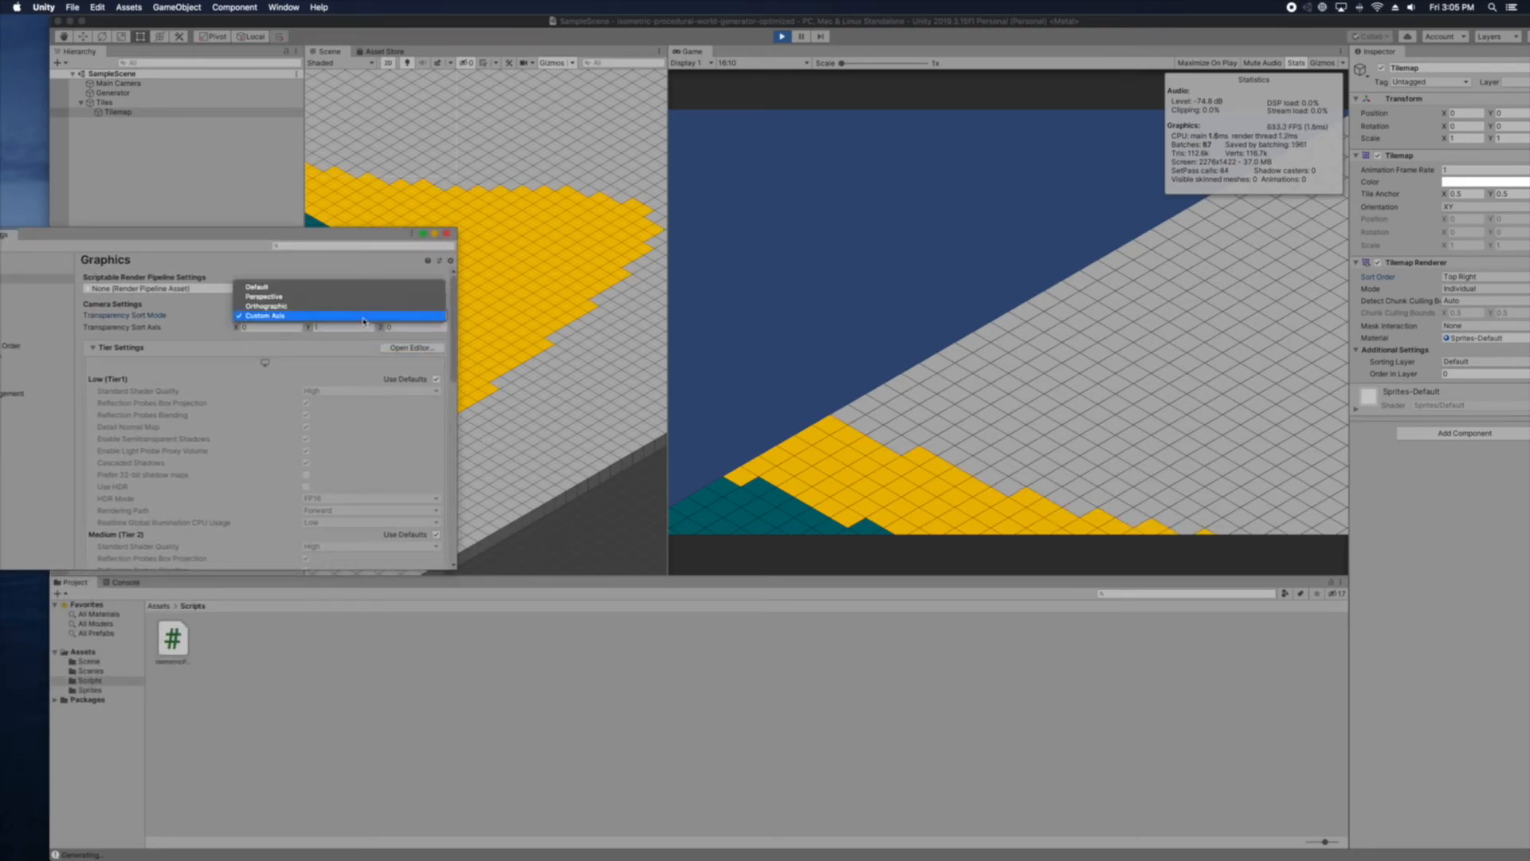
click(264, 306)
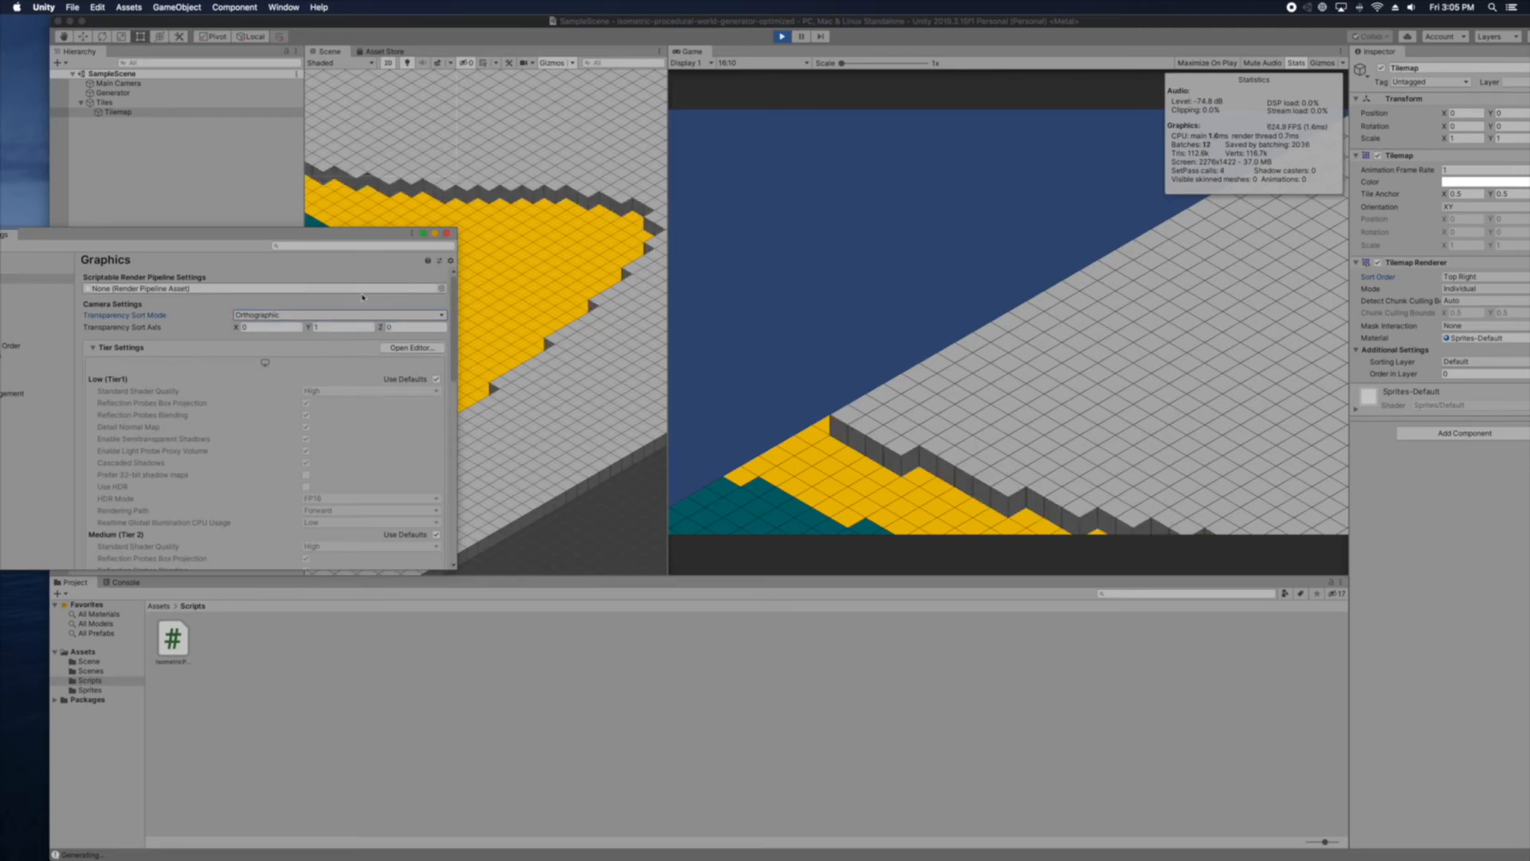
click(338, 314)
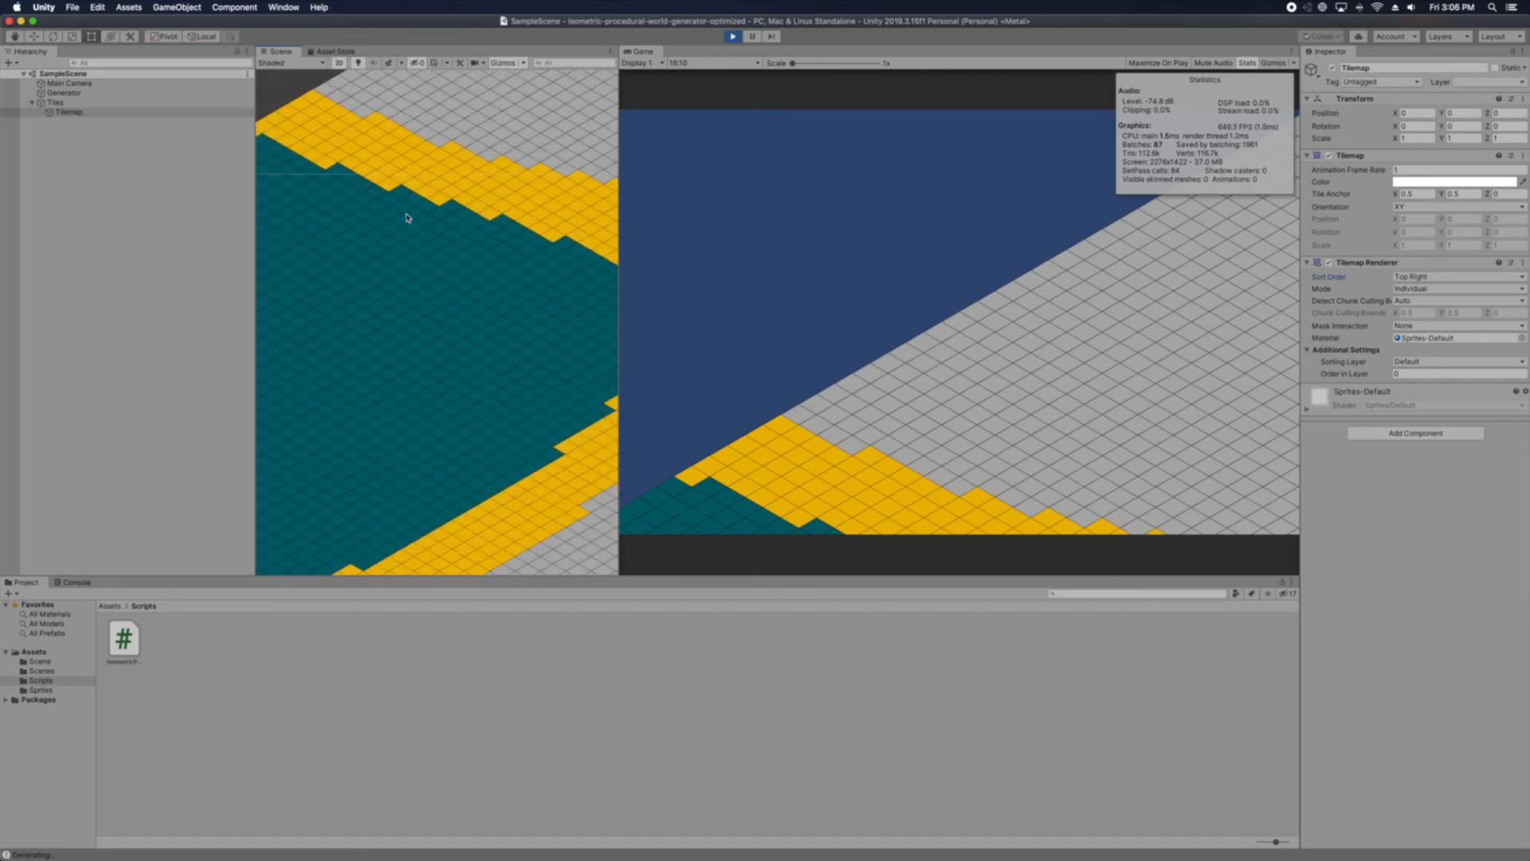
mouse_move(479, 226)
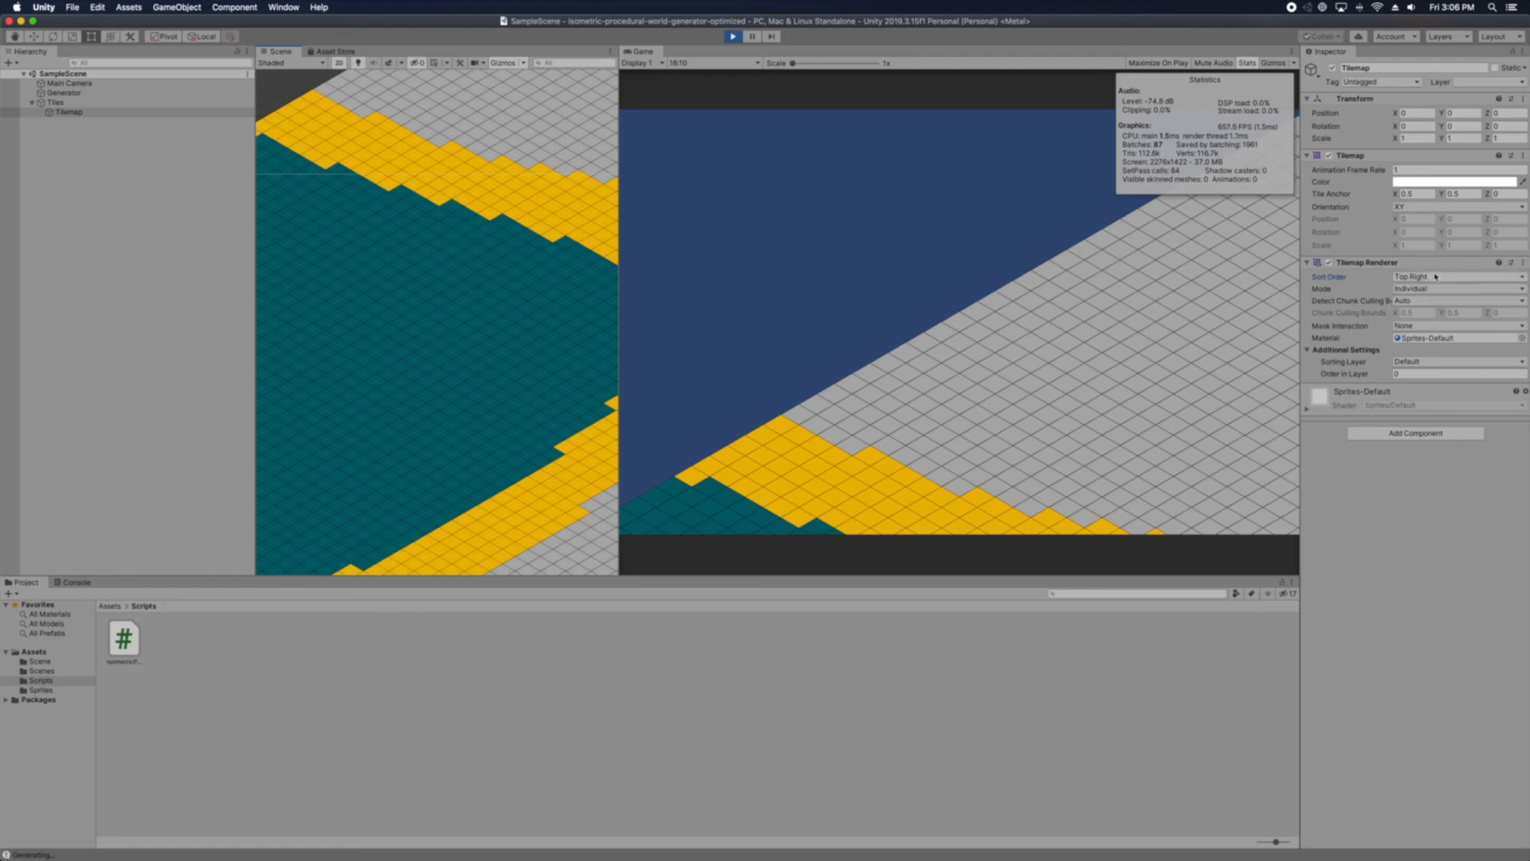
Set the Tilemap Sort Order to Top Left and bring the Graphics settings back to the front
click(1454, 276)
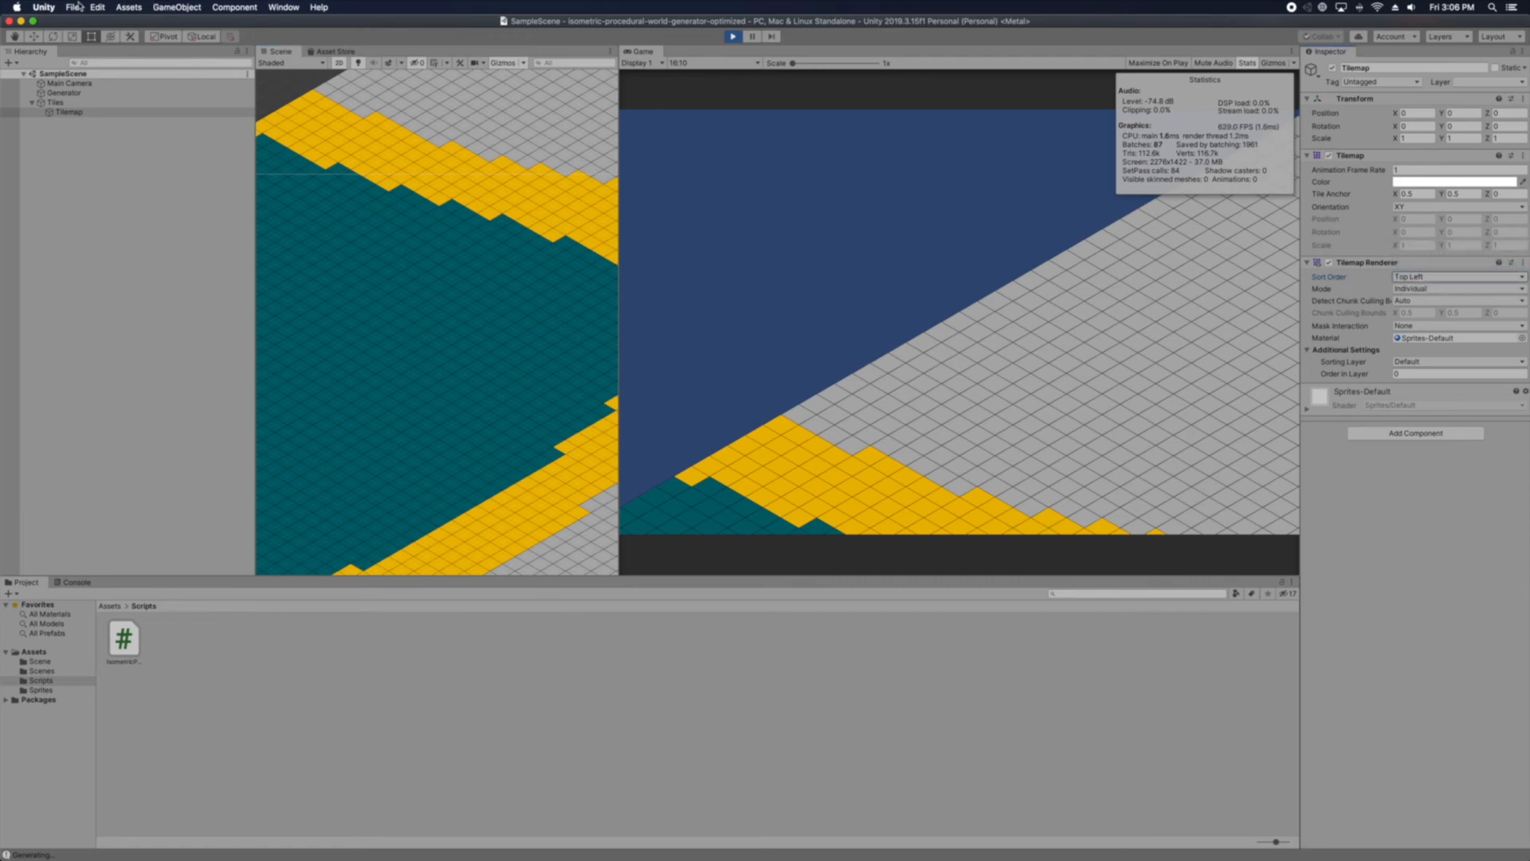
click(97, 6)
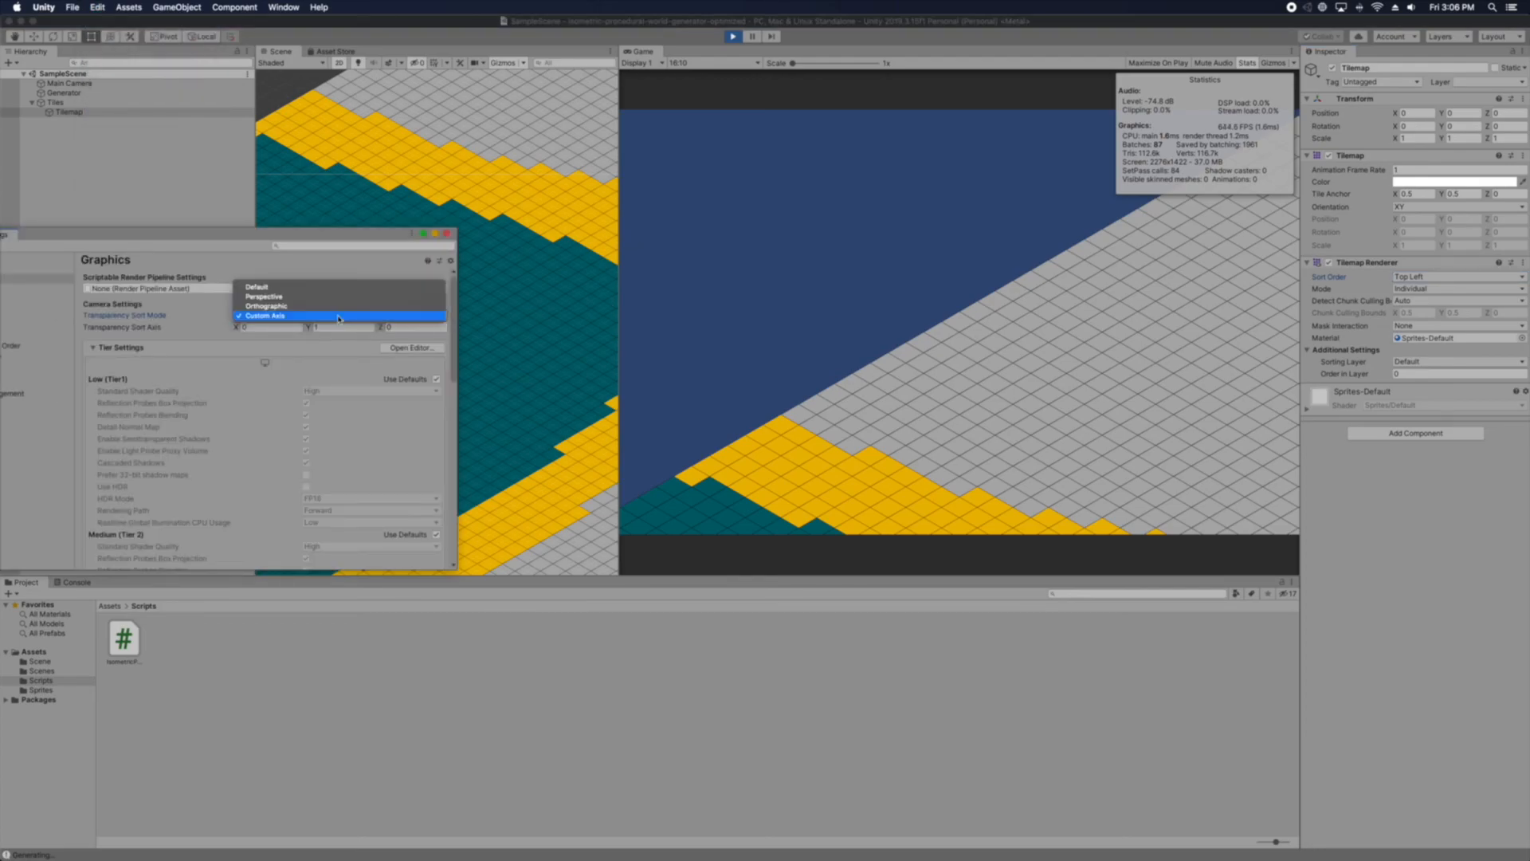
Try Orthographic transparency sorting, set it back to Default, and close Project Settings
click(266, 306)
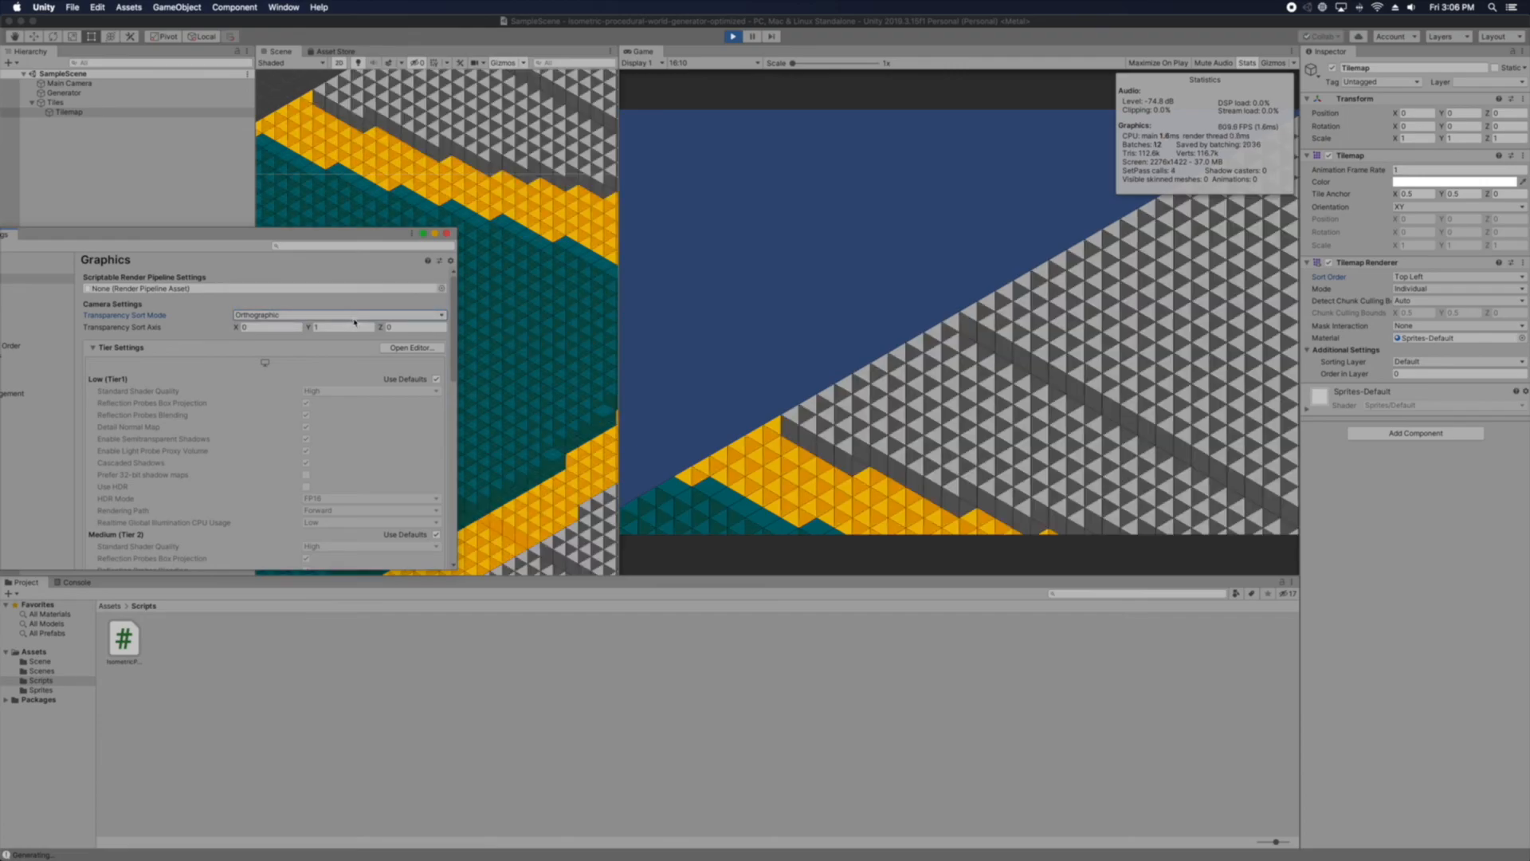
click(338, 314)
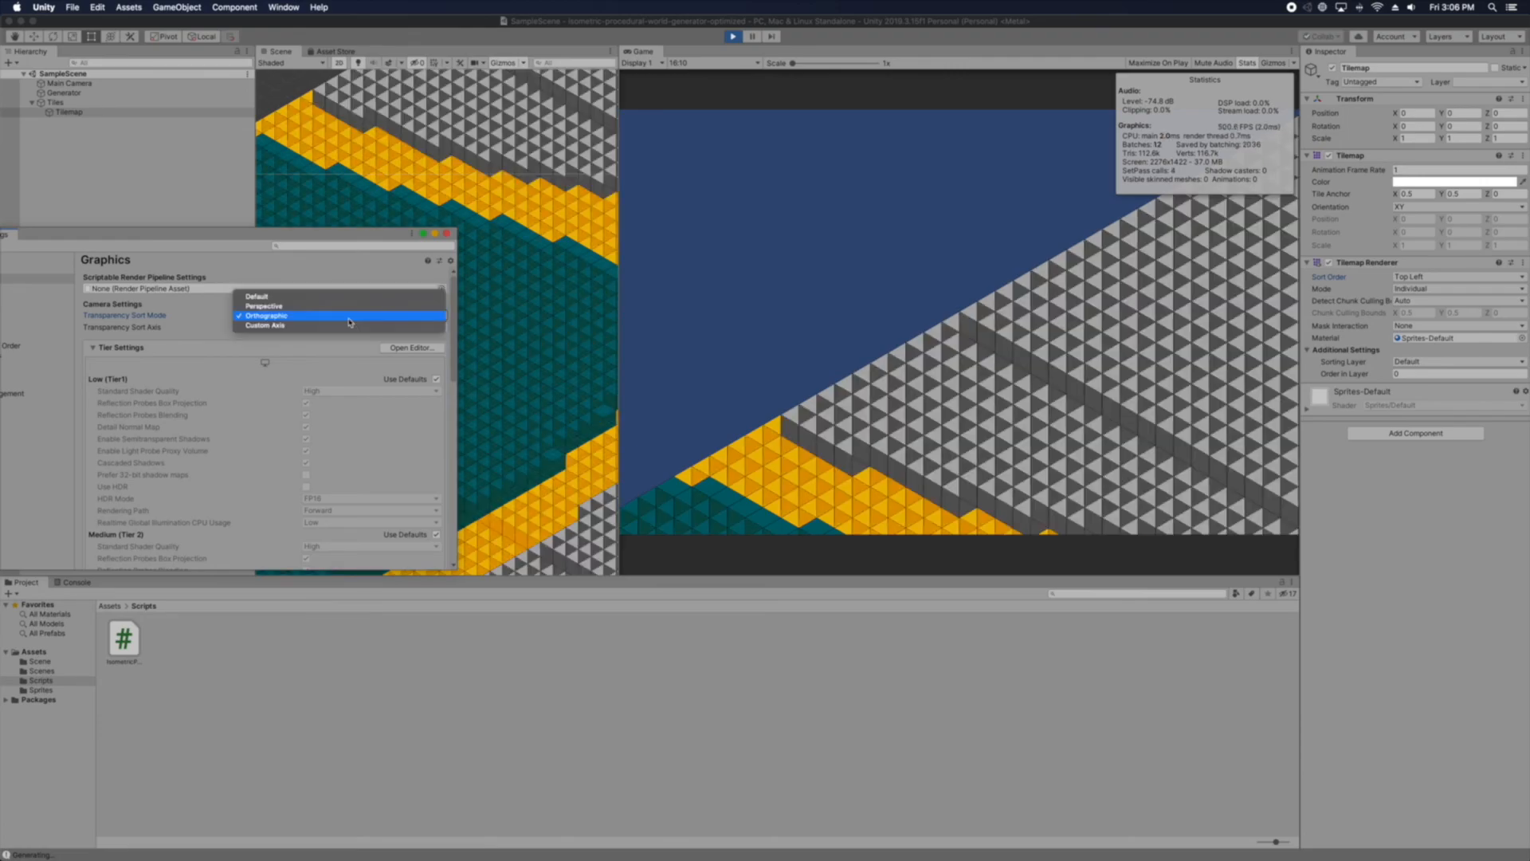
click(266, 325)
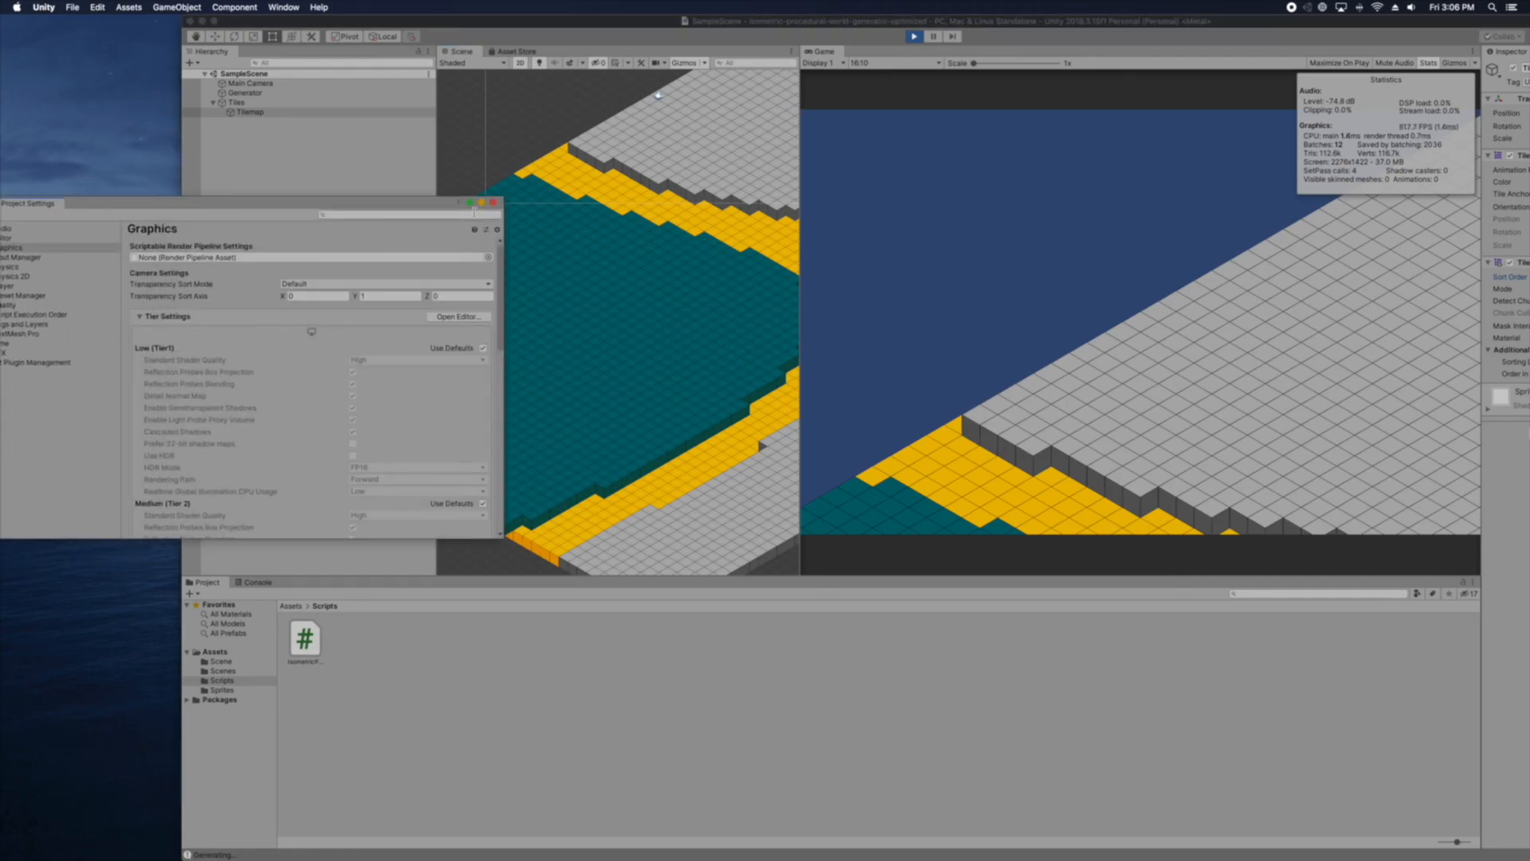
click(469, 202)
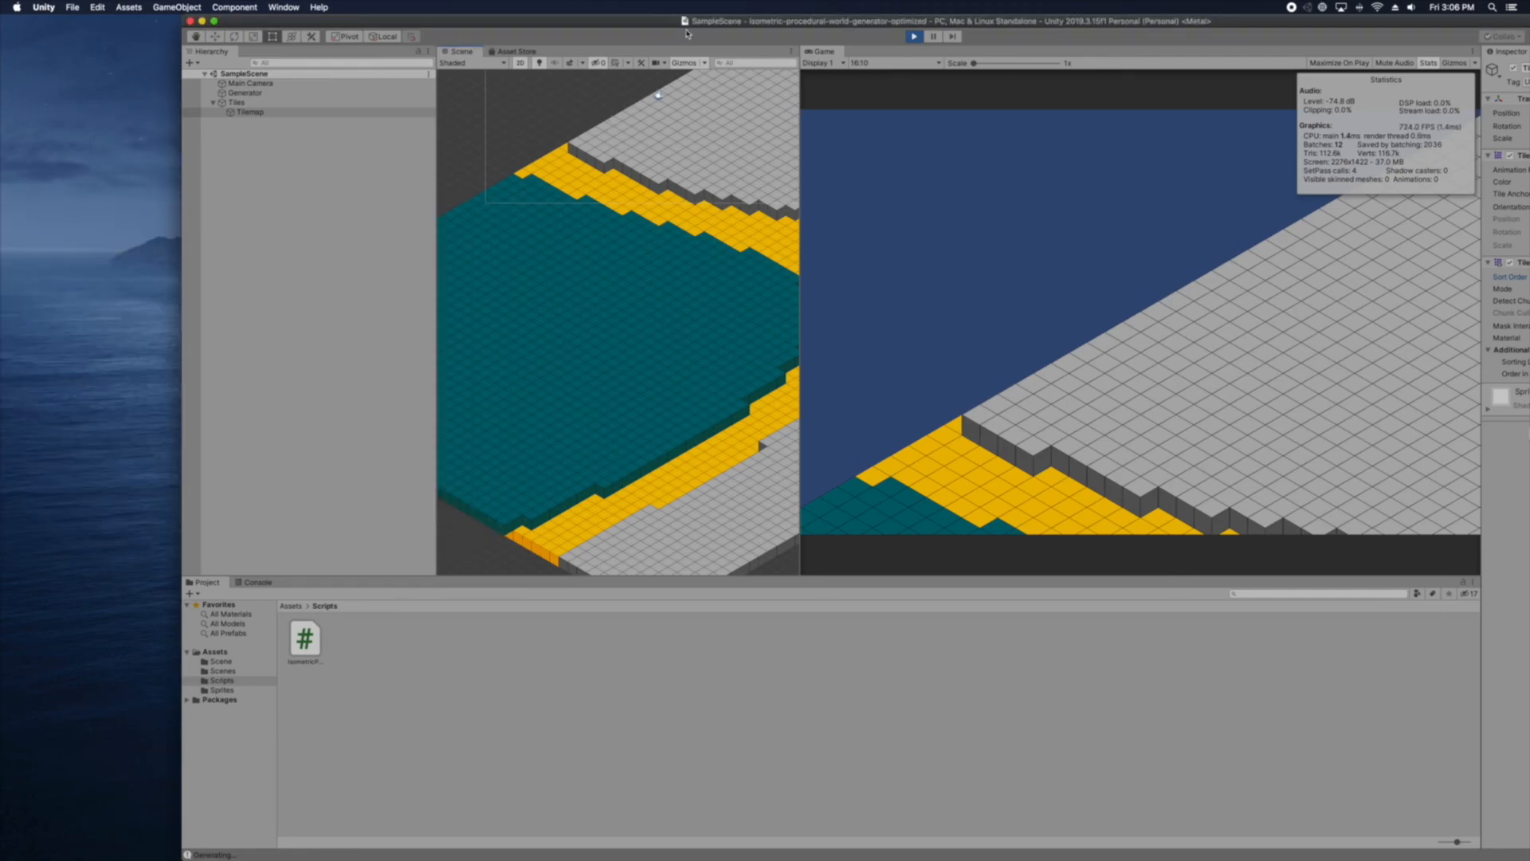